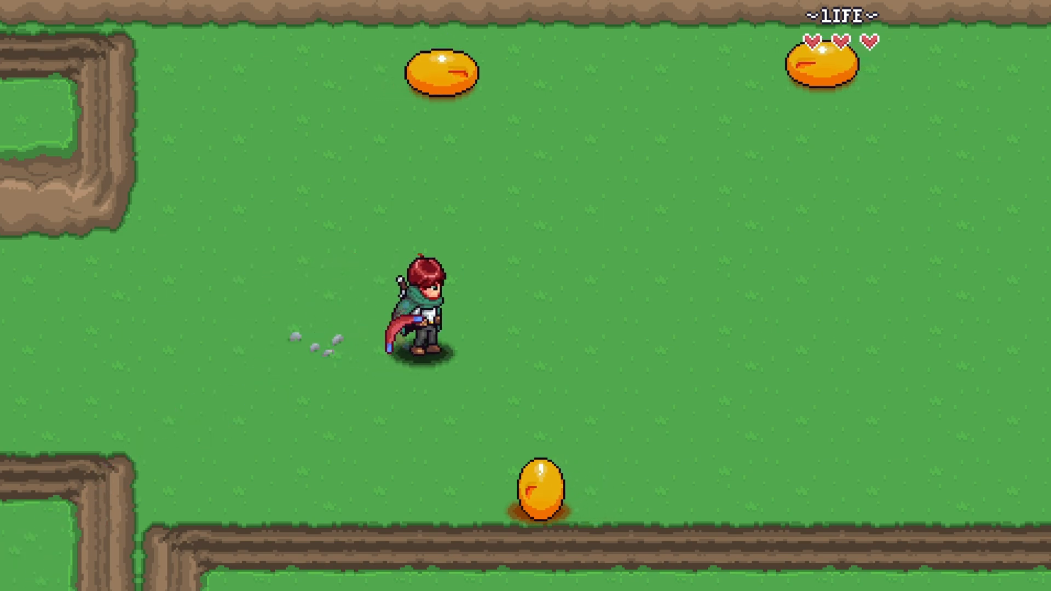
# - Stop the running game so the editor returns to the boomerang scene
pyautogui.press('left')
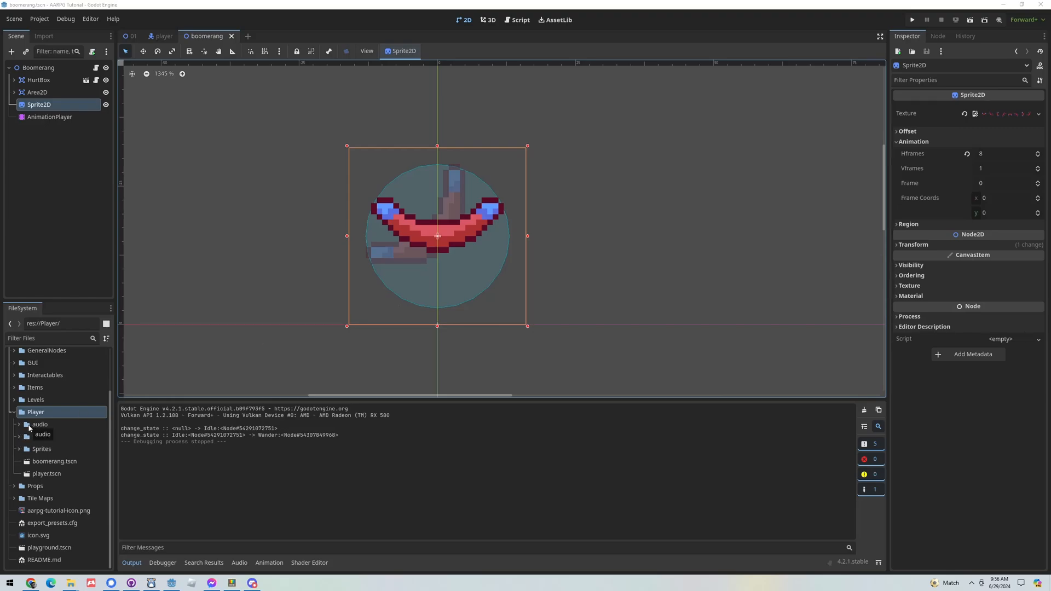
# - Show the Player audio folder in the system file manager from the FileSystem dock
pyautogui.click(40, 434)
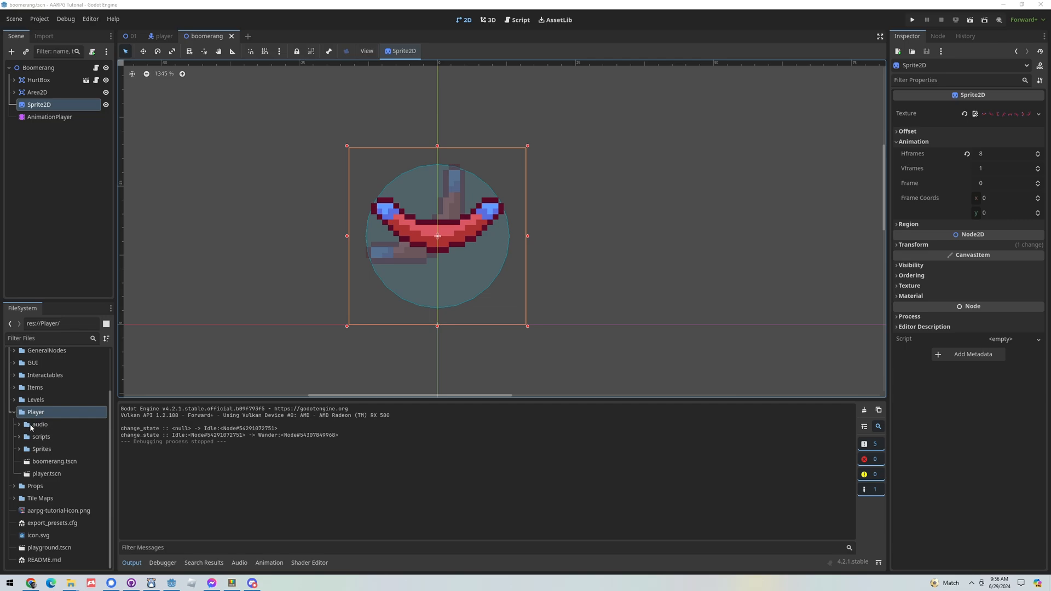
pyautogui.rightClick(38, 425)
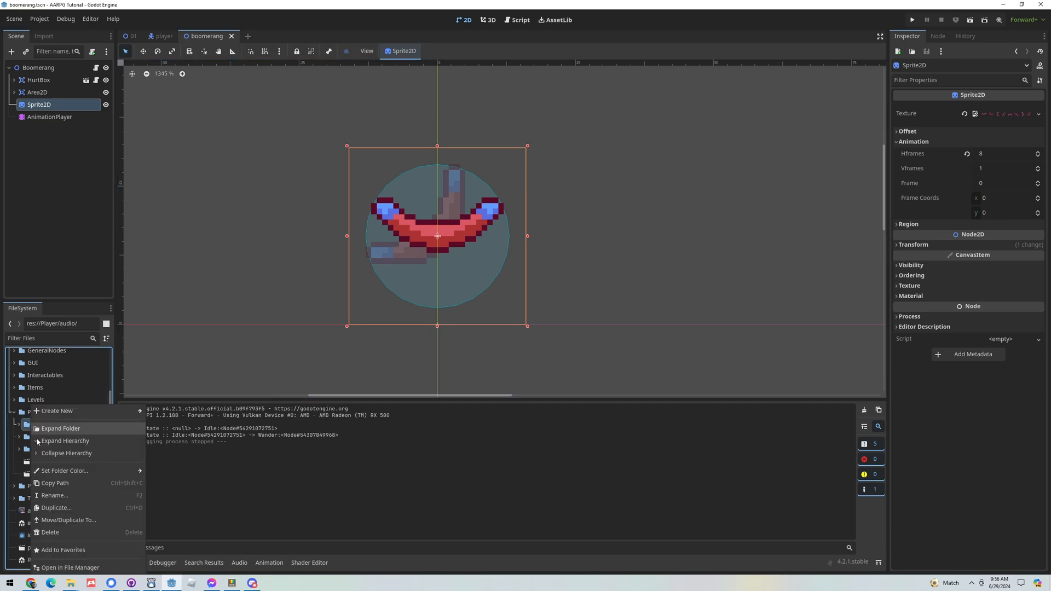
pyautogui.click(71, 568)
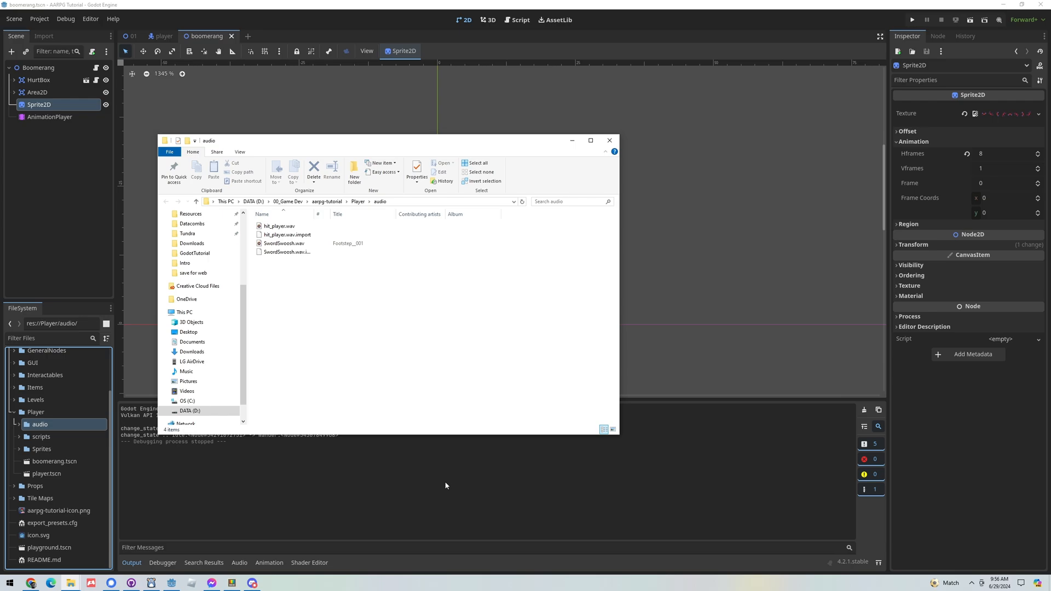
pyautogui.moveTo(476, 496)
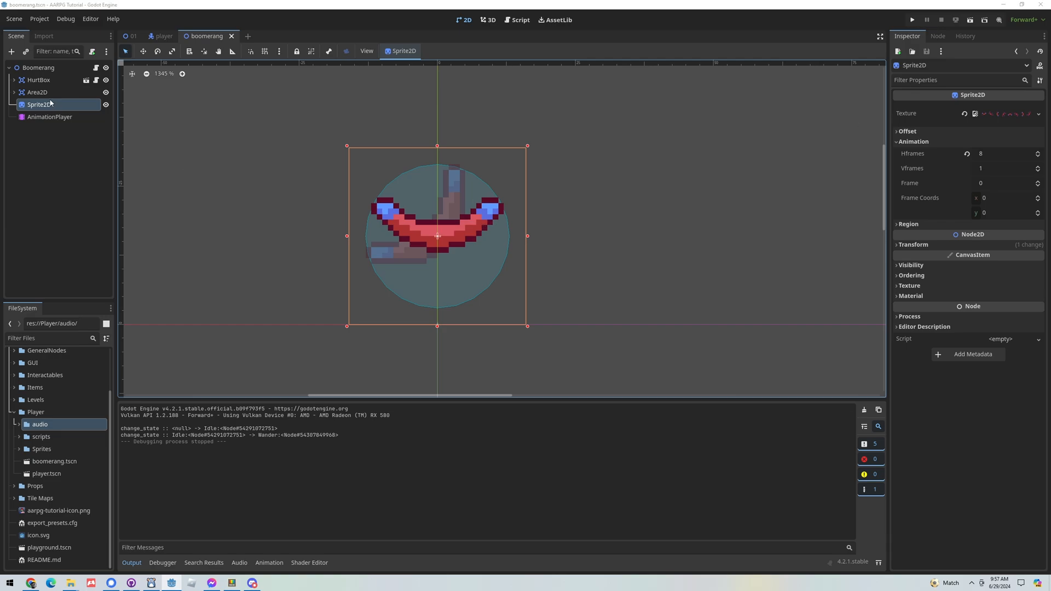
# - Select boomerang.wav and set its import Loop Mode to Forward
pyautogui.click(39, 424)
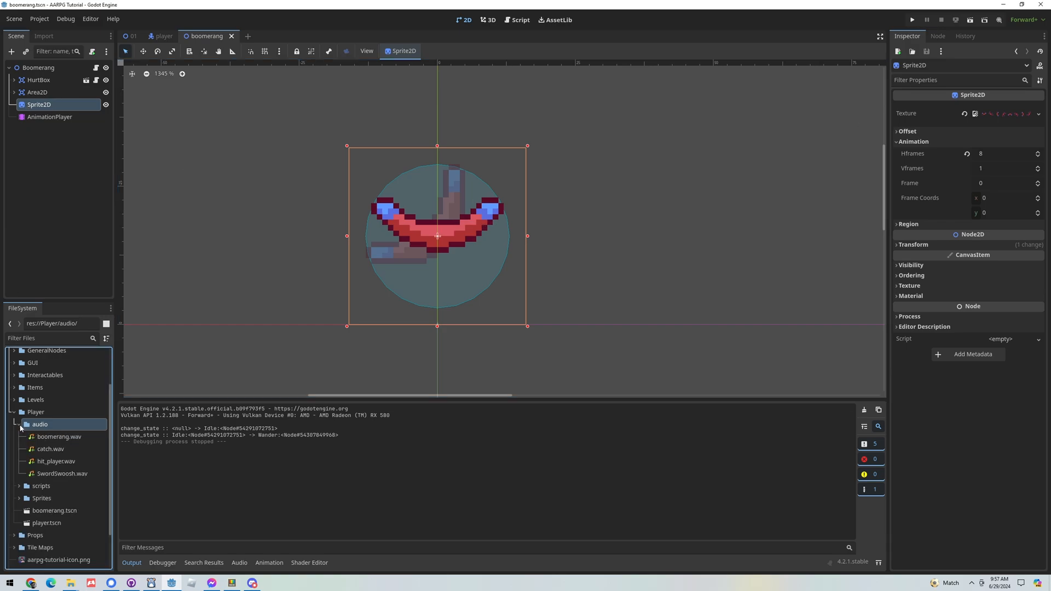
pyautogui.click(59, 436)
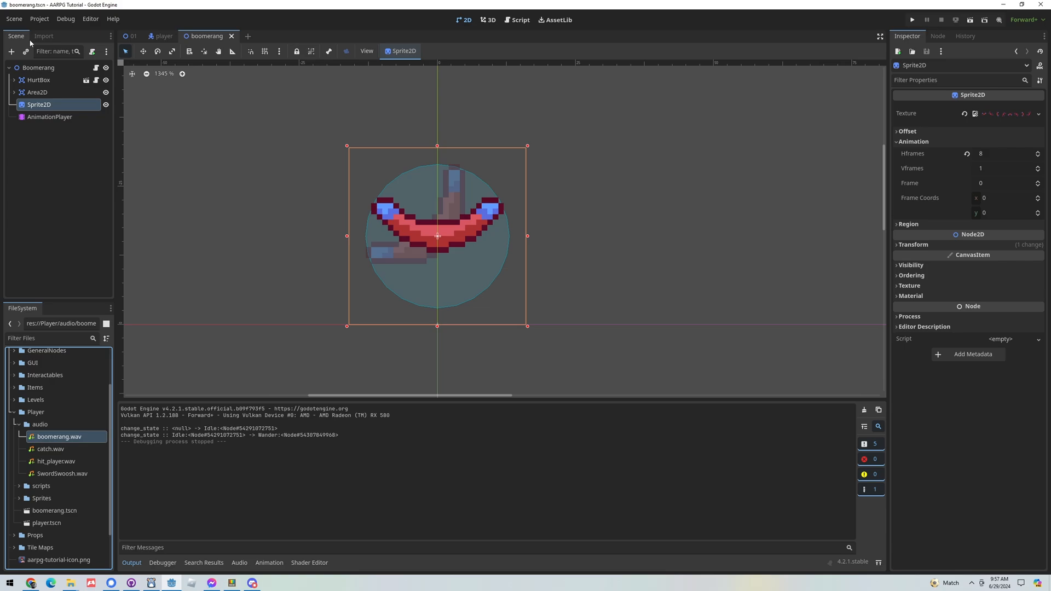
pyautogui.click(44, 36)
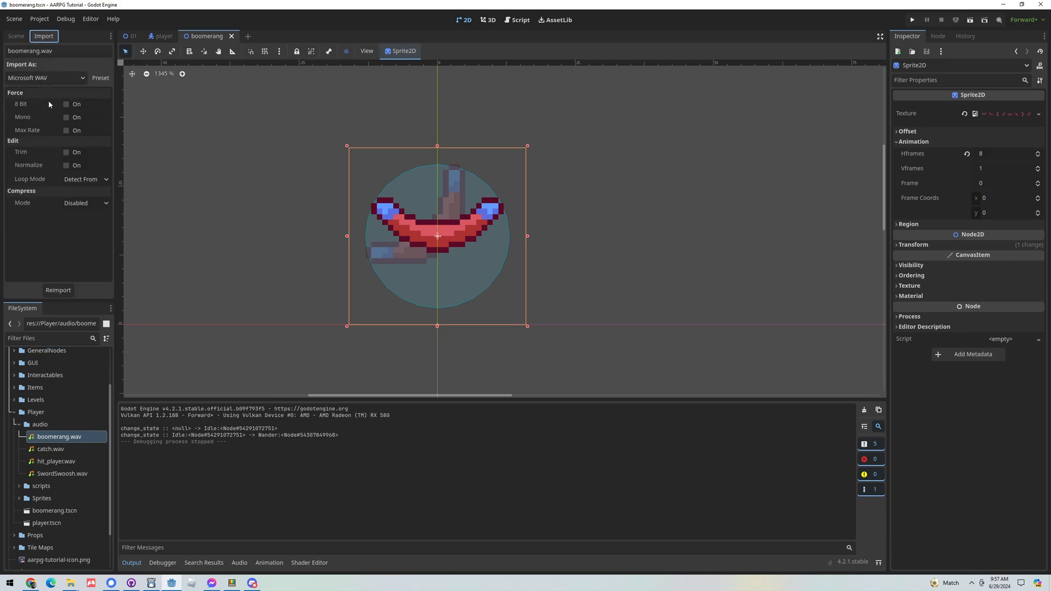
pyautogui.moveTo(11, 182)
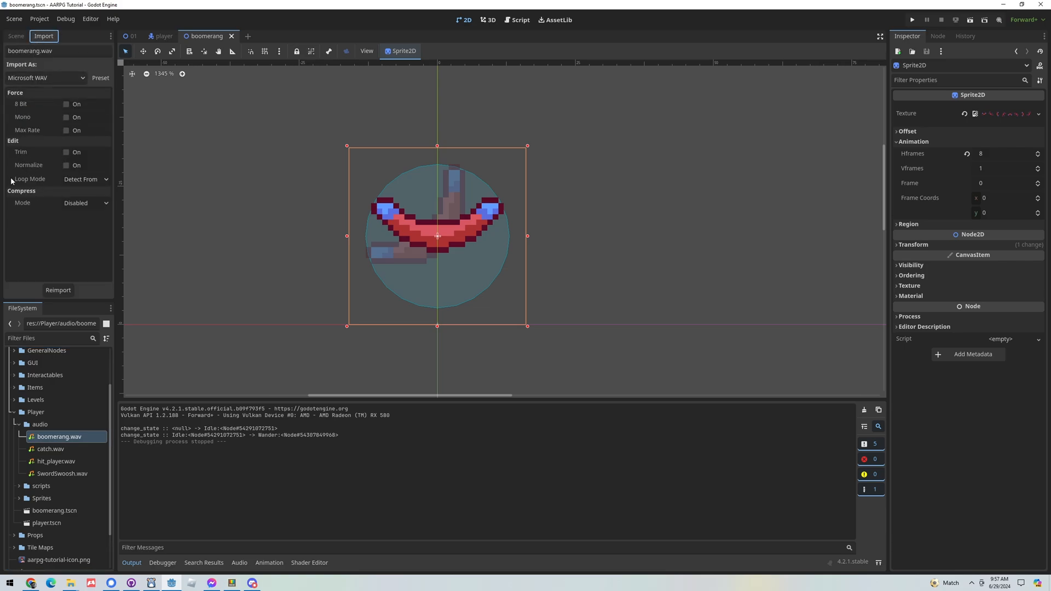
pyautogui.click(85, 179)
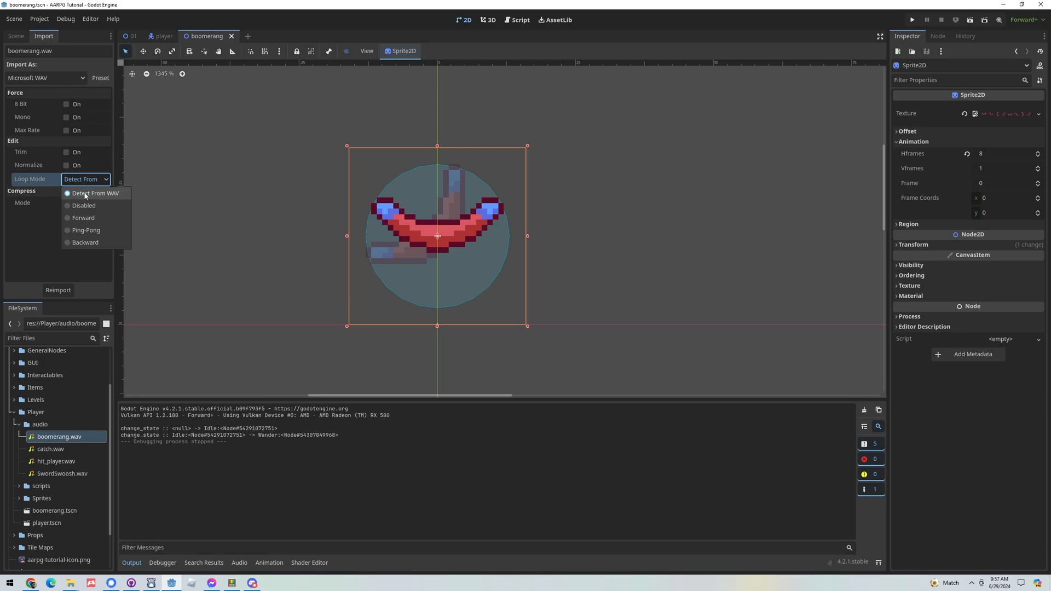
pyautogui.moveTo(81, 197)
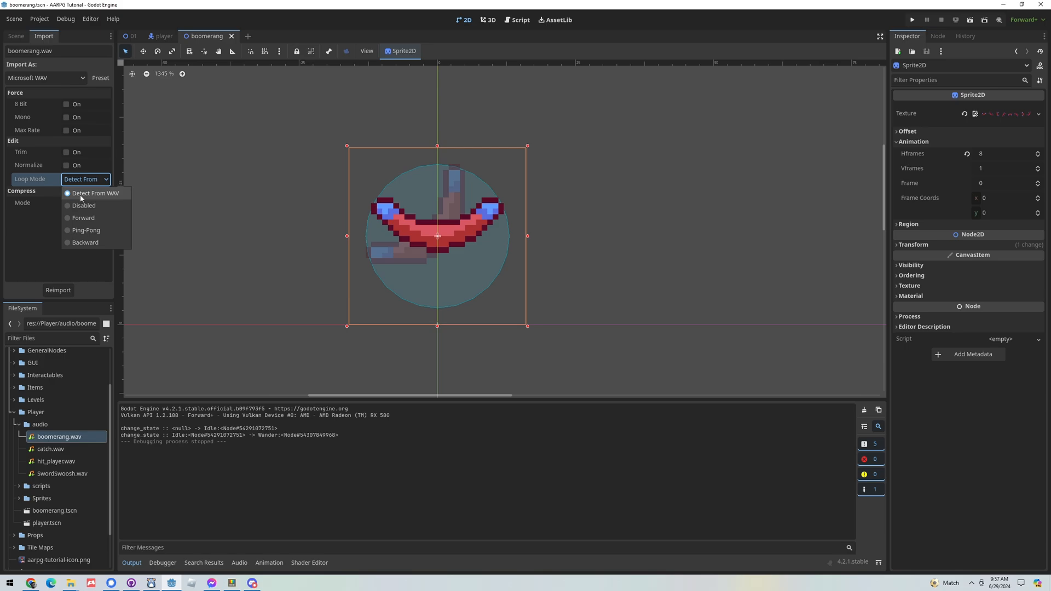
pyautogui.click(96, 193)
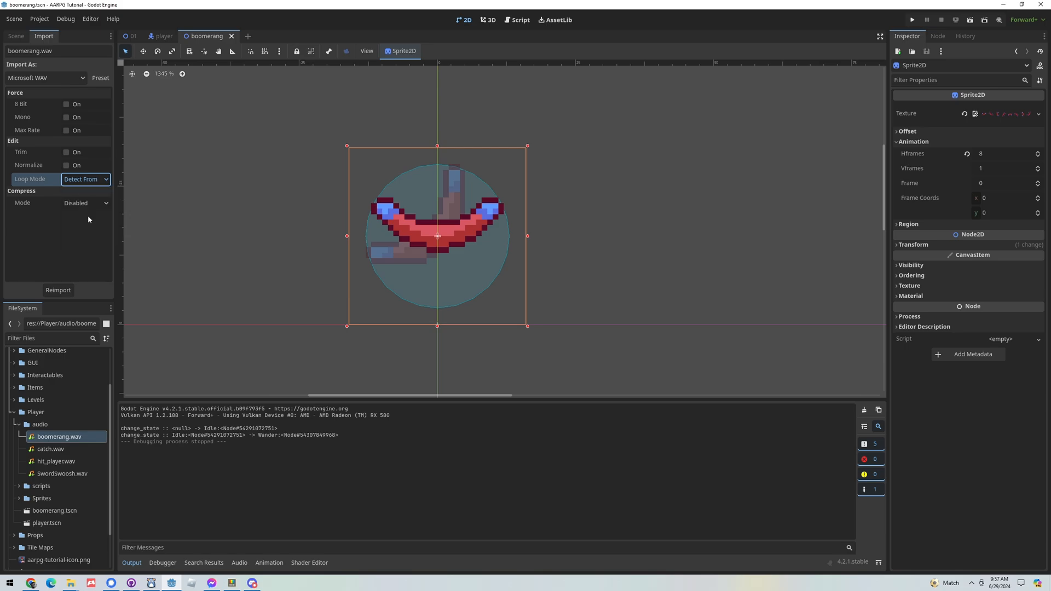
pyautogui.click(85, 179)
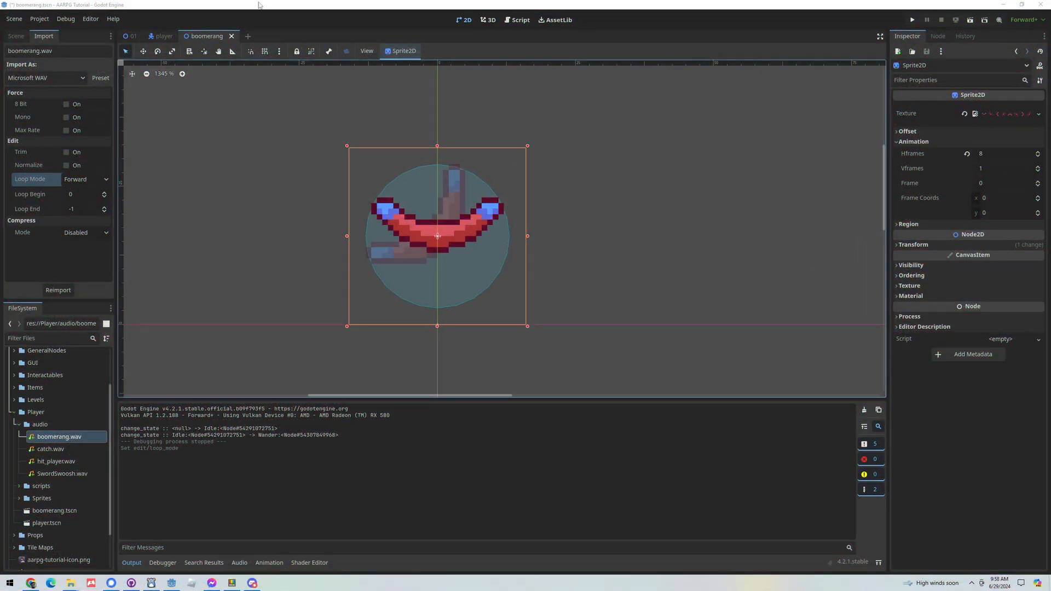
# - Add an AudioStreamPlayer2D child to Boomerang with boomerang.wav on autoplay
pyautogui.click(15, 37)
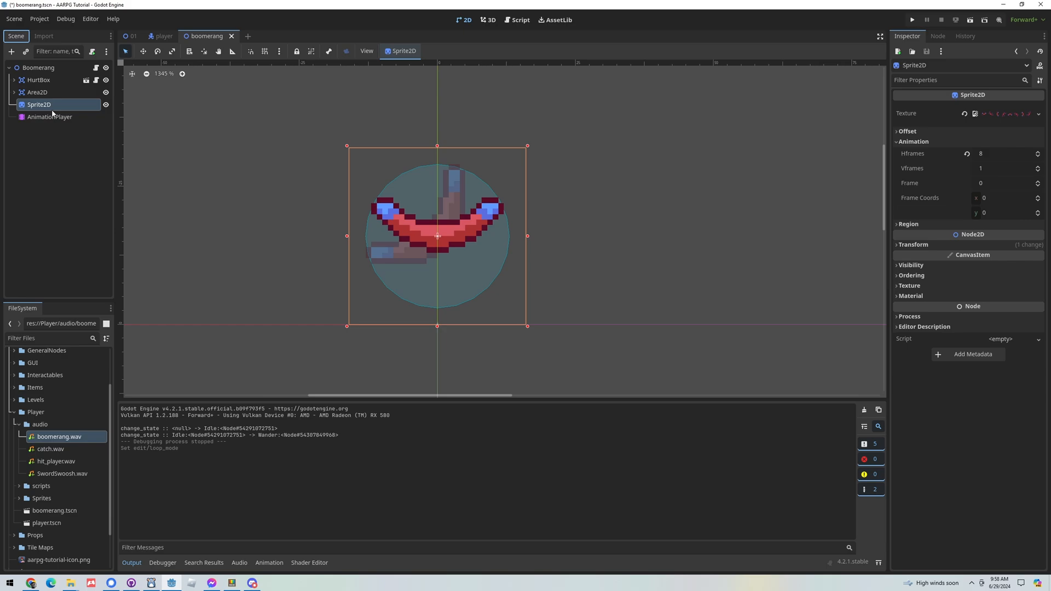
pyautogui.click(39, 67)
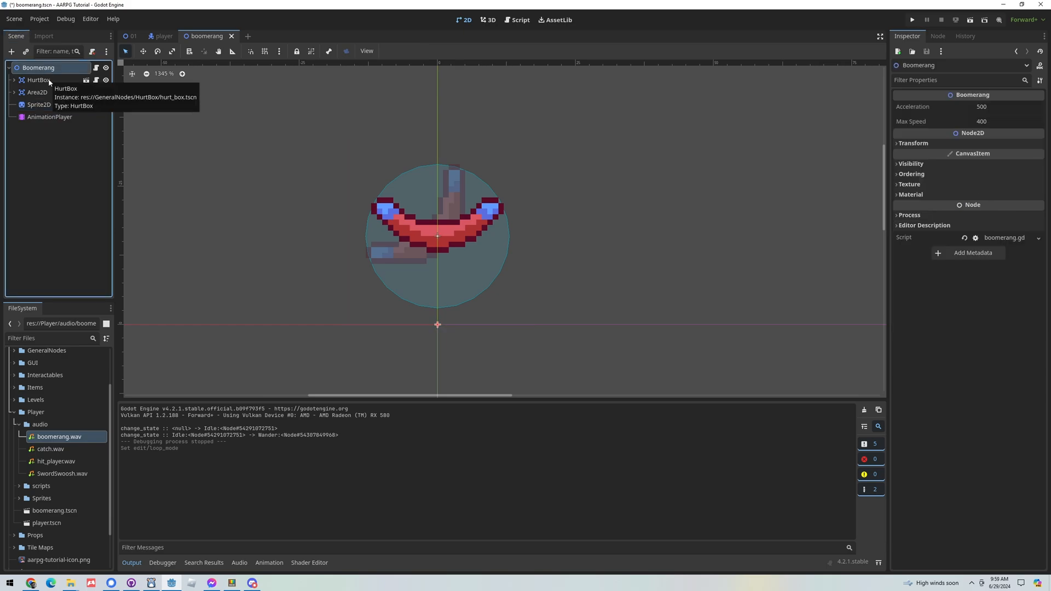
pyautogui.click(12, 51)
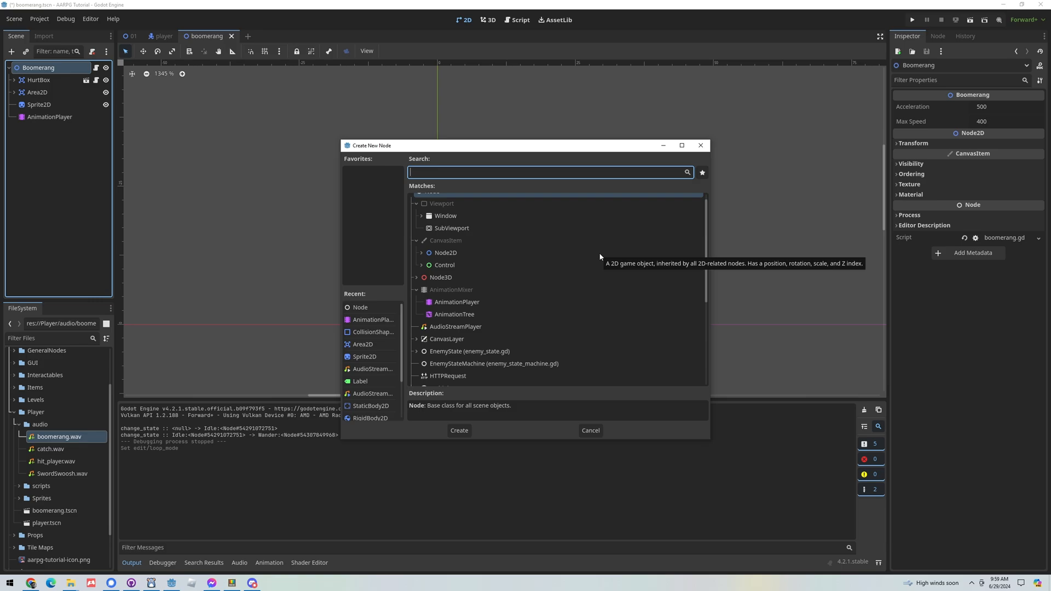
pyautogui.click(590, 430)
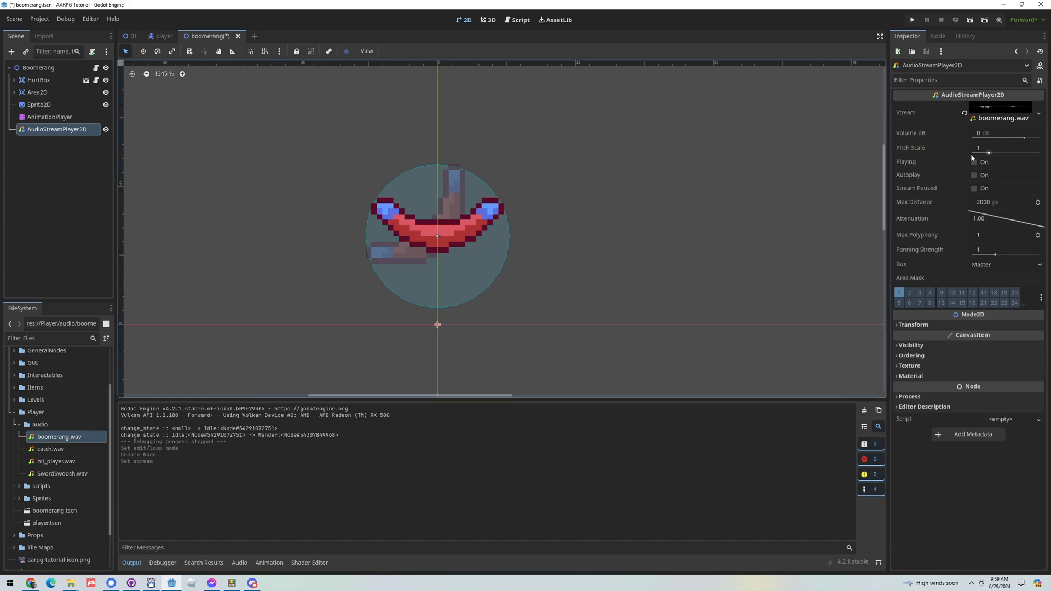
pyautogui.click(974, 175)
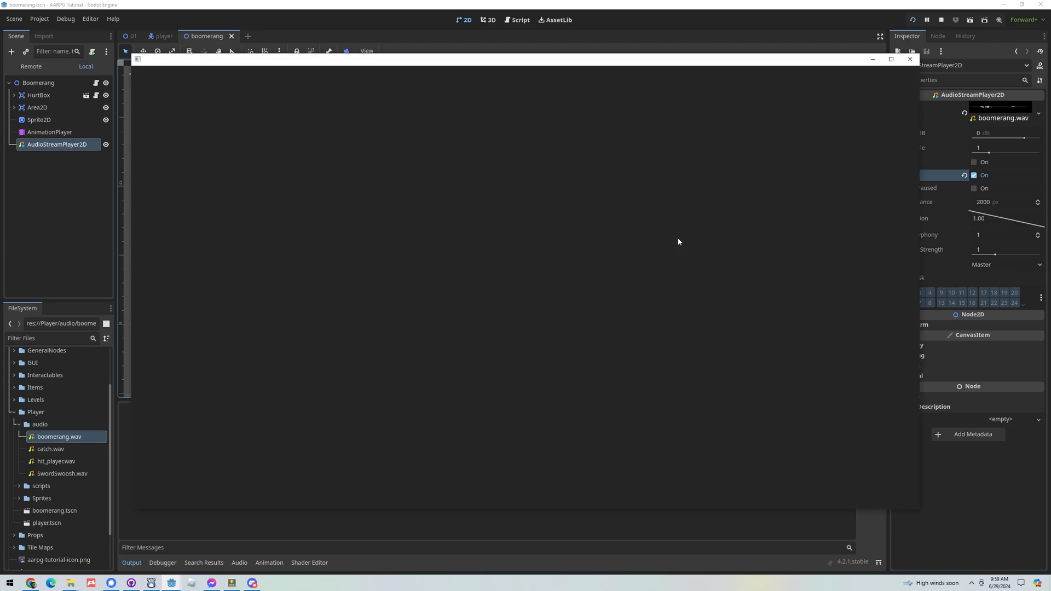
# - Listen to the boomerang sound in the test run, then end it
pyautogui.click(927, 19)
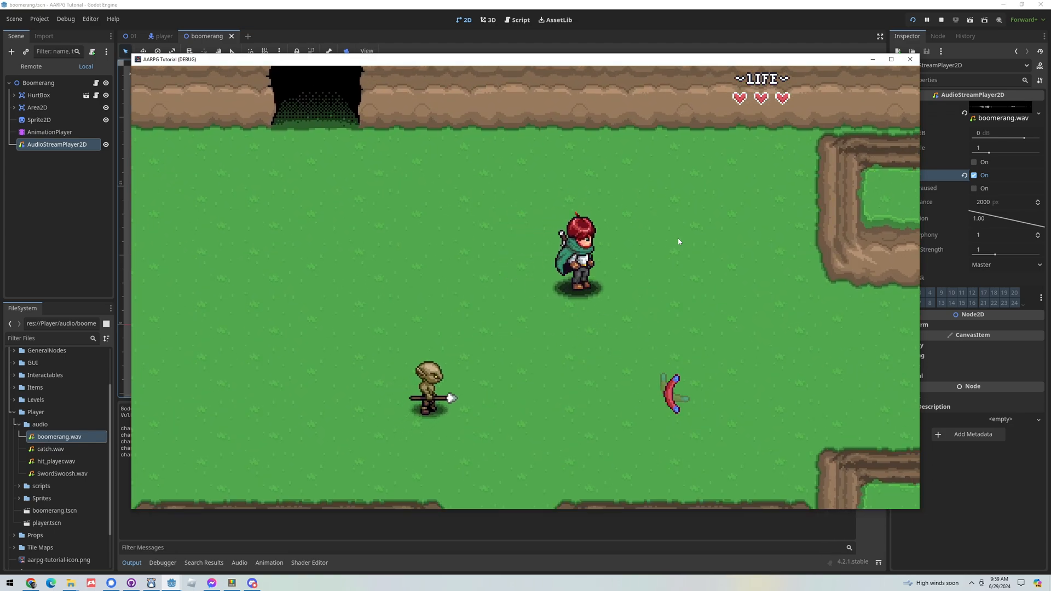
pyautogui.click(941, 20)
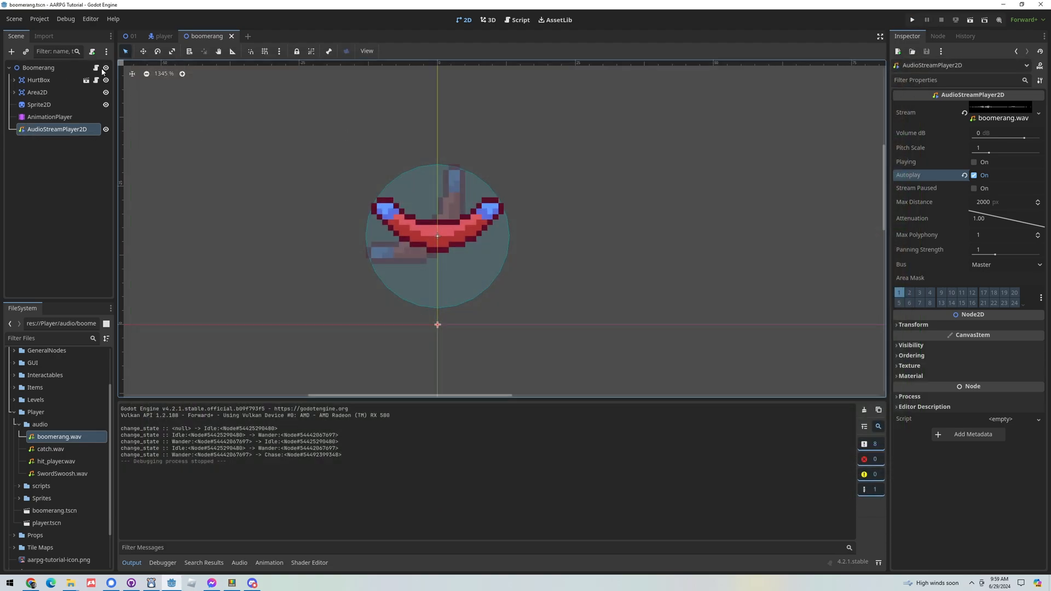
pyautogui.click(520, 20)
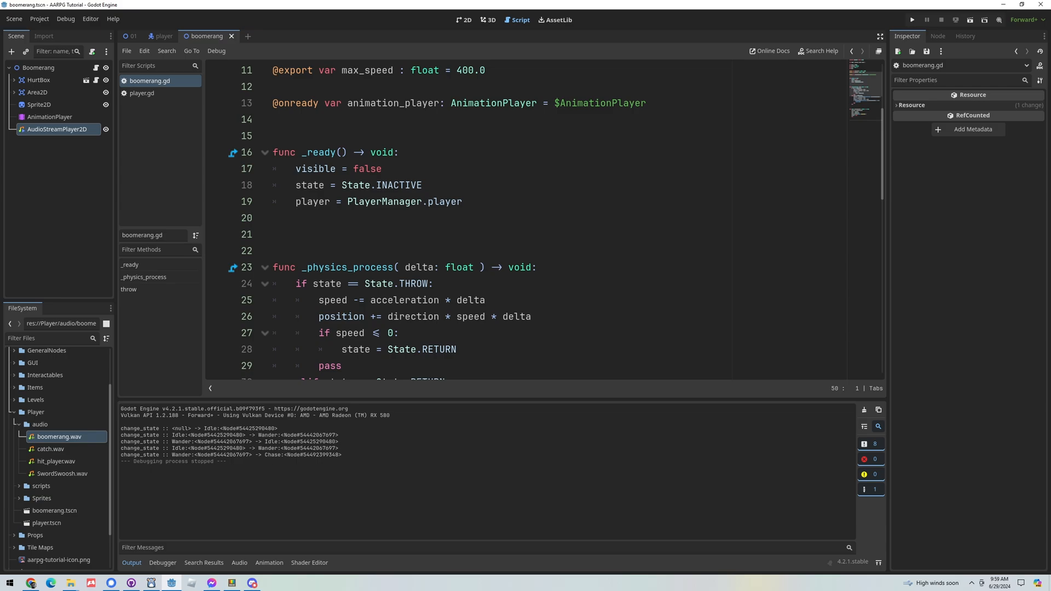
pyautogui.click(295, 117)
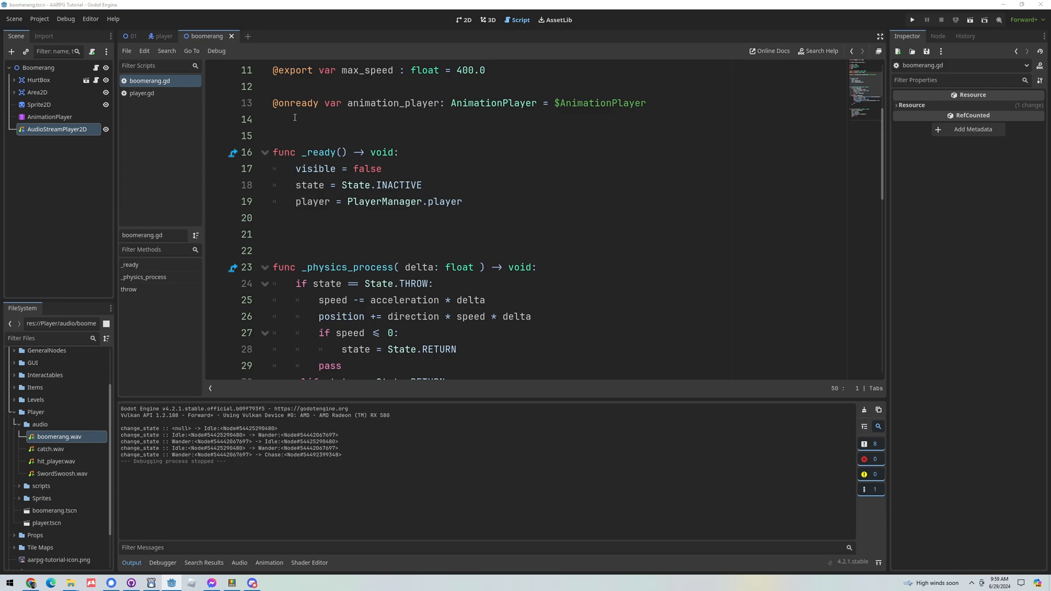
pyautogui.scroll(3)
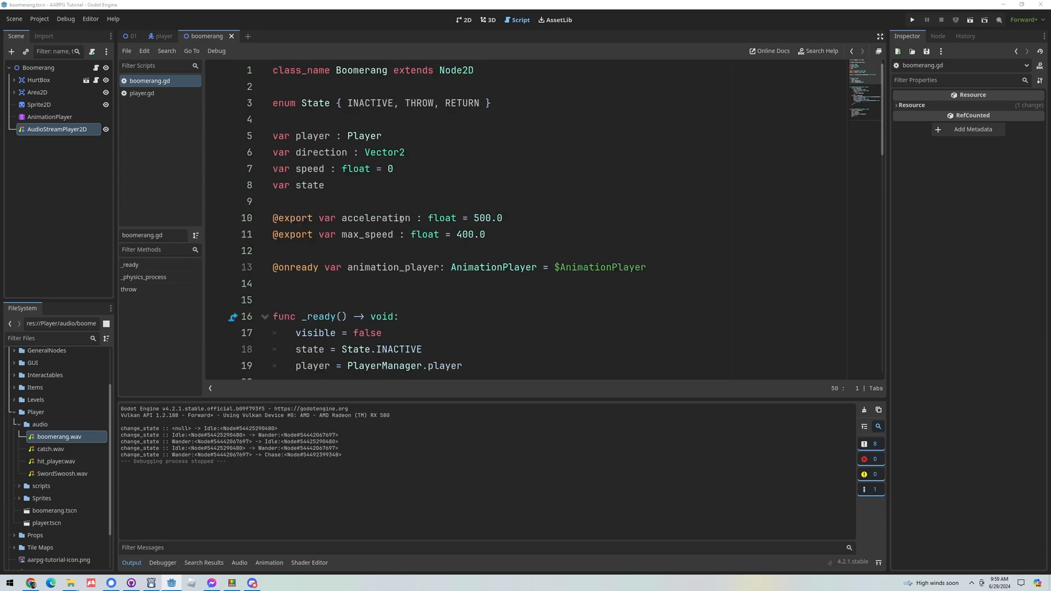
pyautogui.click(333, 250)
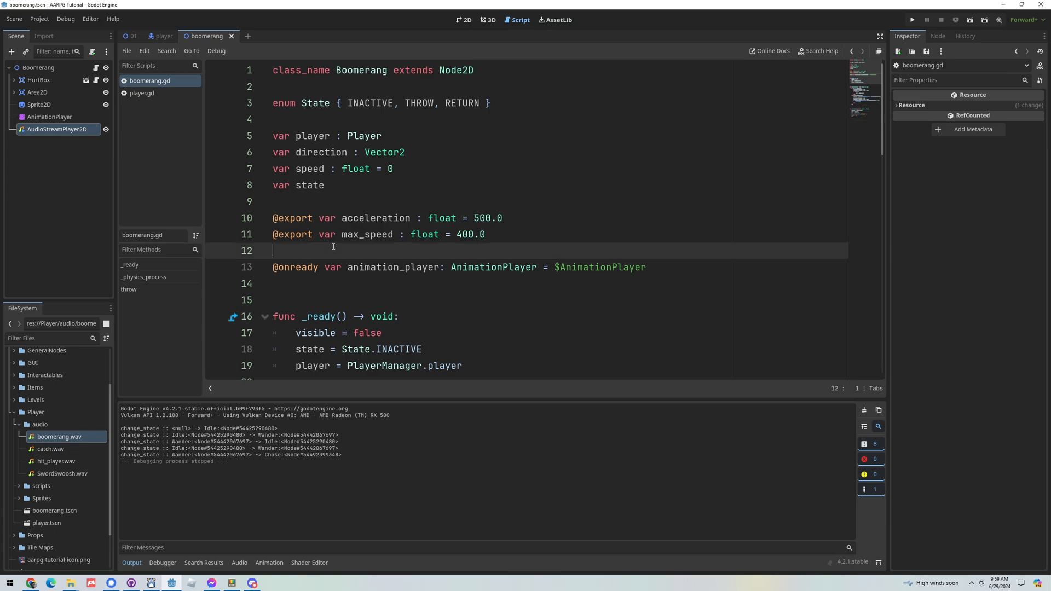
pyautogui.moveTo(629, 224)
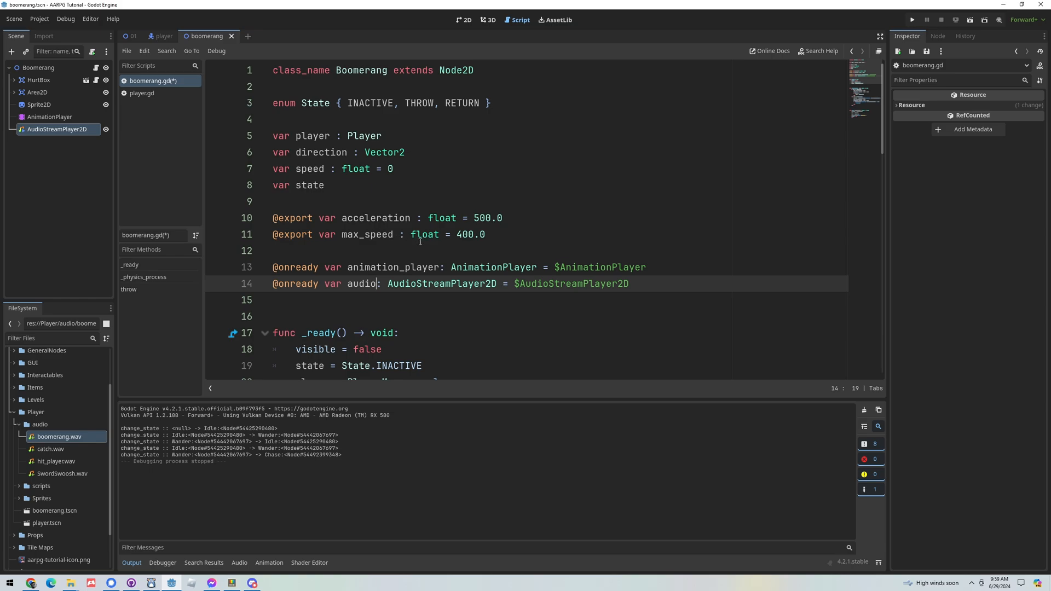
pyautogui.scroll(-3)
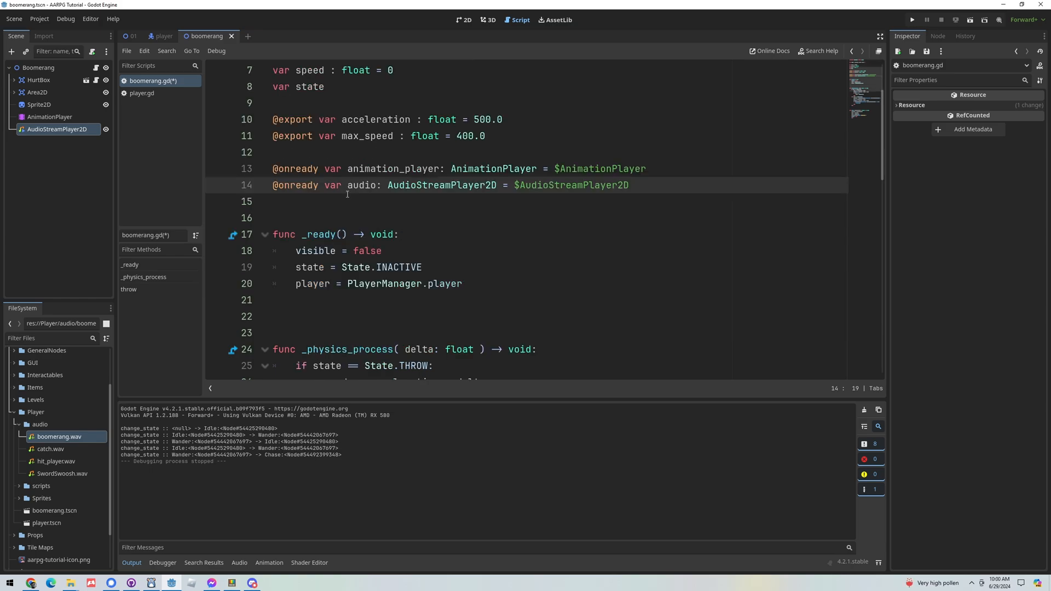
pyautogui.scroll(3)
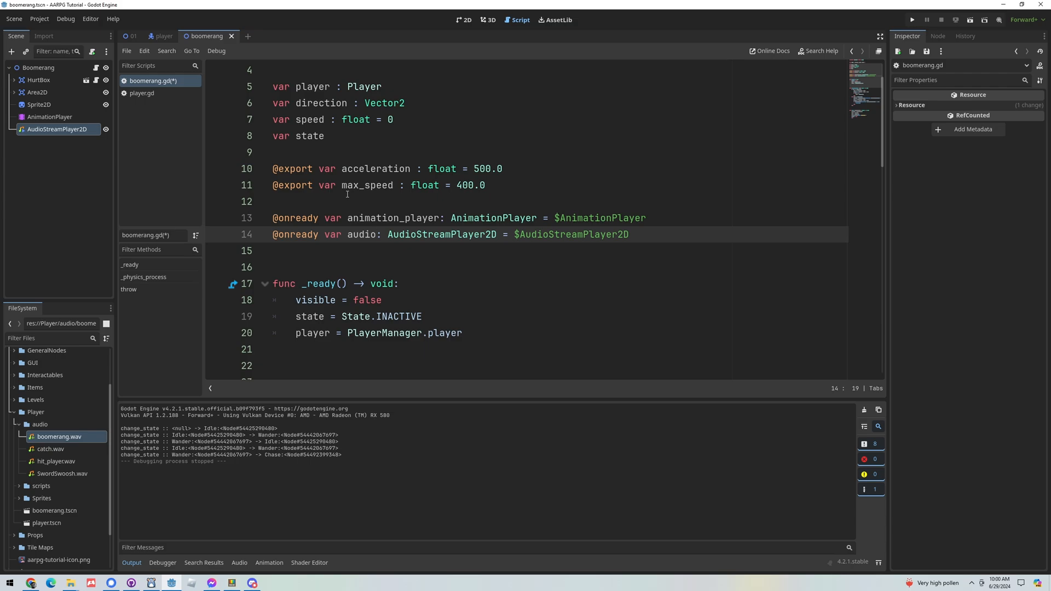
pyautogui.click(377, 234)
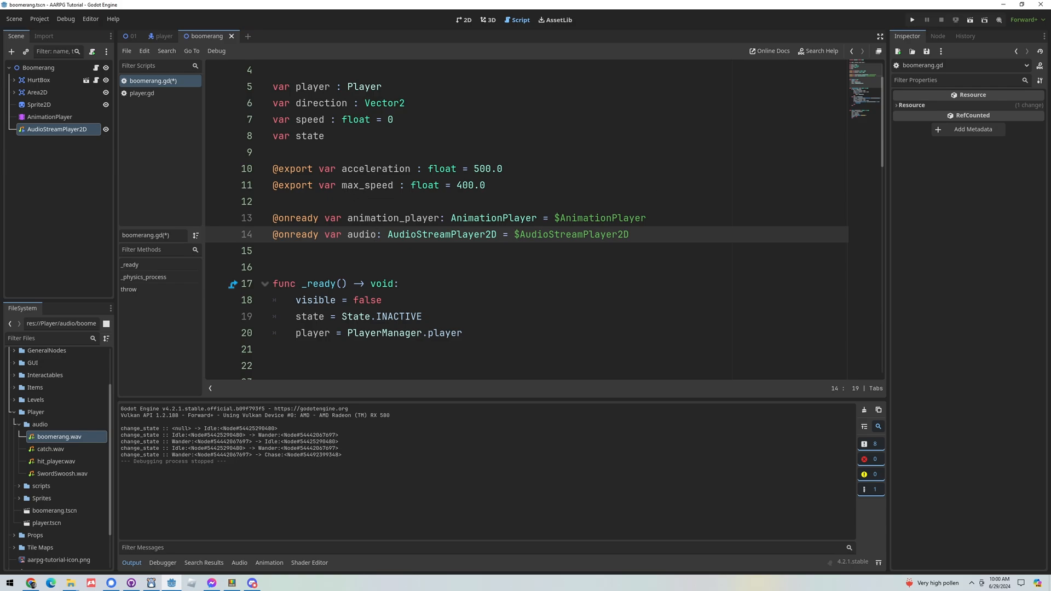
# - Add 'var speed_ratio = speed / max_speed' in the physics process below the RETURN branch
pyautogui.scroll(-3)
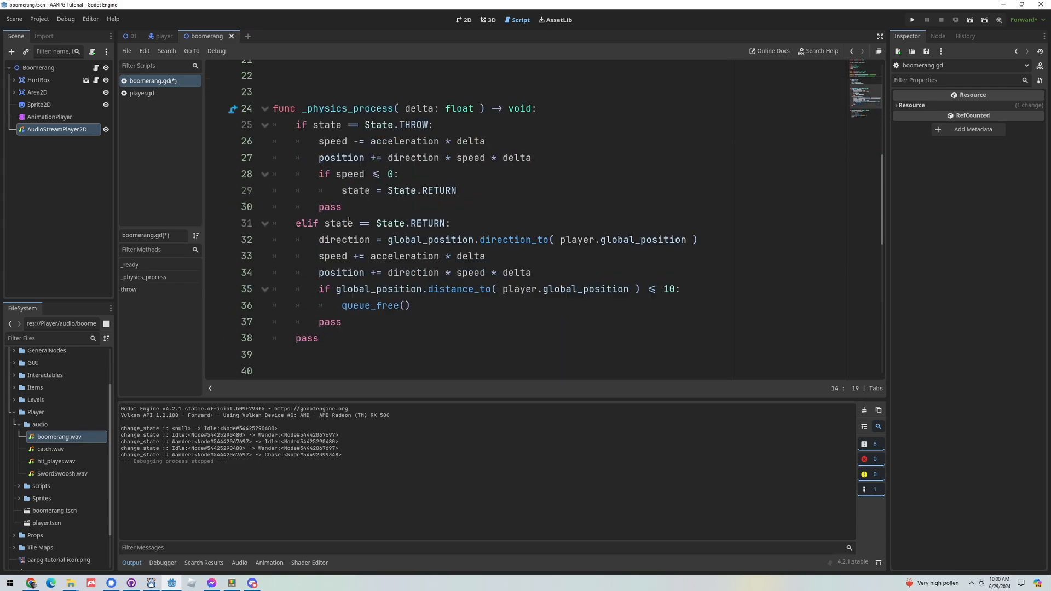
pyautogui.click(388, 316)
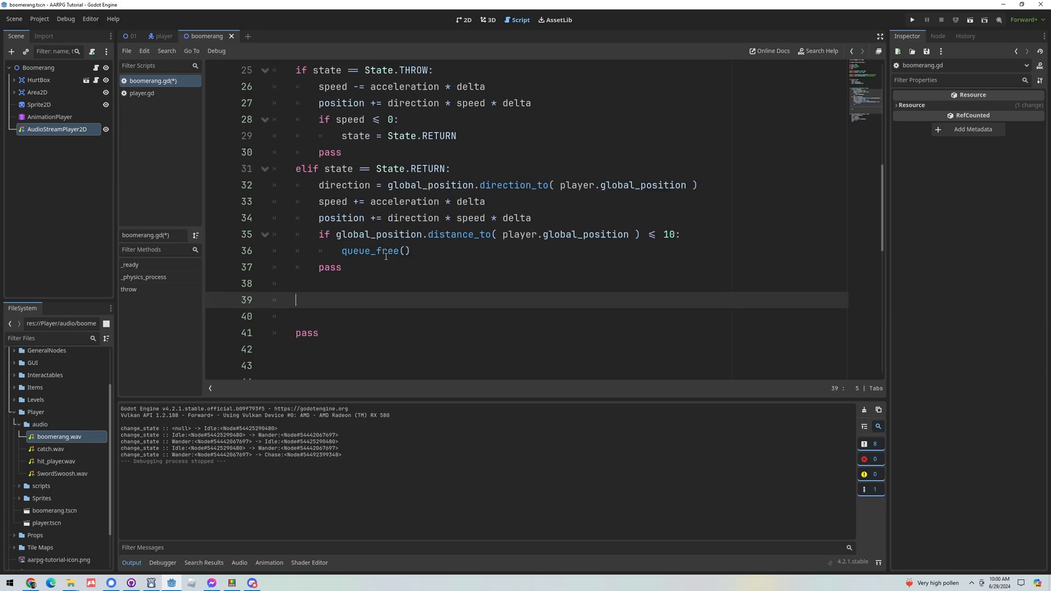
pyautogui.write('var')
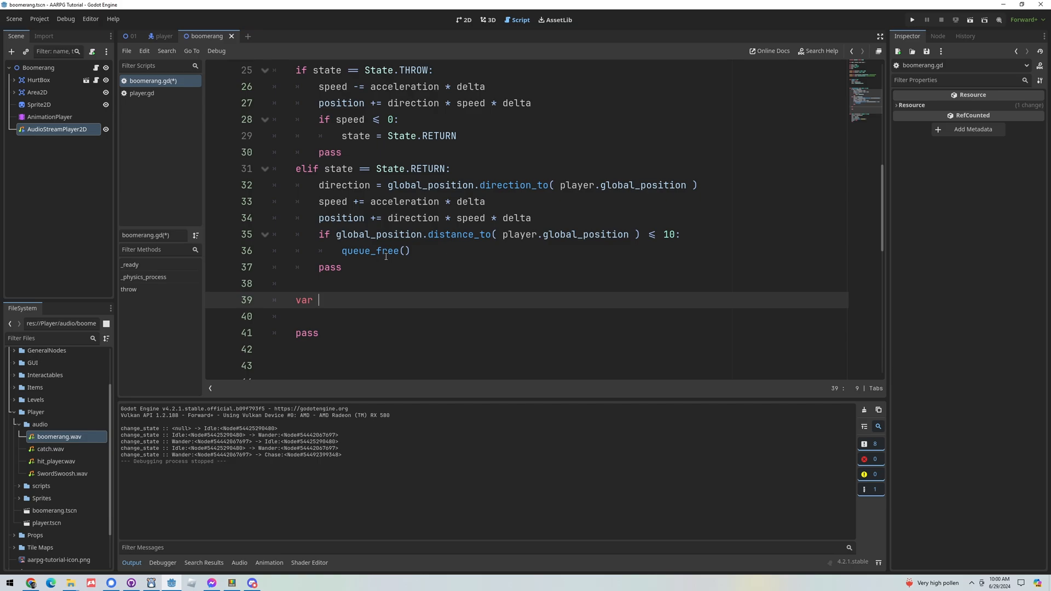
pyautogui.write('sped')
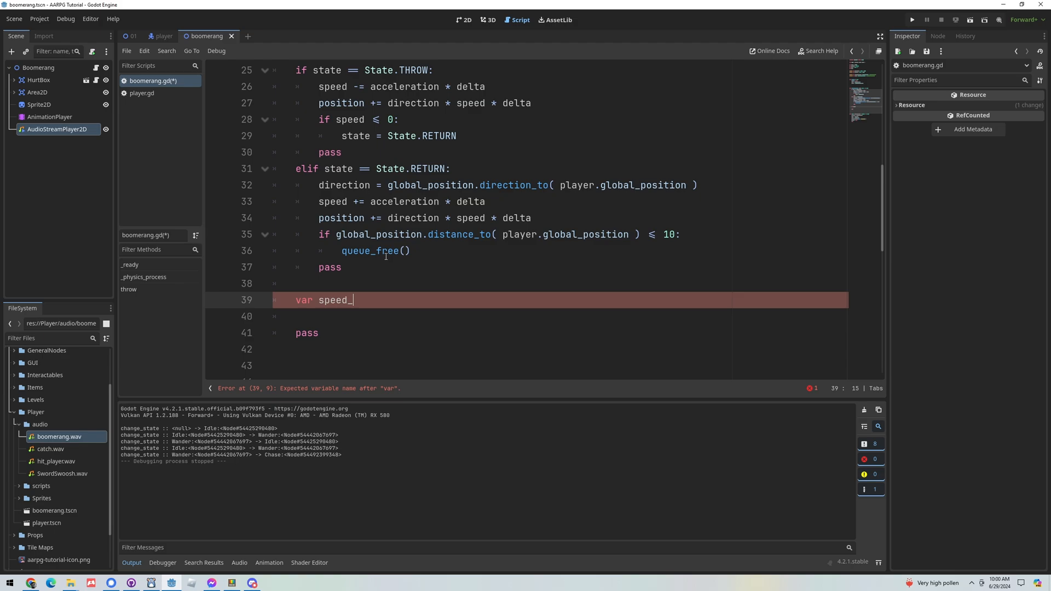
pyautogui.write('ratio')
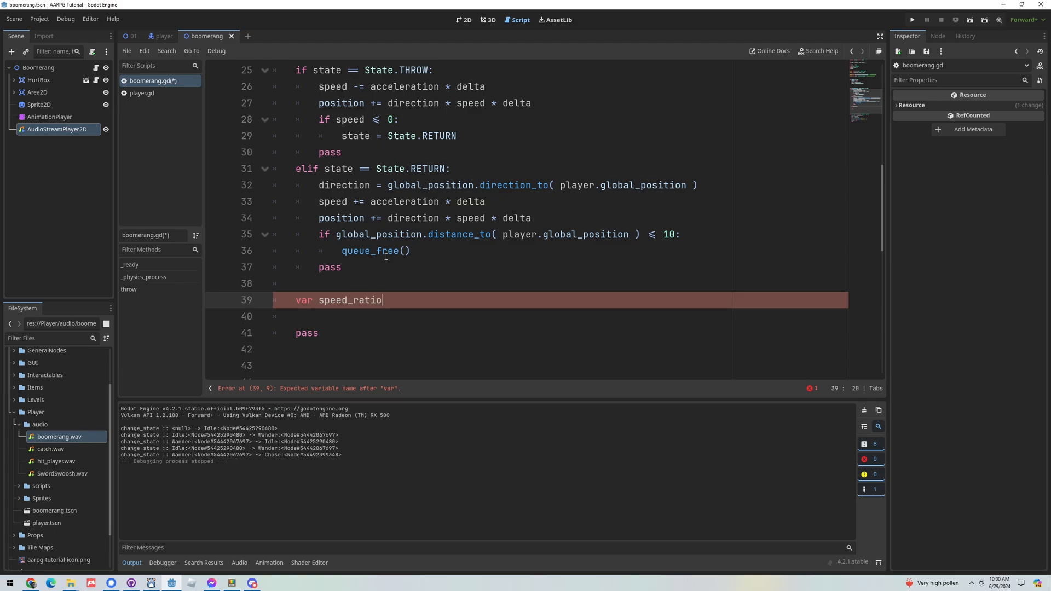
pyautogui.scroll(3)
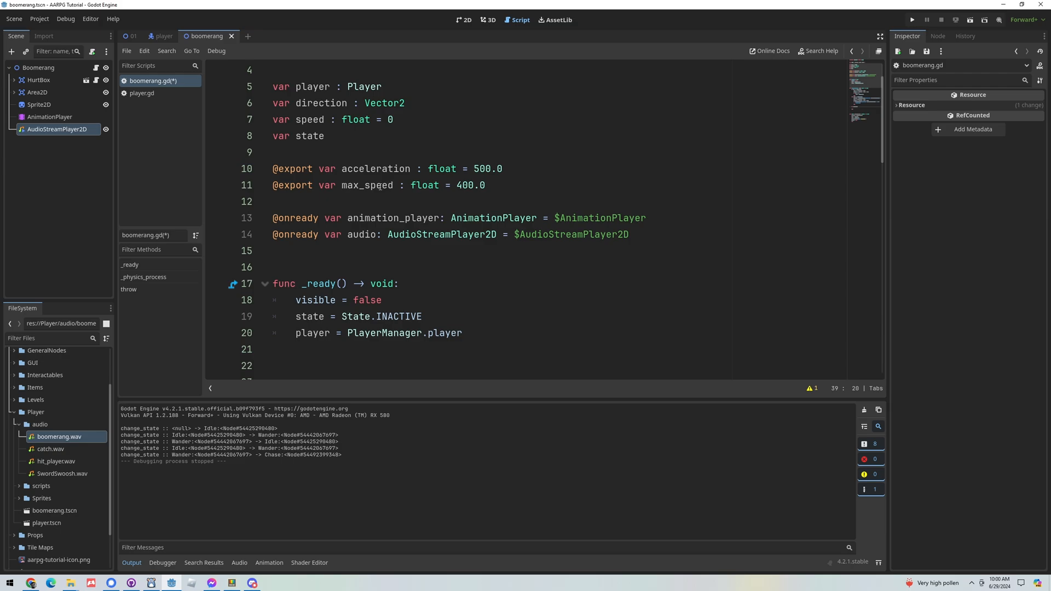
pyautogui.scroll(-3)
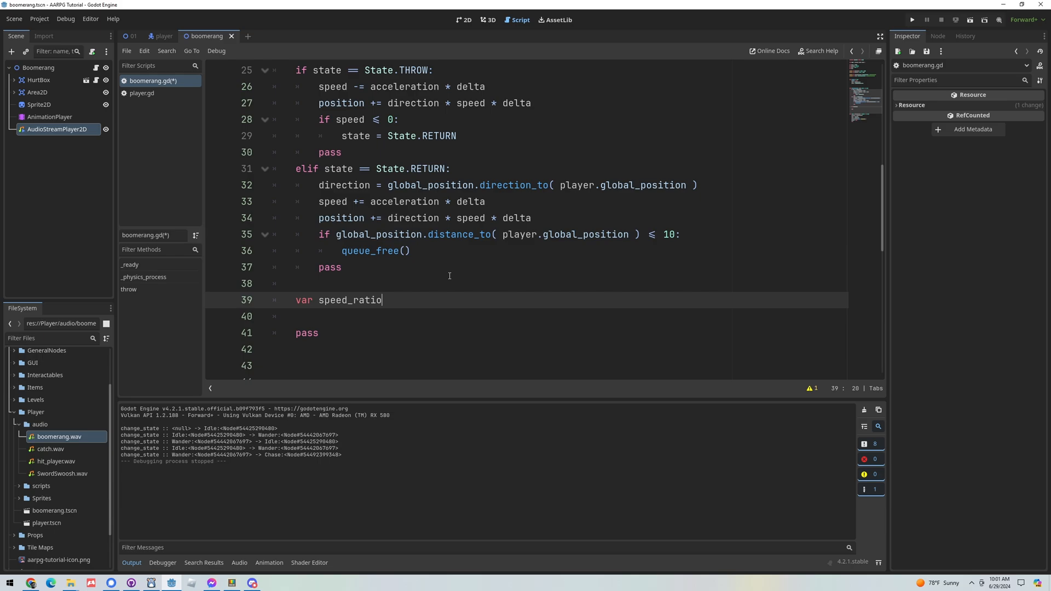
pyautogui.write('= speed / spe')
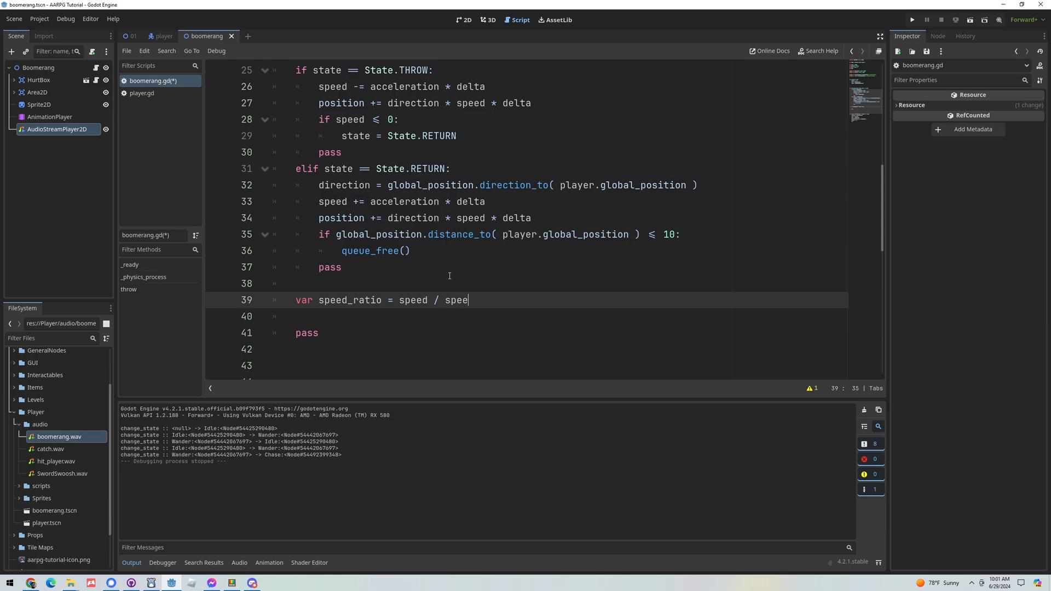
pyautogui.write('e')
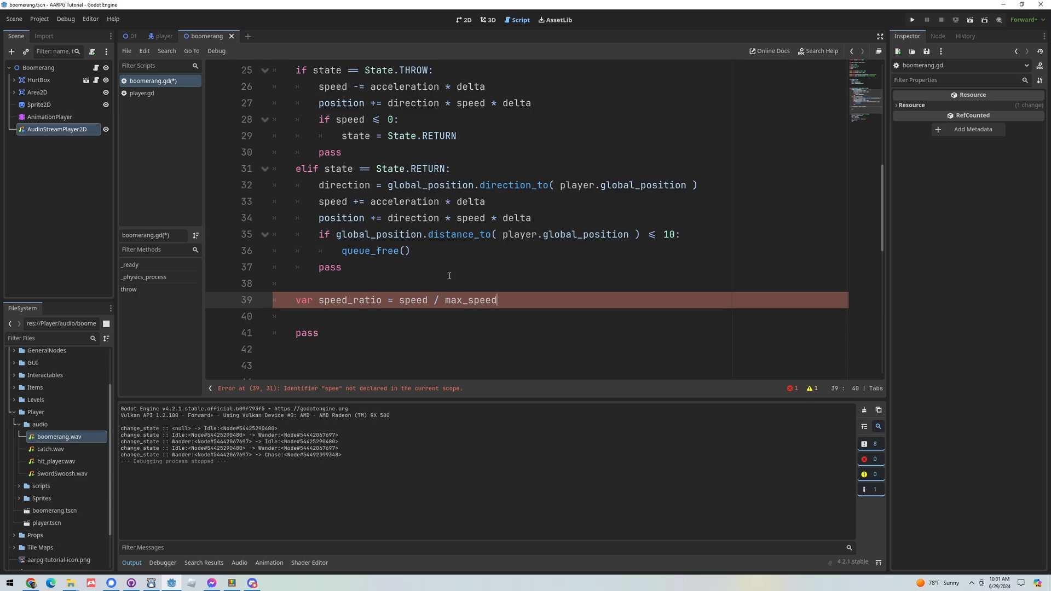
# - Set 'audio.pitch_scale = speed_ratio' on the next line and run the game
pyautogui.press('enter')
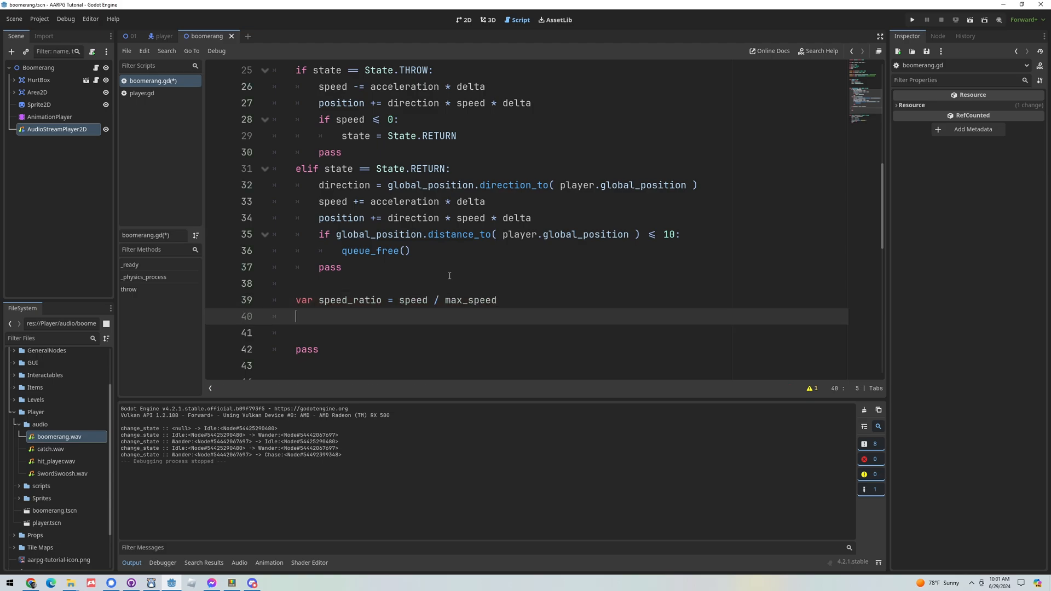
pyautogui.write('audio.')
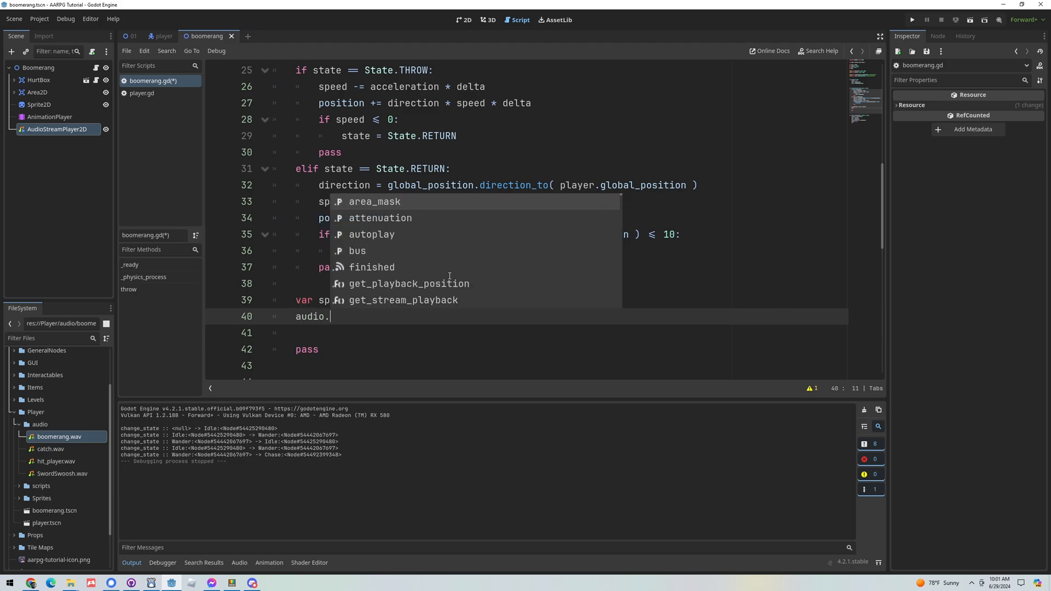
pyautogui.write('pitch_scale')
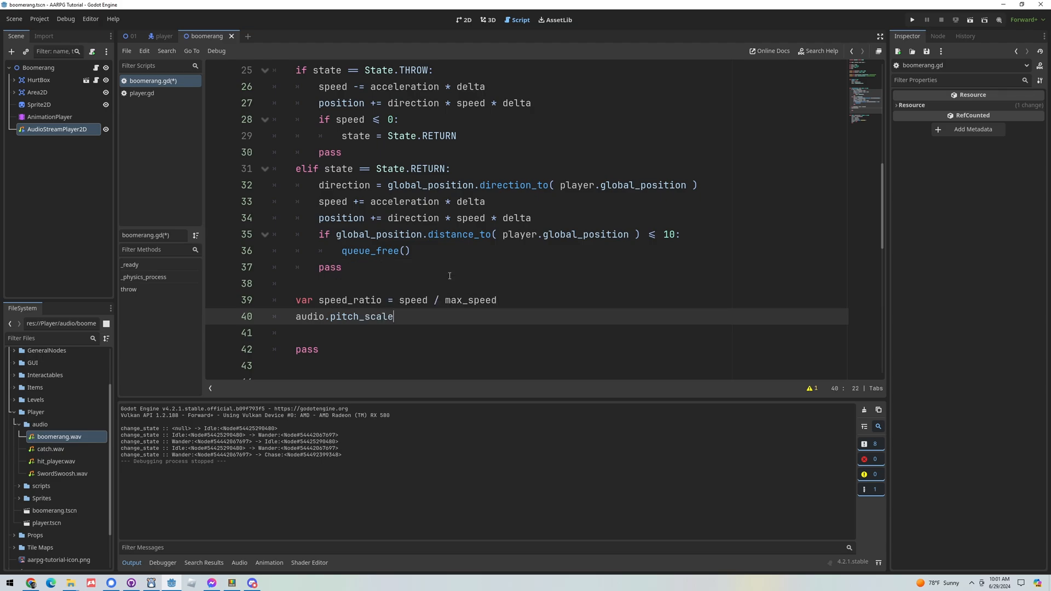
pyautogui.write('=')
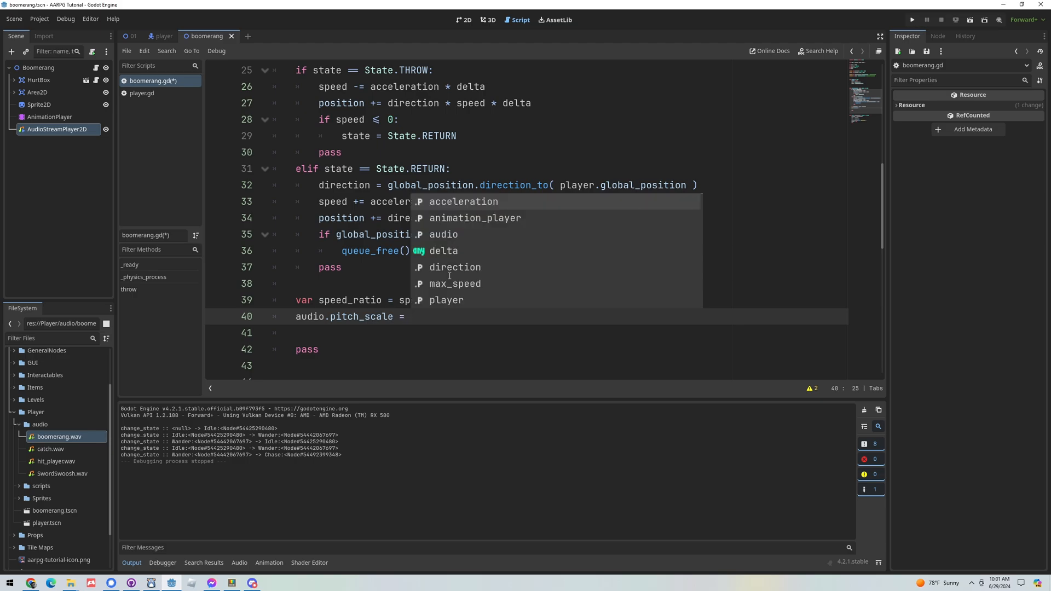
pyautogui.write('speed')
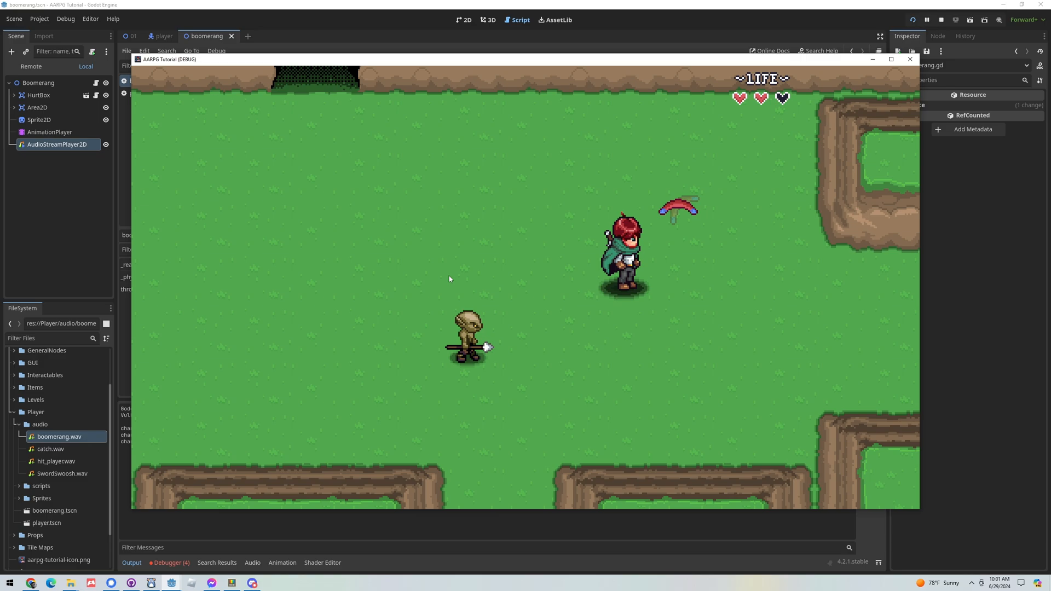
# - Change pitch_scale to speed_ratio * 0.75 + 0.75 and save the script
pyautogui.click(942, 19)
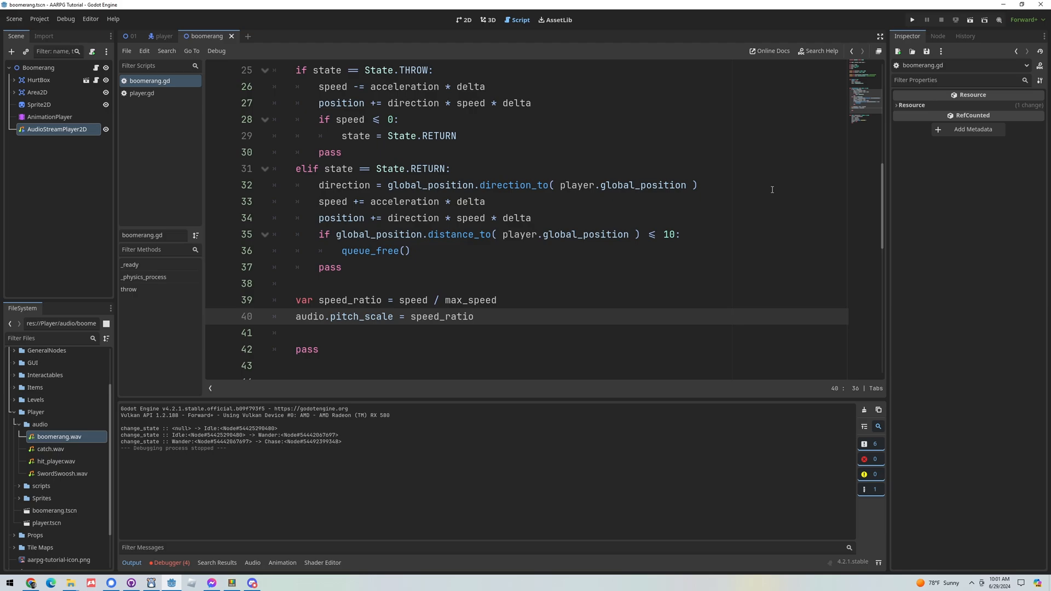
pyautogui.write('* 0')
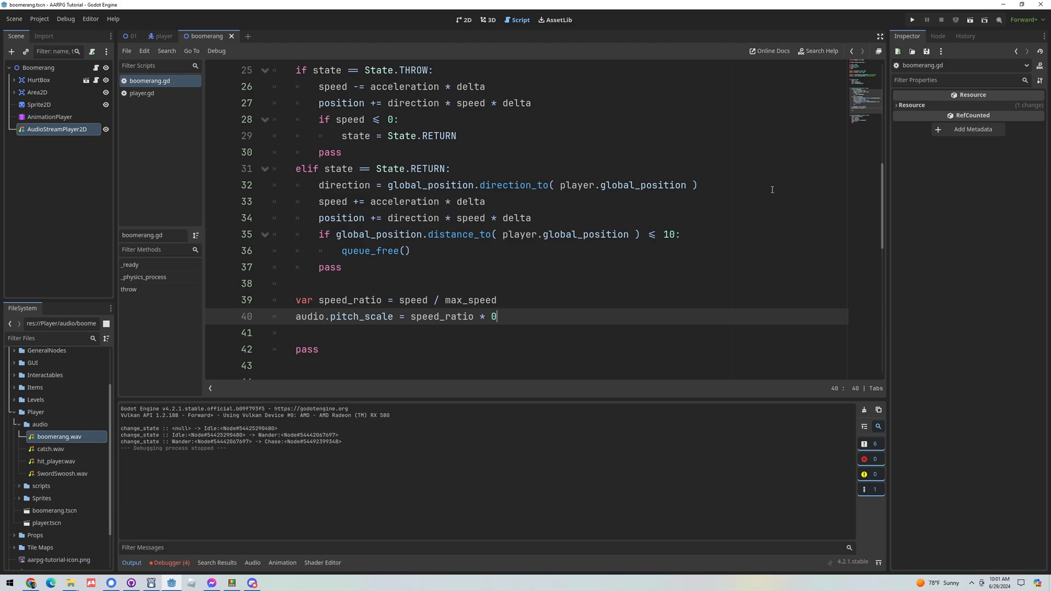
pyautogui.write('.75')
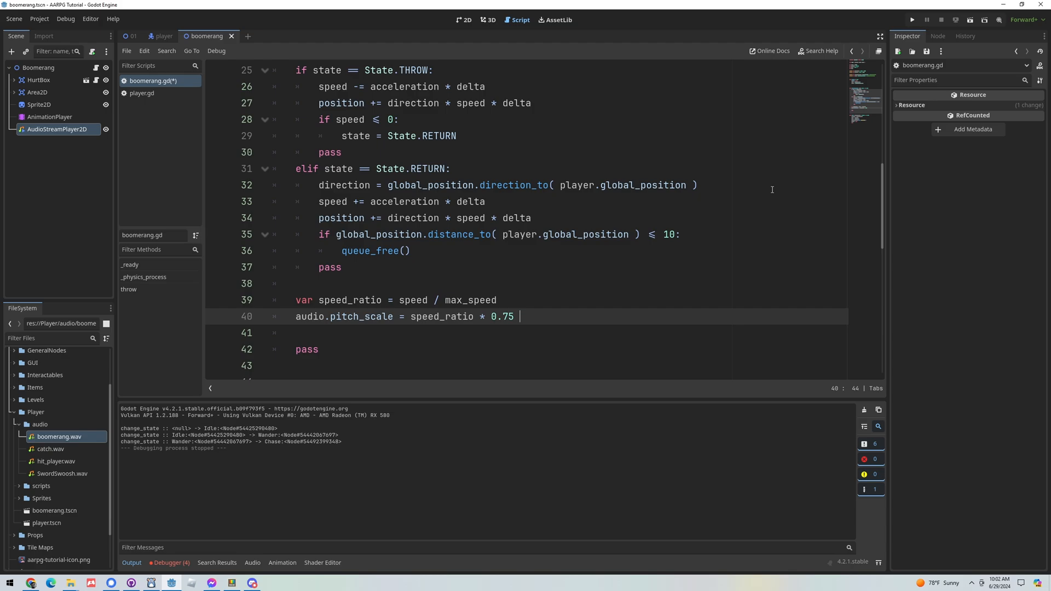
pyautogui.write('+ 0.7')
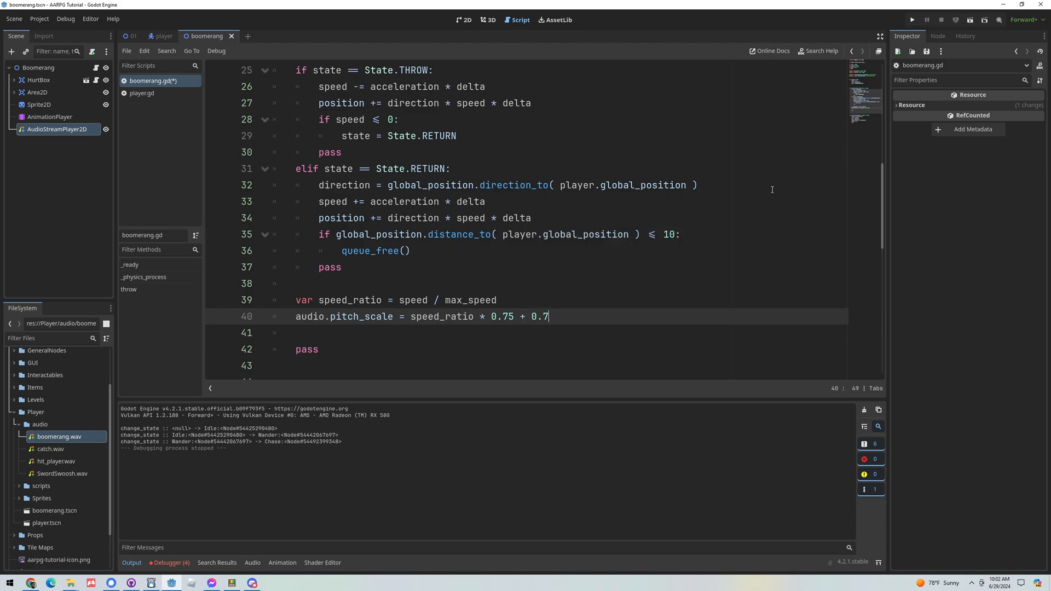
pyautogui.write('5')
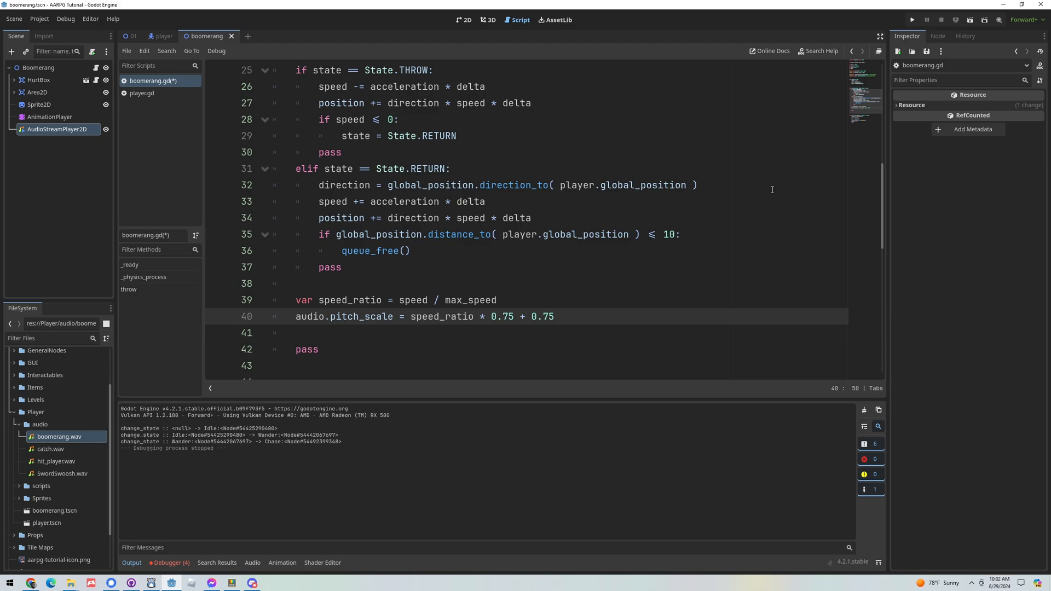
pyautogui.press('ctrl+s')
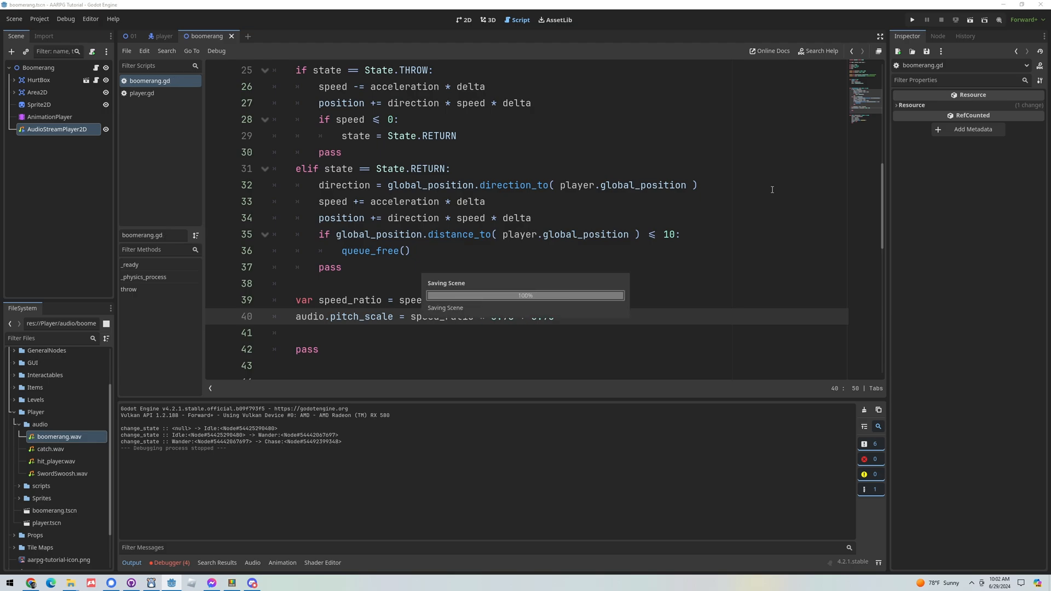
# - Run the game to hear the adjusted boomerang pitch
pyautogui.click(911, 20)
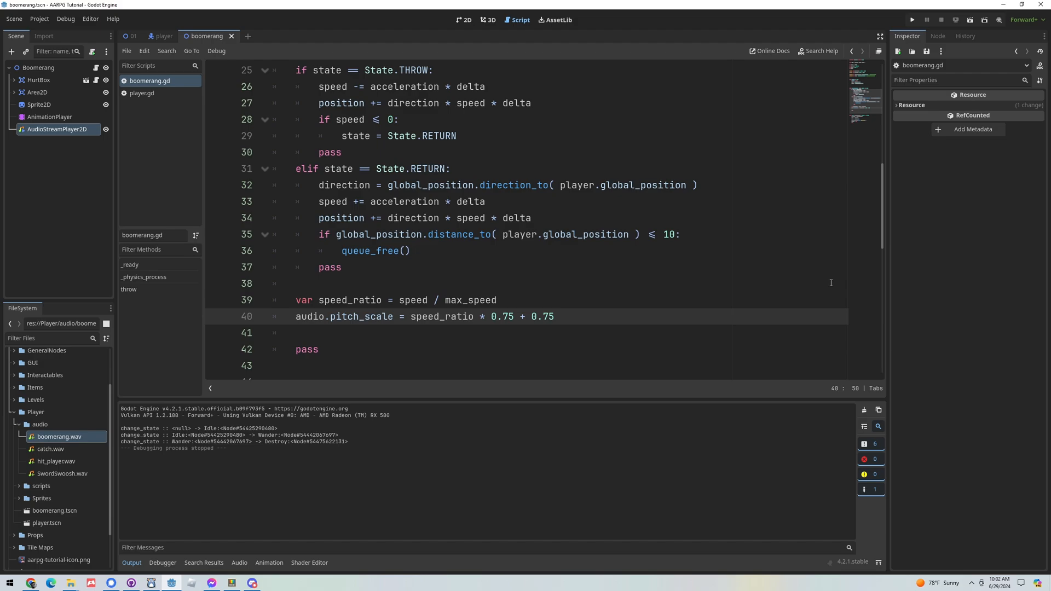
pyautogui.scroll(3)
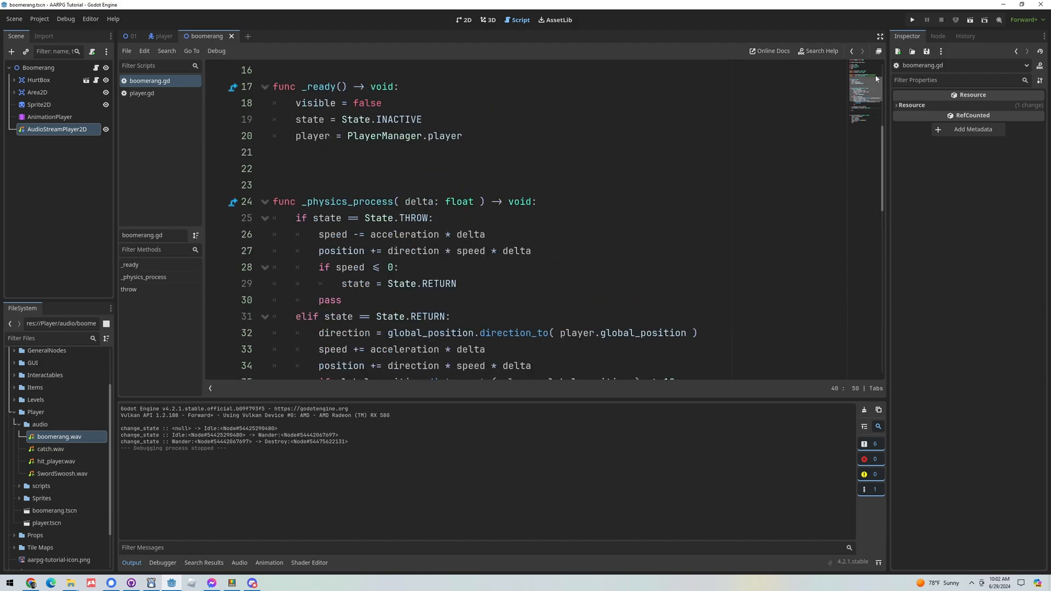
pyautogui.click(555, 152)
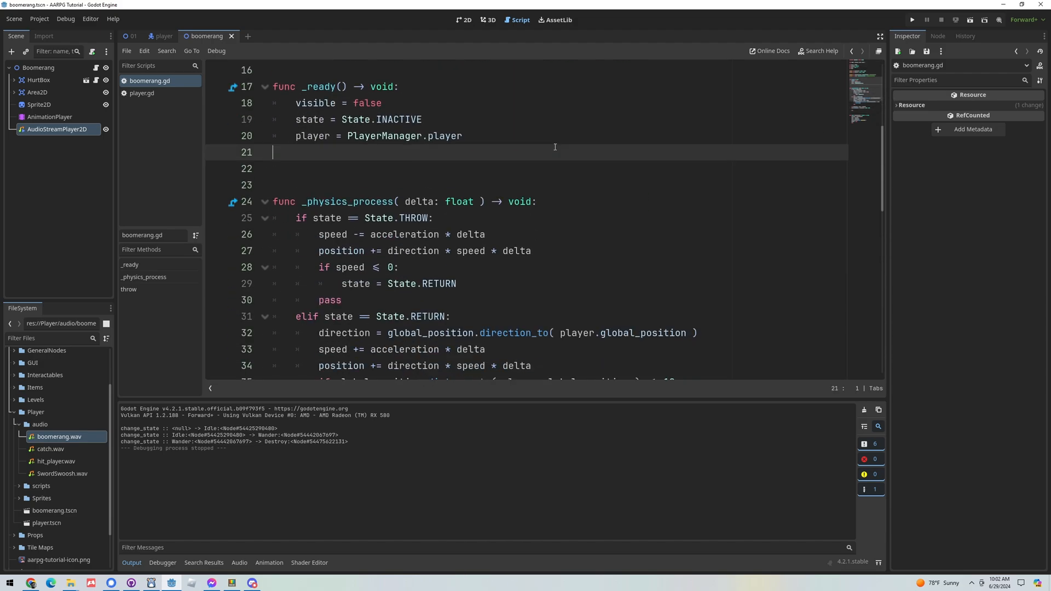
pyautogui.moveTo(548, 173)
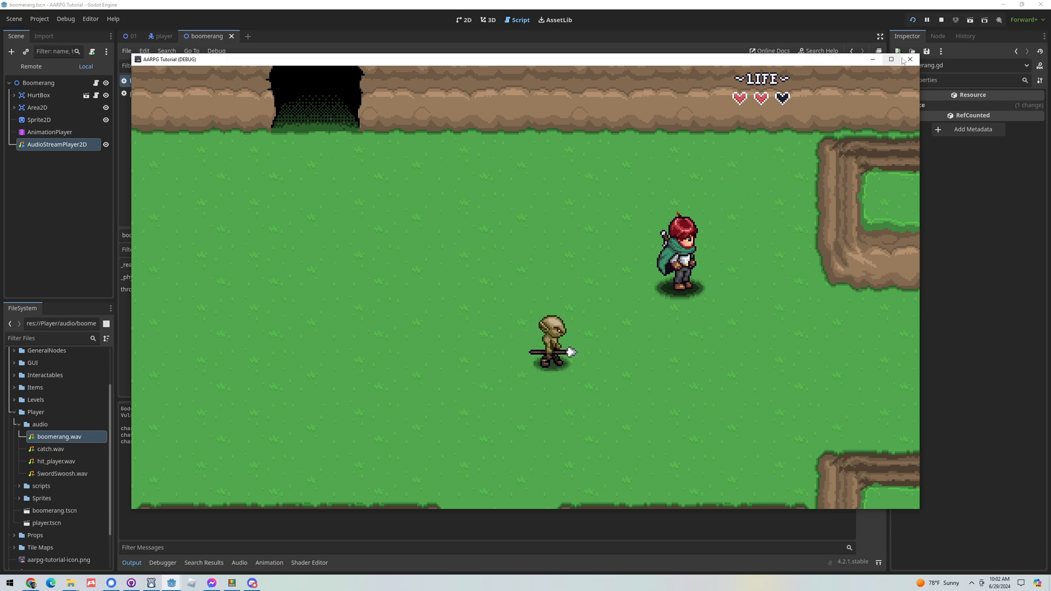
pyautogui.click(910, 59)
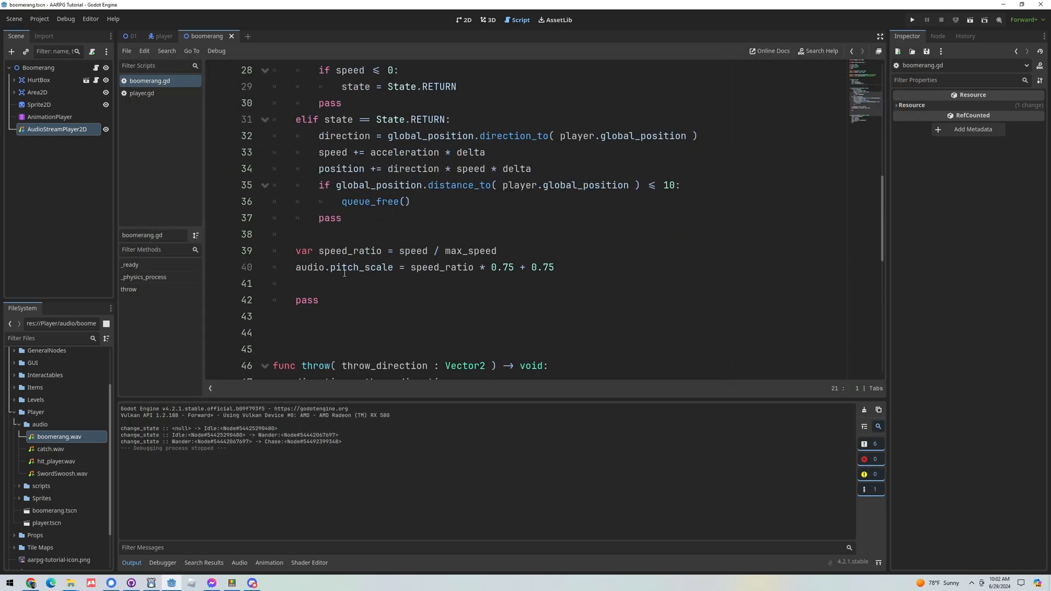
# - Add 'animation_player.speed_scale = speed_ratio' on line 41 and test it in a game run
pyautogui.click(334, 284)
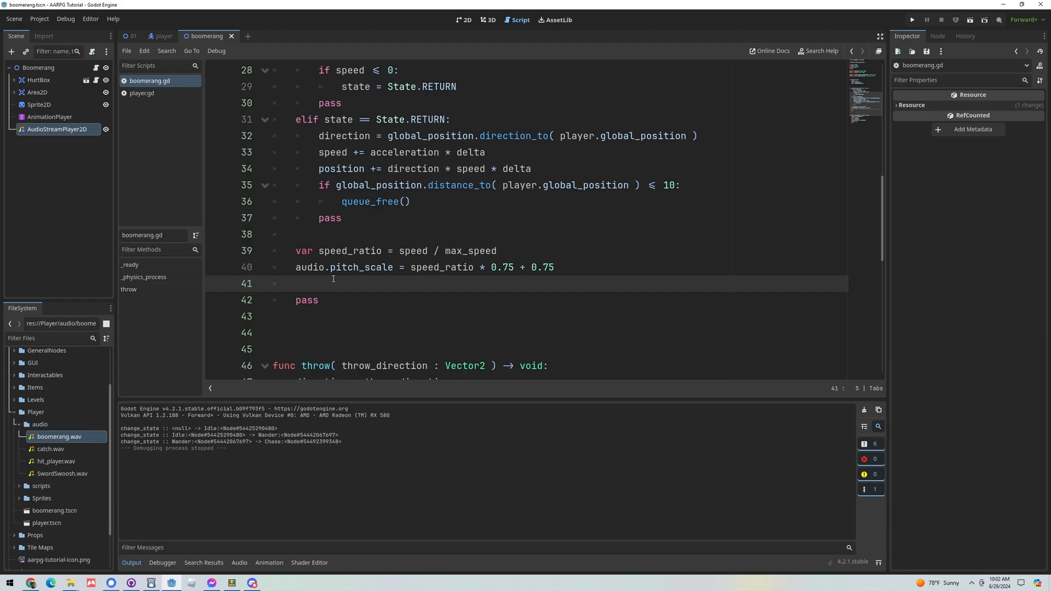
pyautogui.write('animation_player')
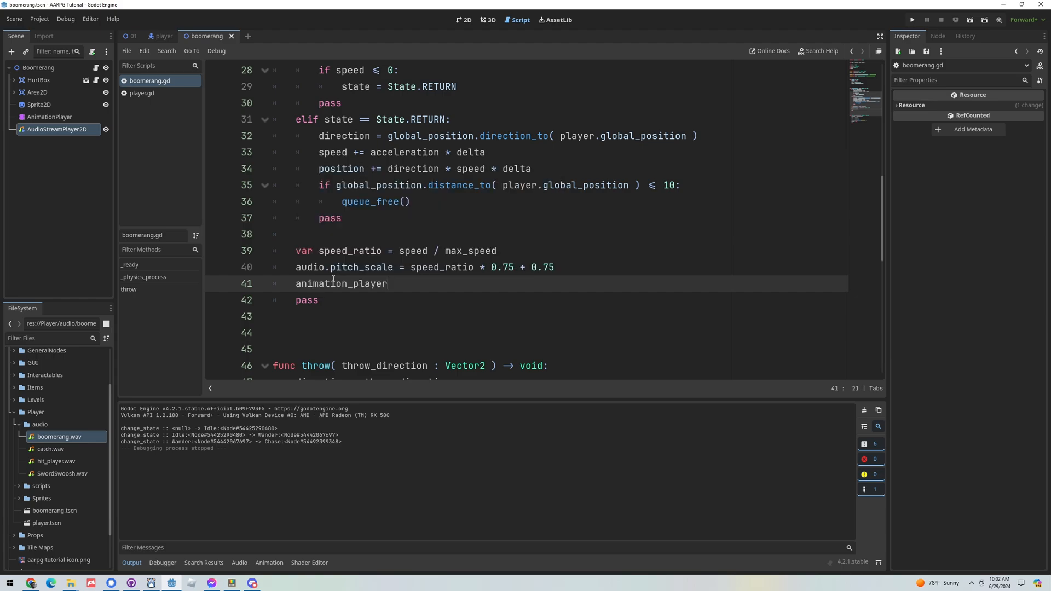
pyautogui.write('.speed_scale')
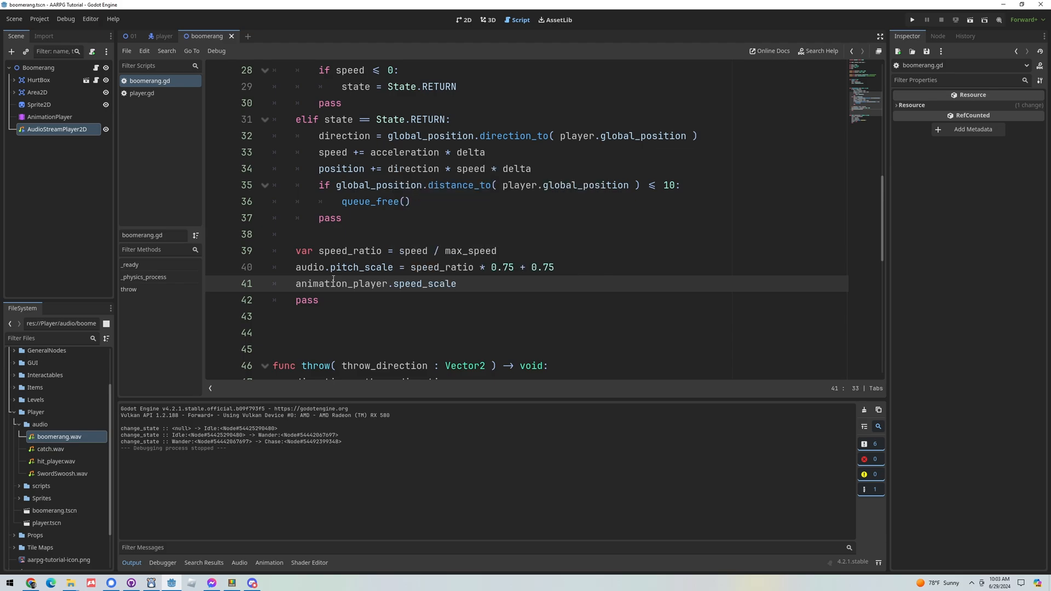
pyautogui.write('= speed_ratio')
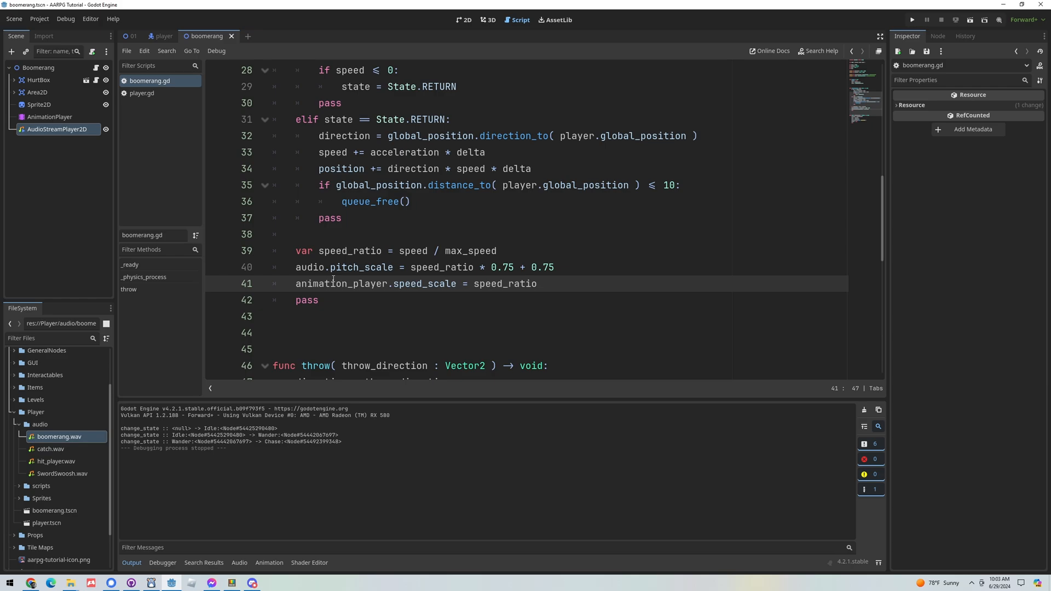
pyautogui.click(537, 283)
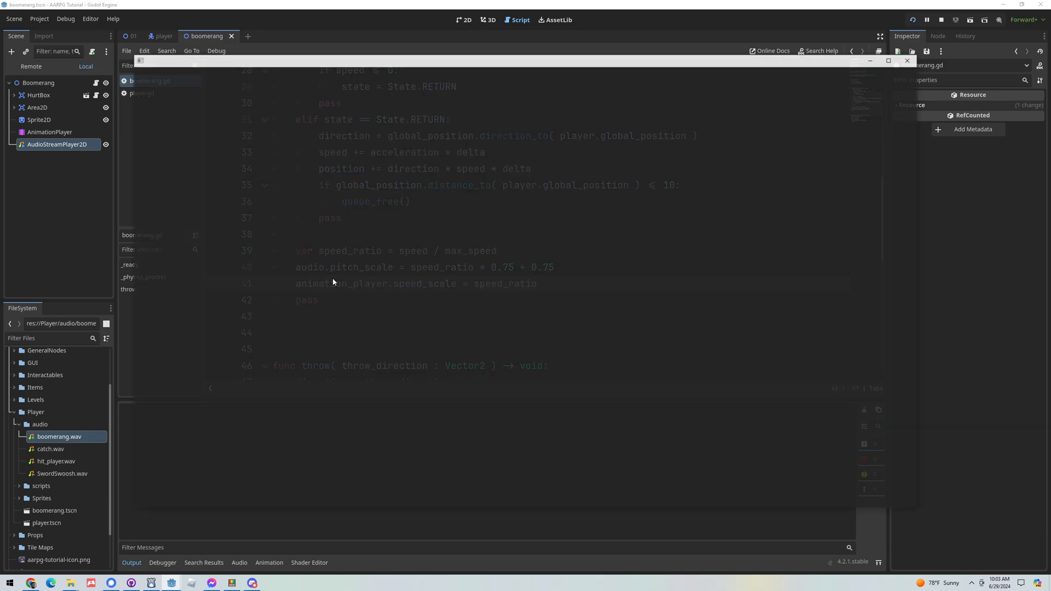
pyautogui.click(913, 19)
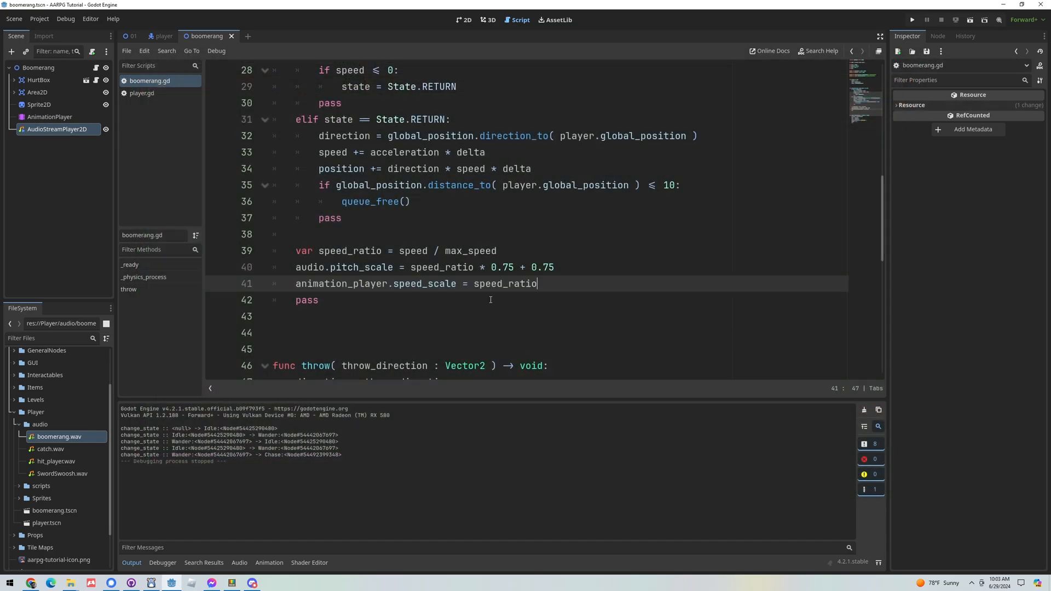
# - Change speed_scale to 1 + ( speed_ratio * 0.25 ) and test it in a game run
pyautogui.write('1')
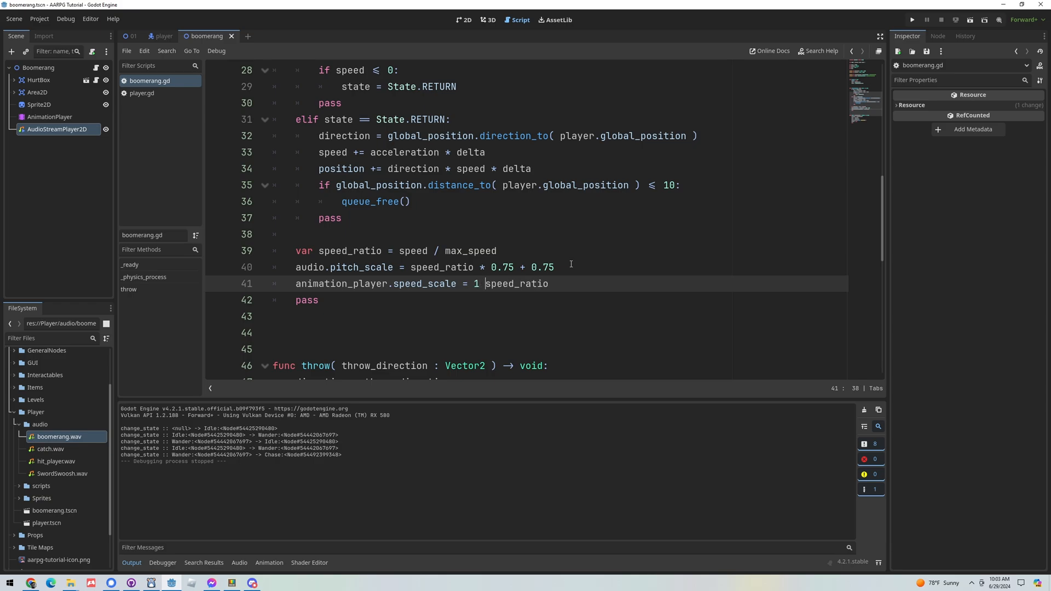
pyautogui.write('+ (')
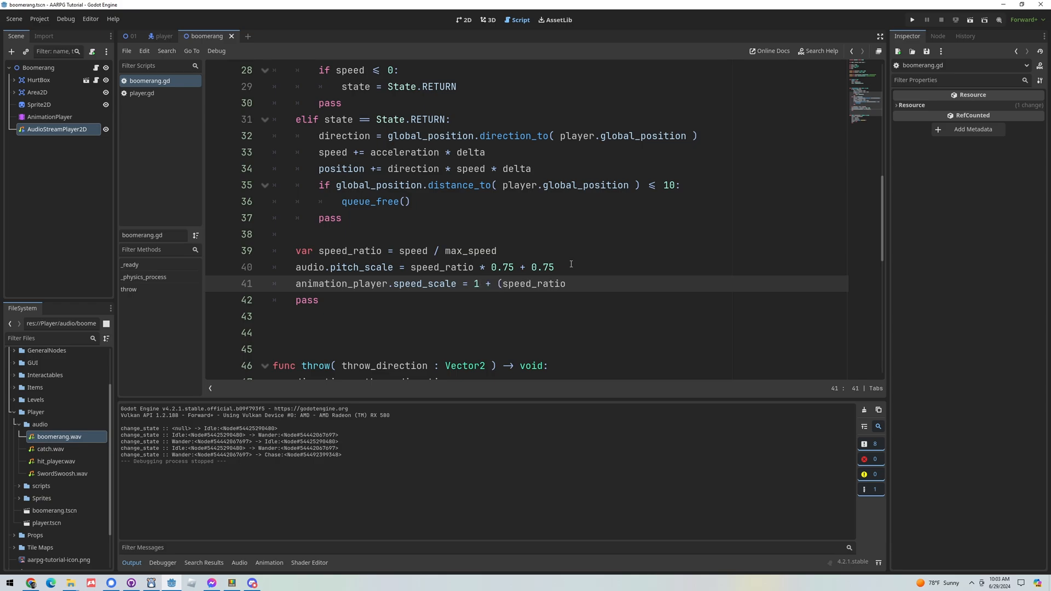
pyautogui.write('(s')
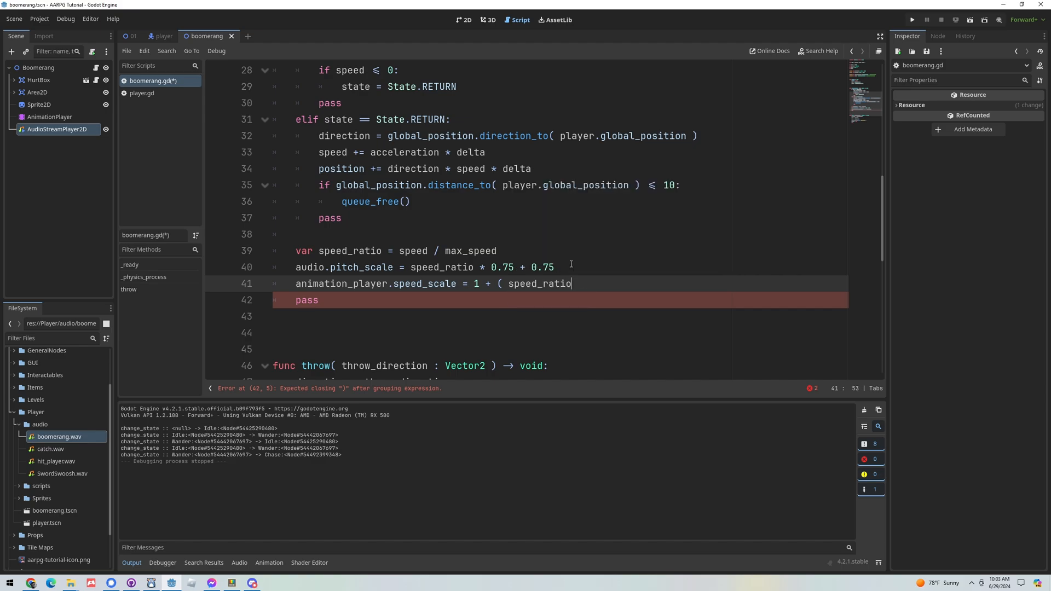
pyautogui.write('* 0')
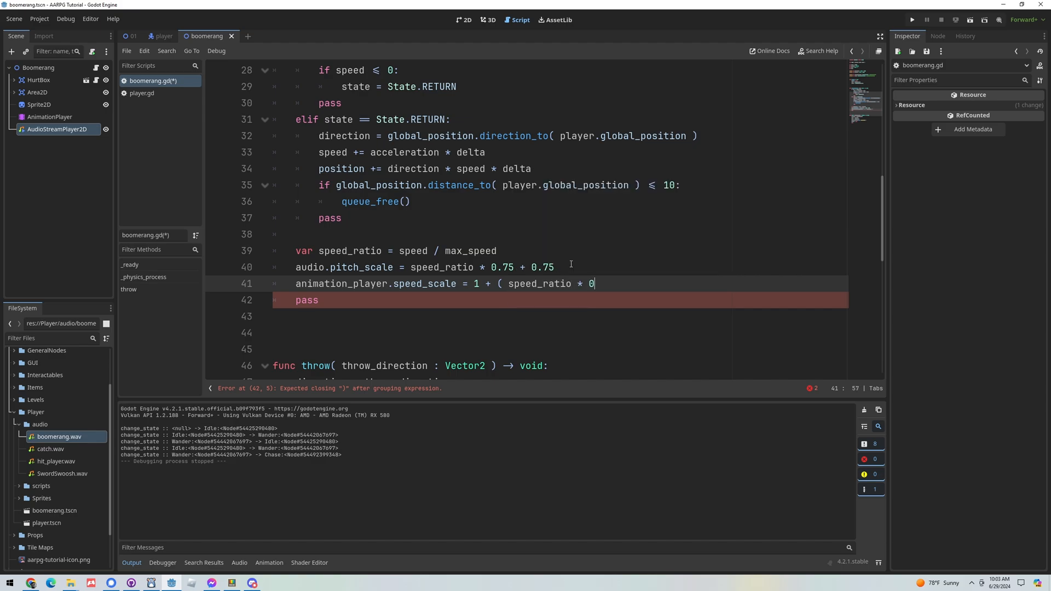
pyautogui.write('.15')
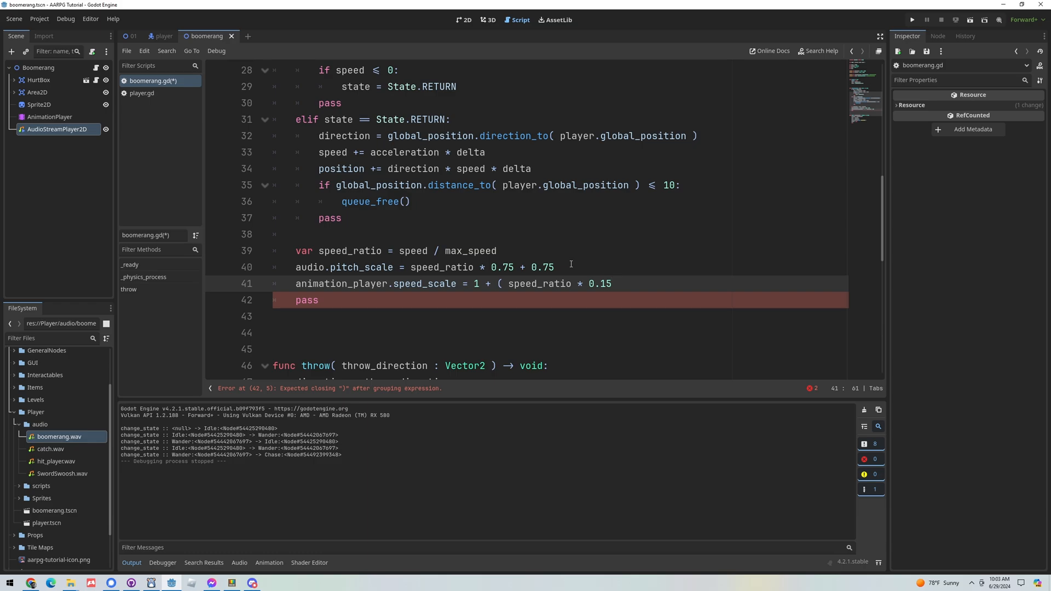
pyautogui.write(')')
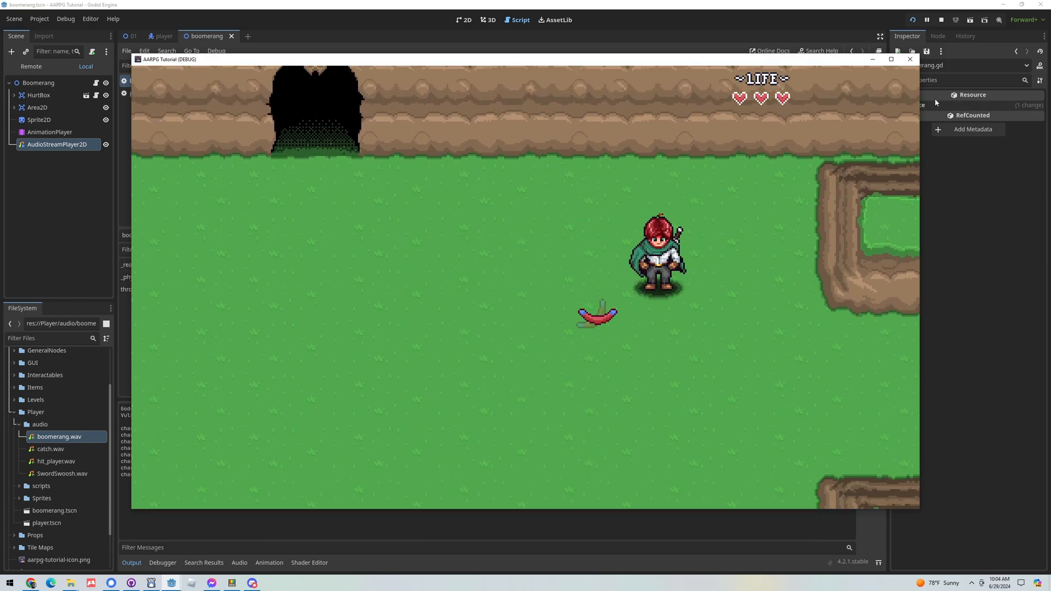
pyautogui.click(941, 20)
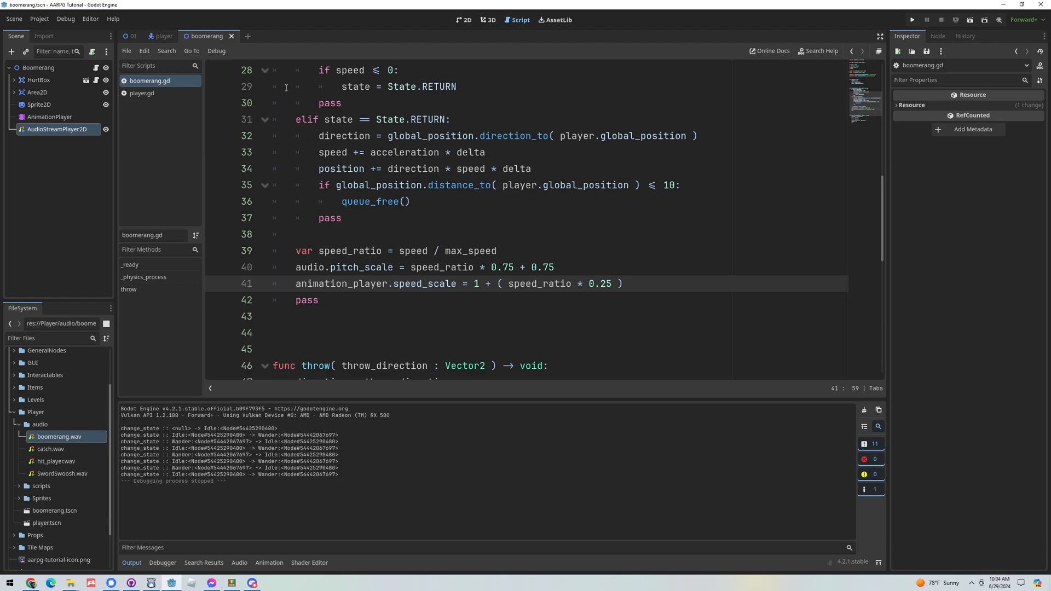
pyautogui.moveTo(819, 253)
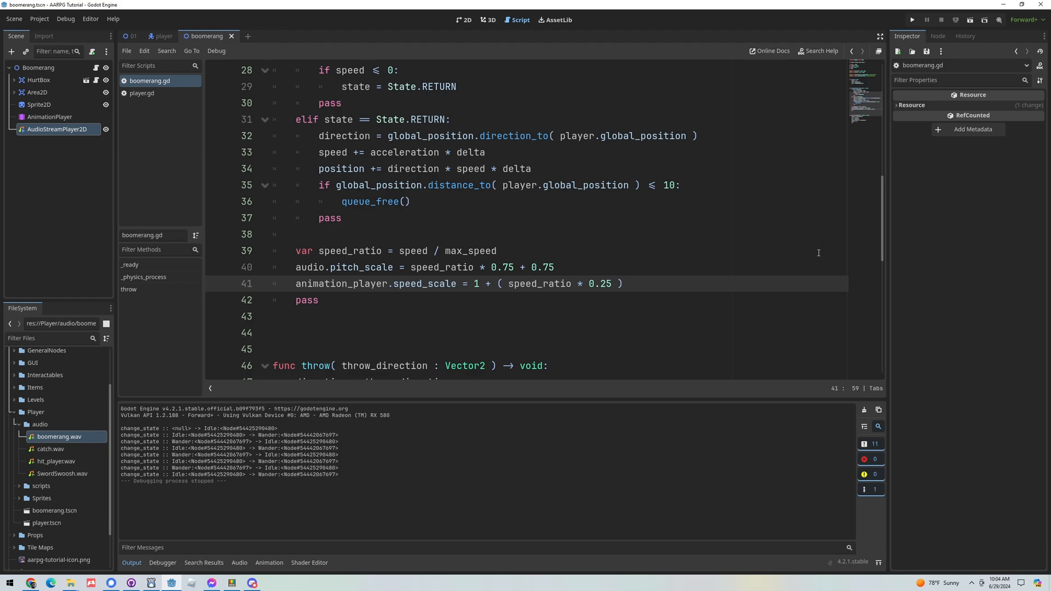
pyautogui.moveTo(470, 227)
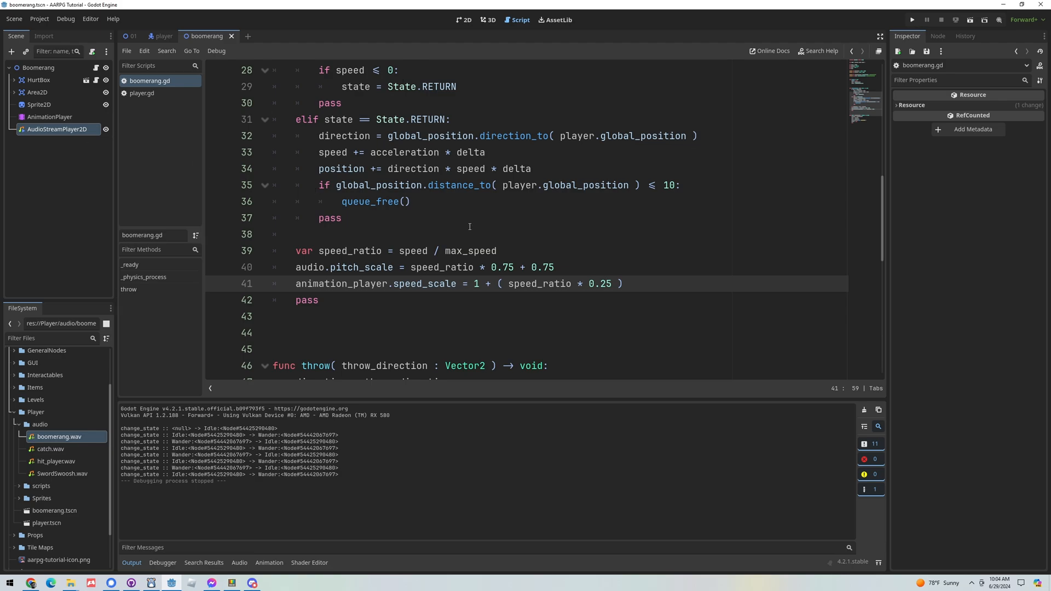
pyautogui.moveTo(364, 289)
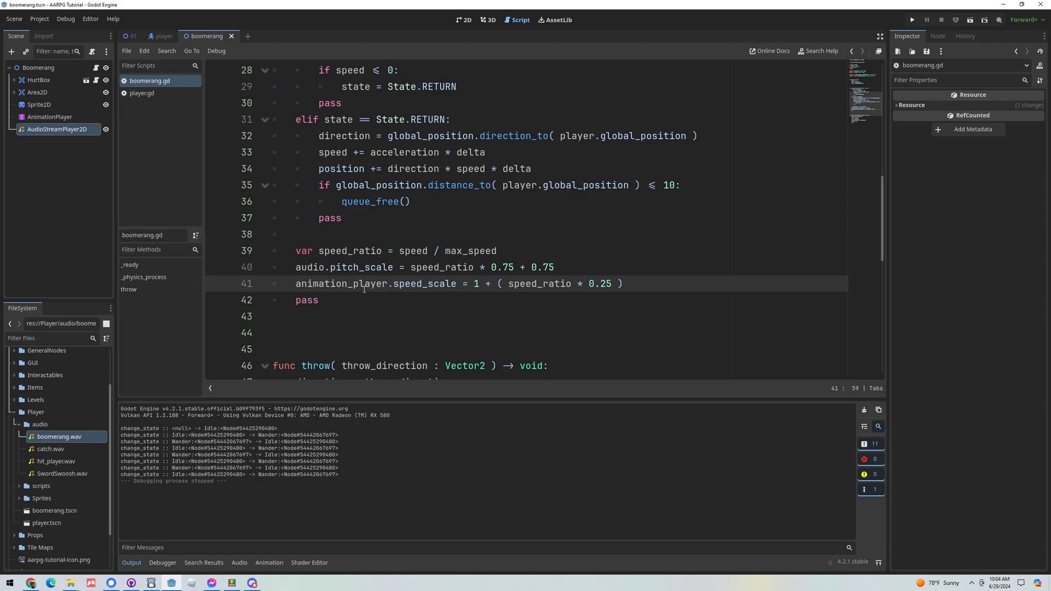
pyautogui.scroll(3)
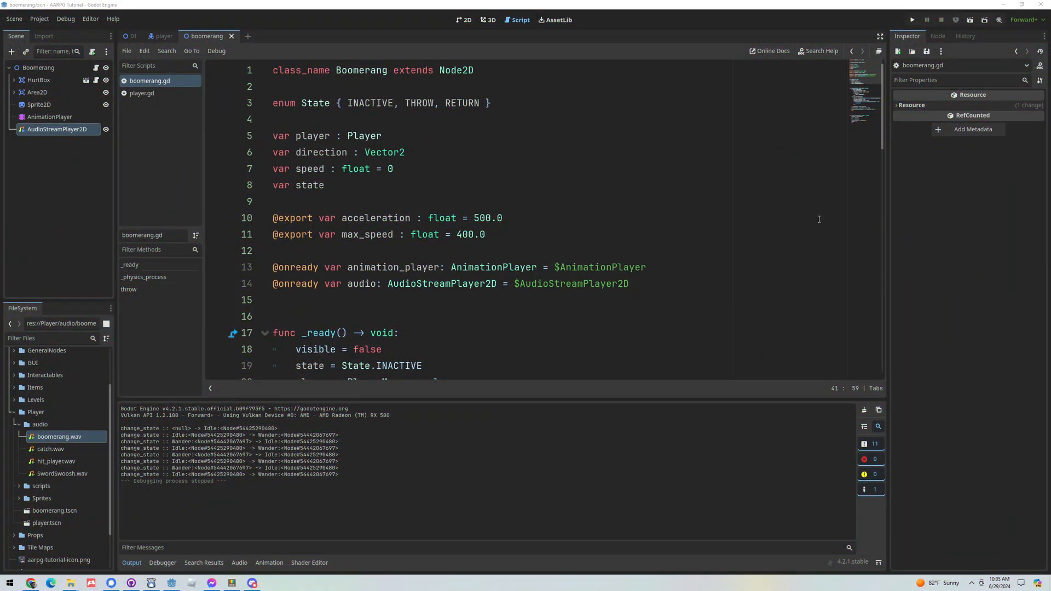
pyautogui.moveTo(320, 4)
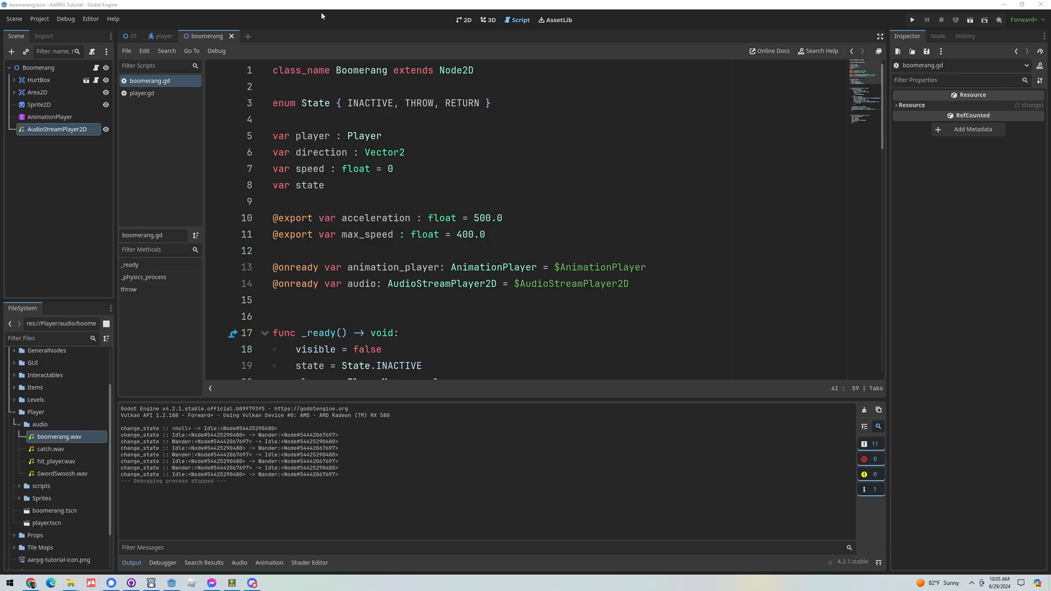
pyautogui.moveTo(872, 81)
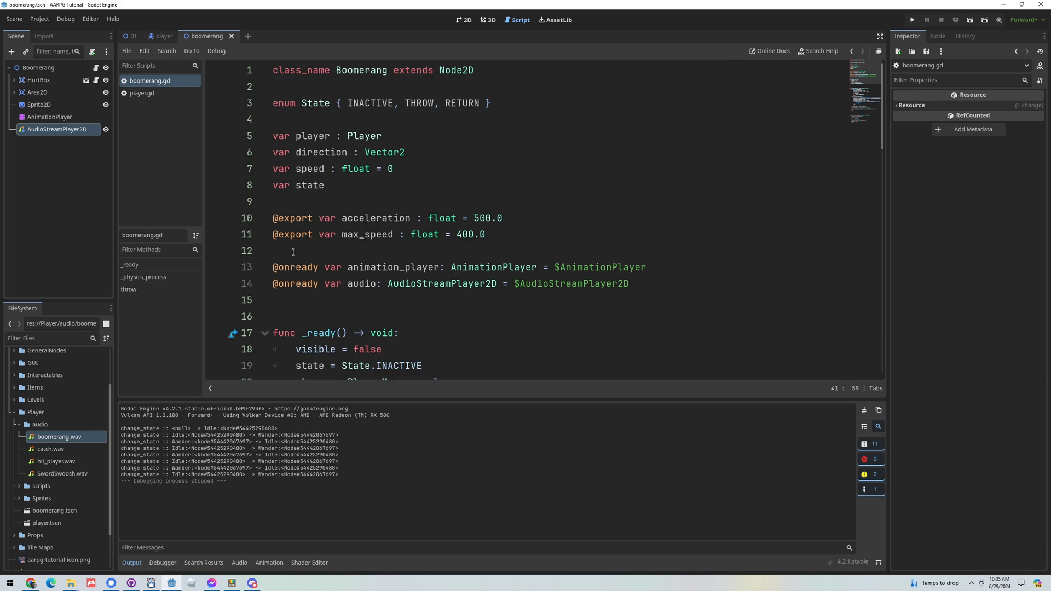
pyautogui.click(293, 251)
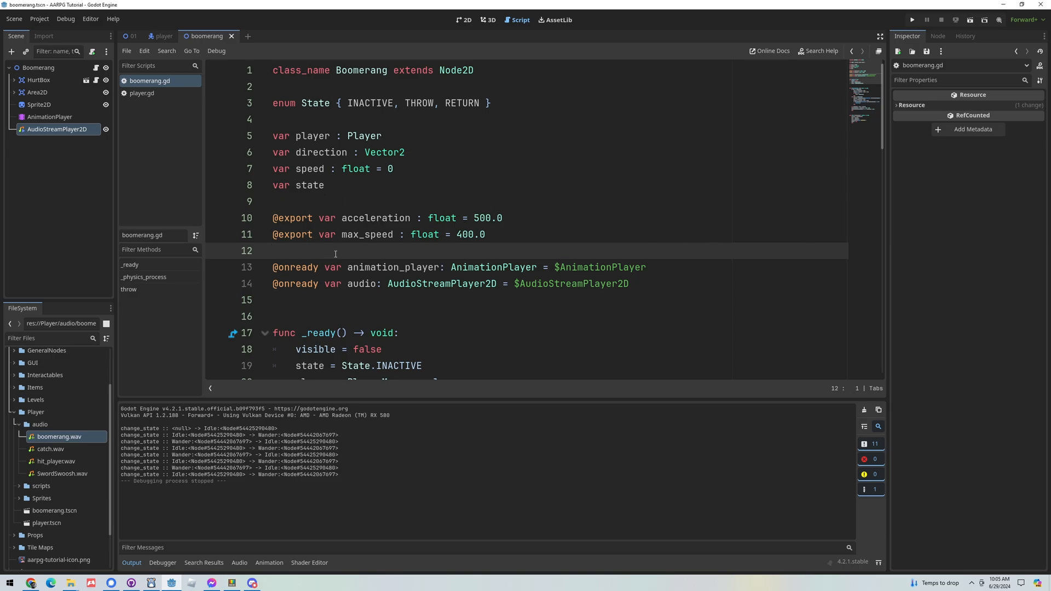
pyautogui.write('@')
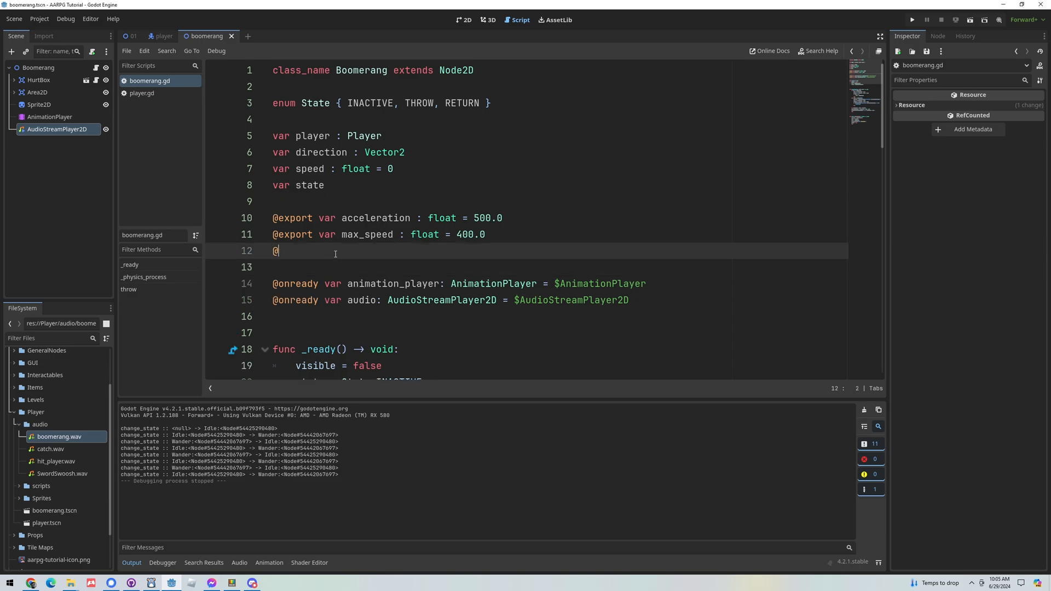
pyautogui.write('export var')
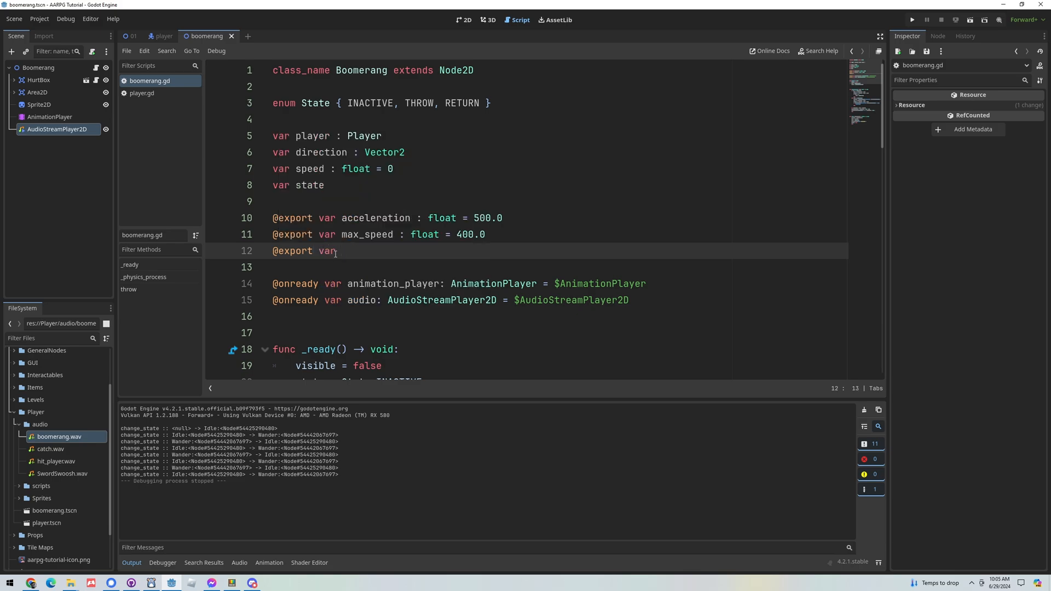
pyautogui.write('catch_audio :')
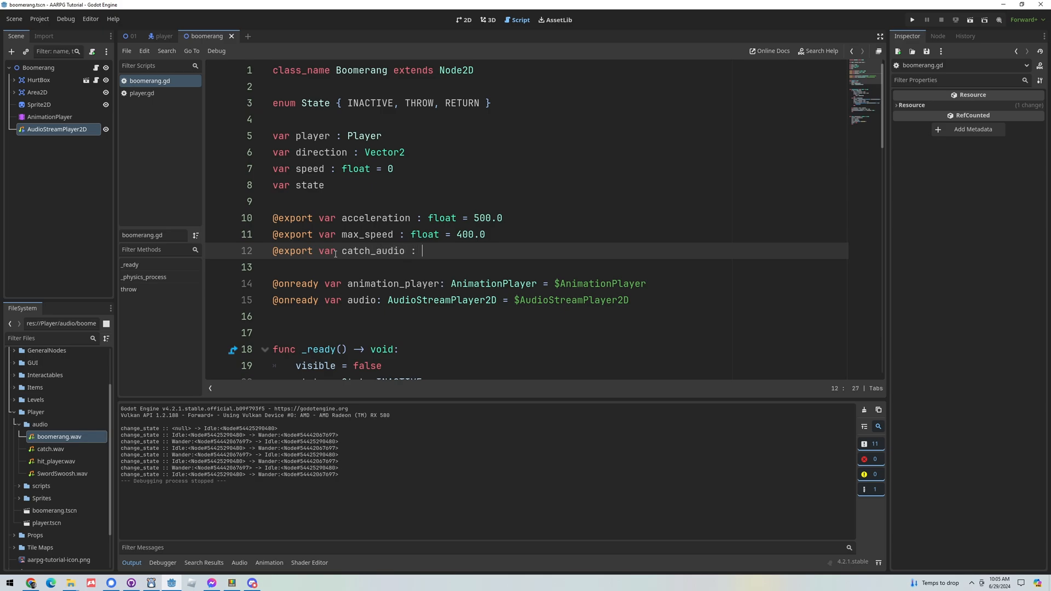
pyautogui.write('AudioStre')
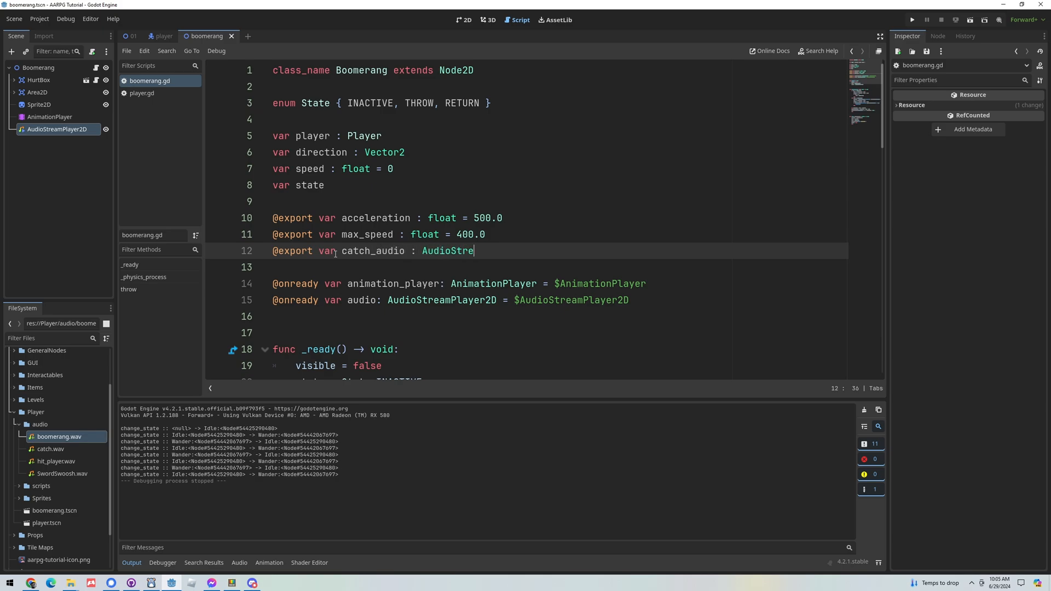
pyautogui.write('am')
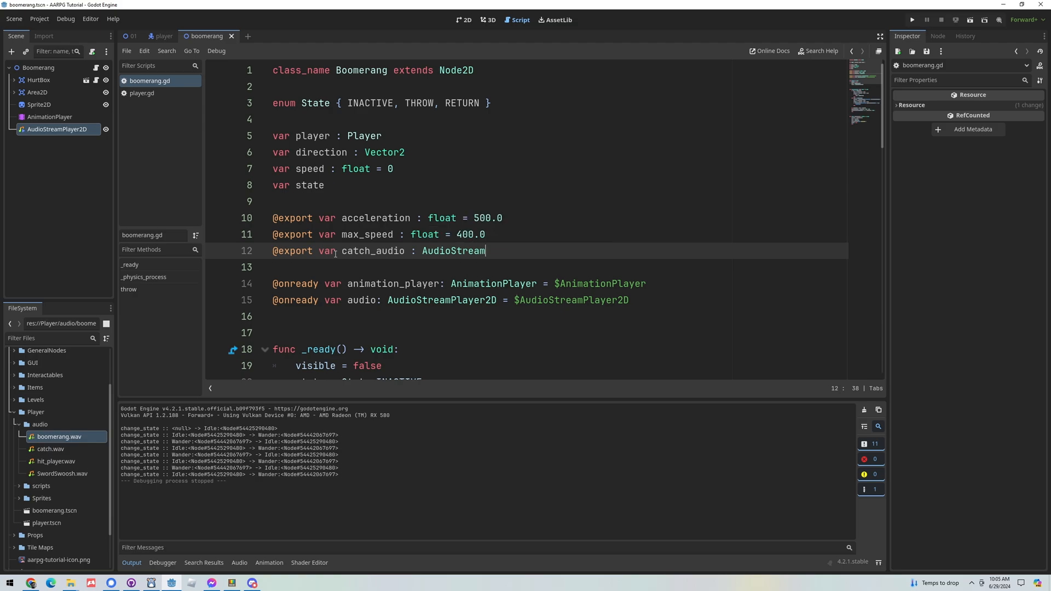
pyautogui.click(39, 67)
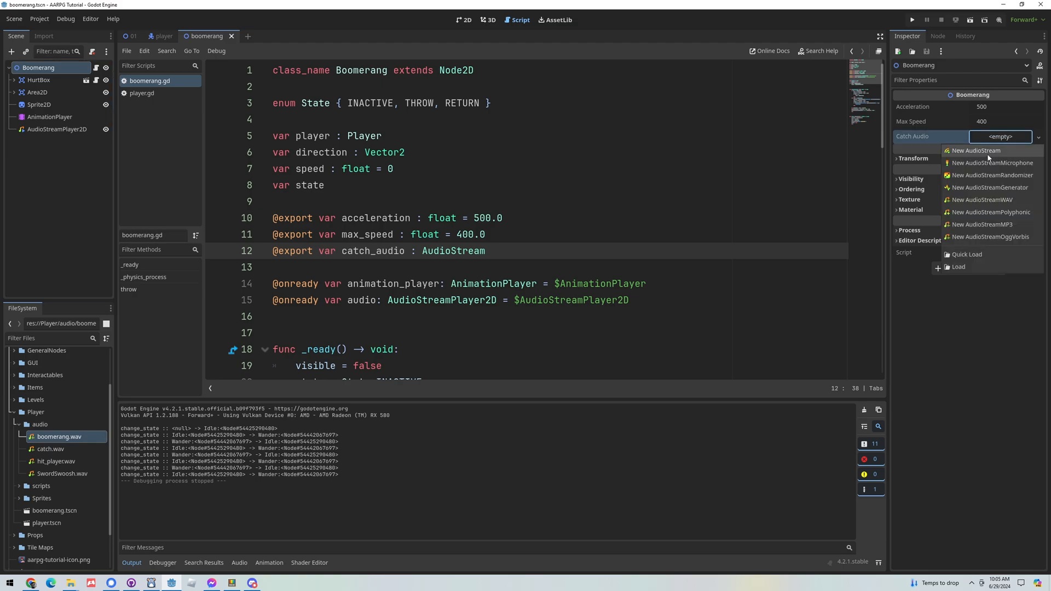
# - Assign Player/audio/catch.wav to the Boomerang's Catch Audio property via Quick Load
pyautogui.click(967, 254)
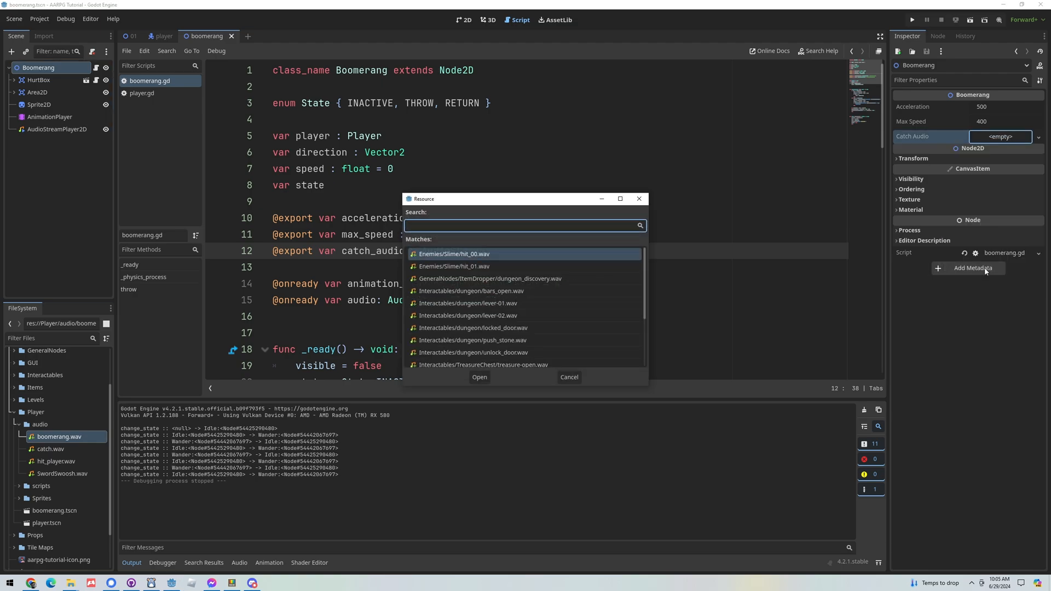
pyautogui.write('catch')
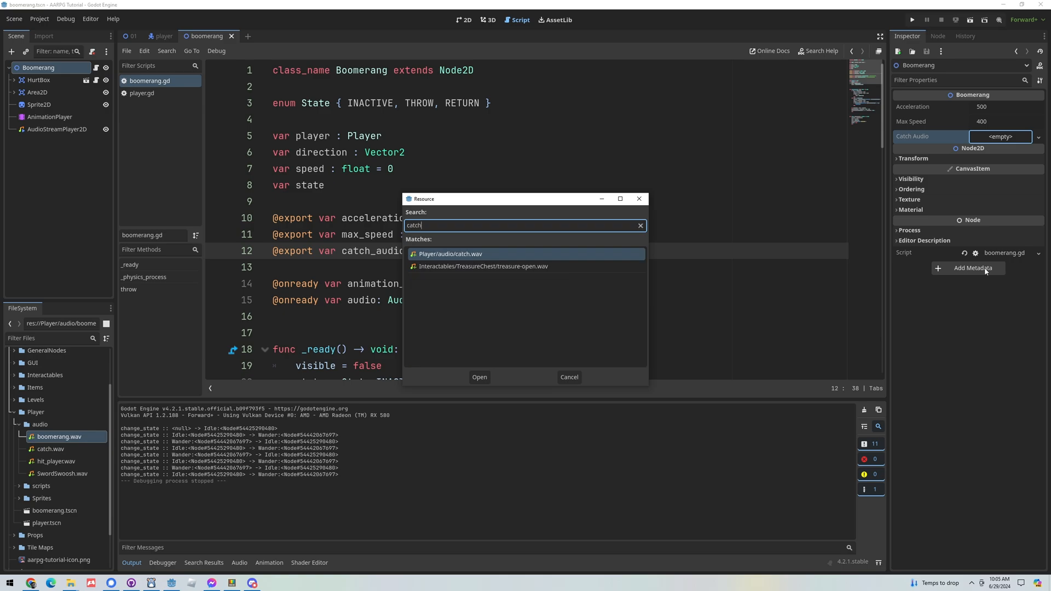
pyautogui.click(479, 377)
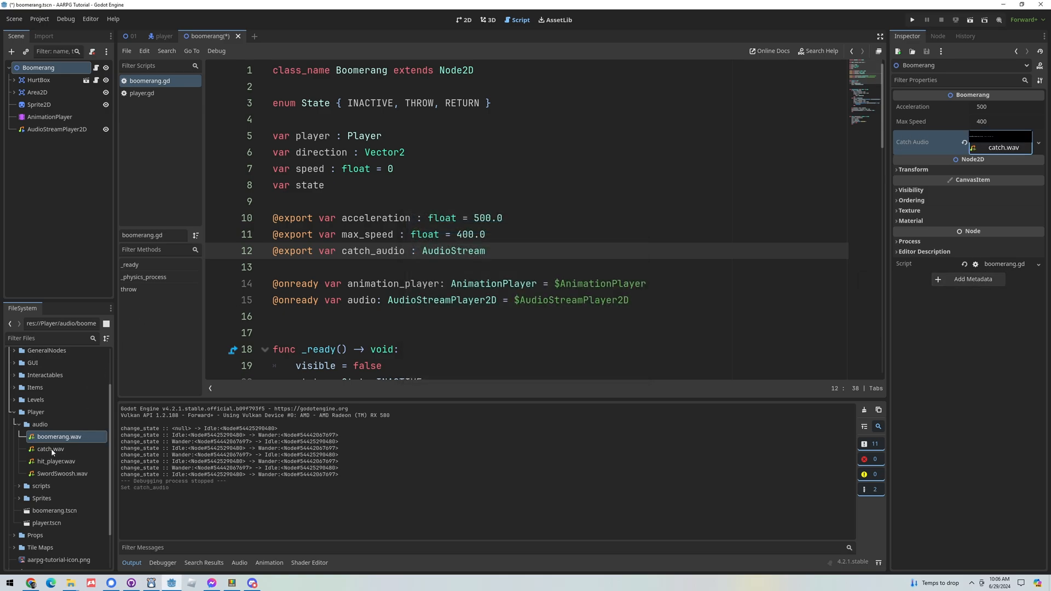
pyautogui.moveTo(704, 179)
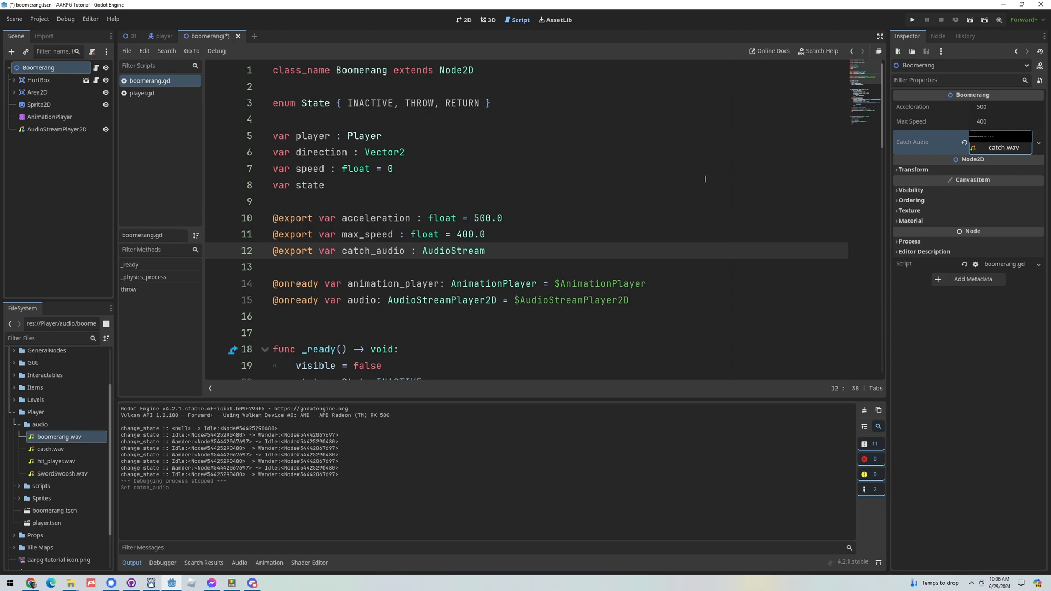
pyautogui.click(57, 129)
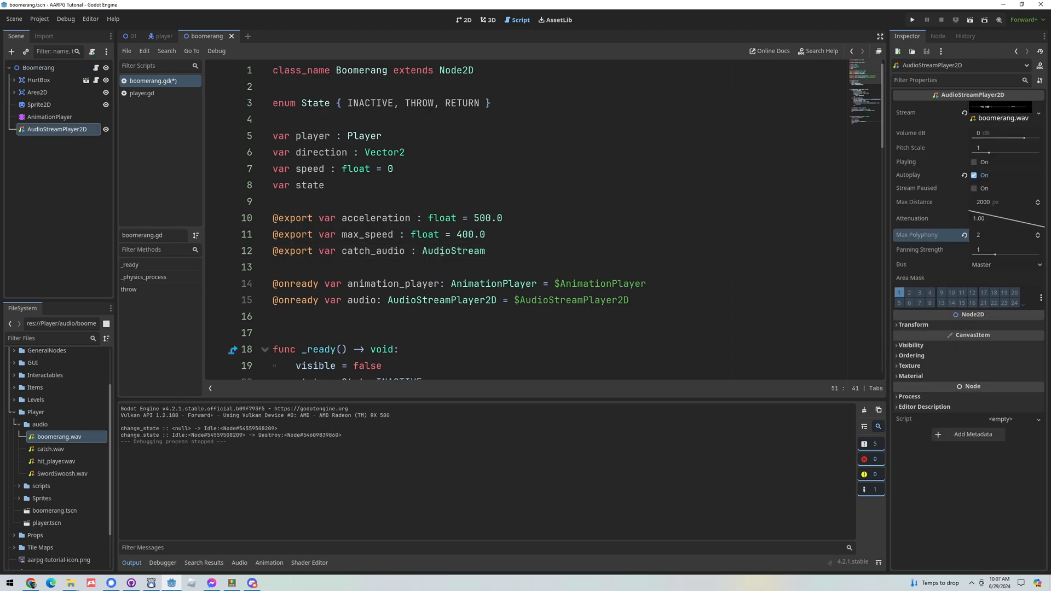
pyautogui.moveTo(462, 274)
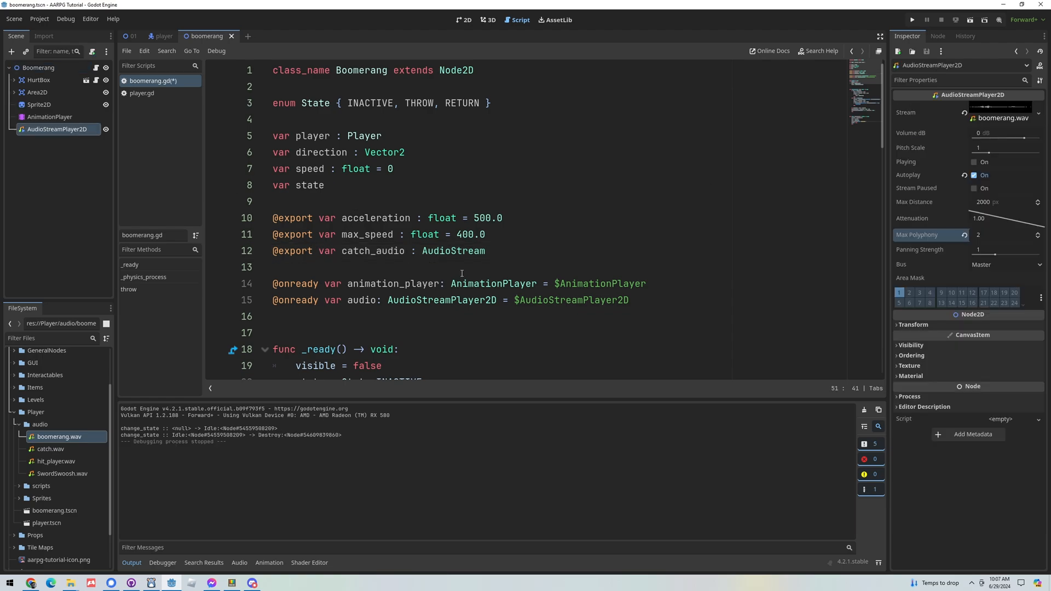
# - Reset the boomerang audio player's Max Polyphony to 1 and select the player's Audio AudioStreamPlayer2D
pyautogui.click(582, 319)
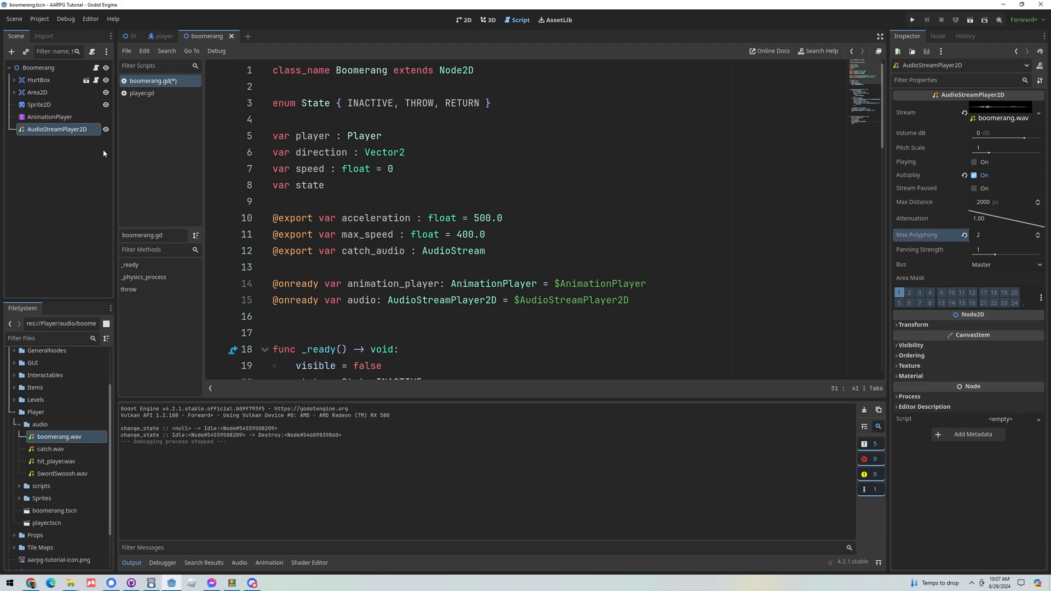
pyautogui.moveTo(87, 139)
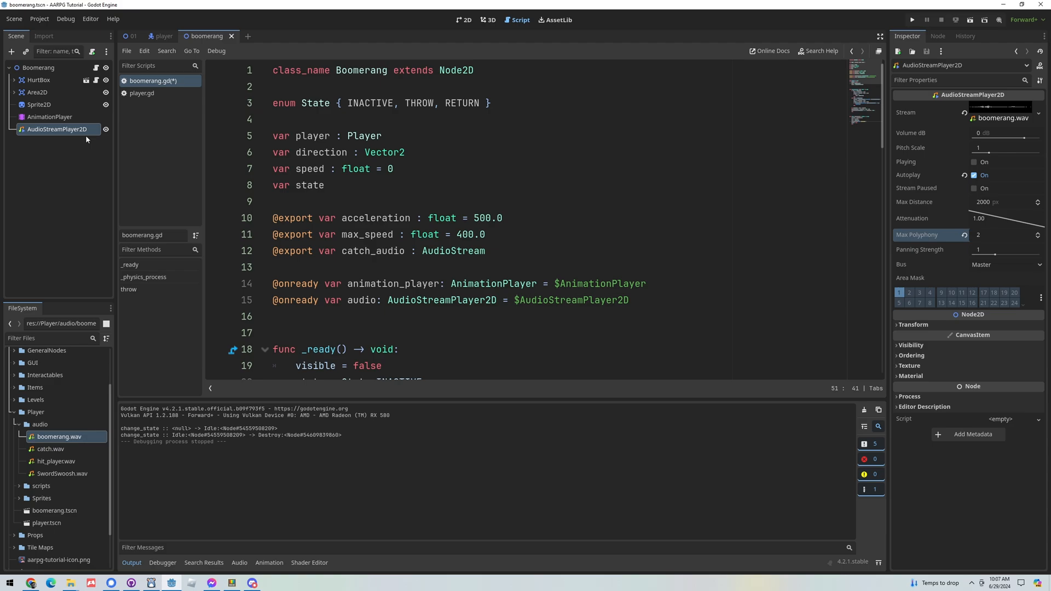
pyautogui.moveTo(67, 129)
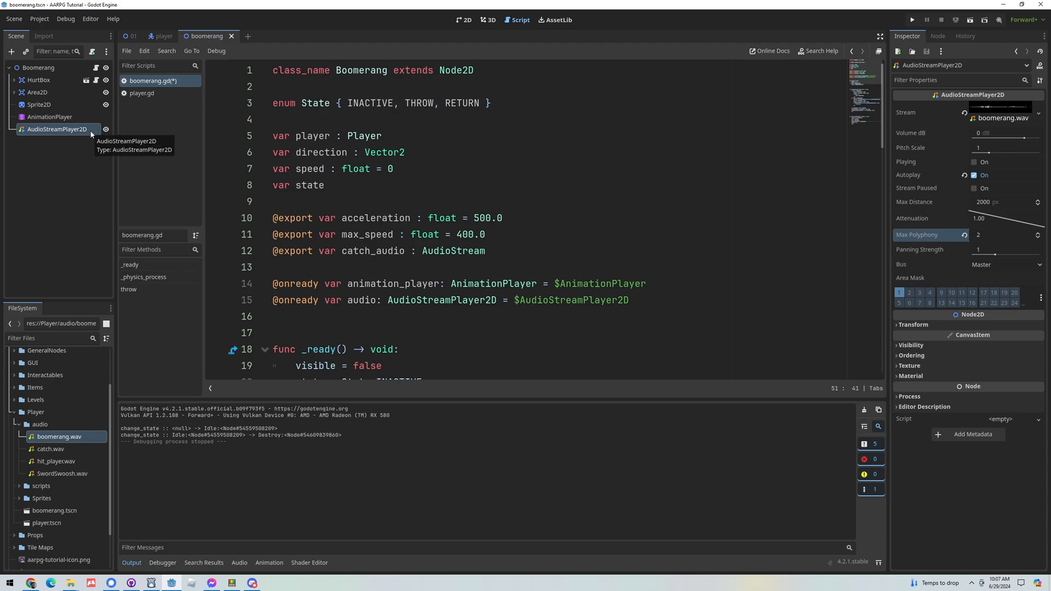
pyautogui.moveTo(983, 117)
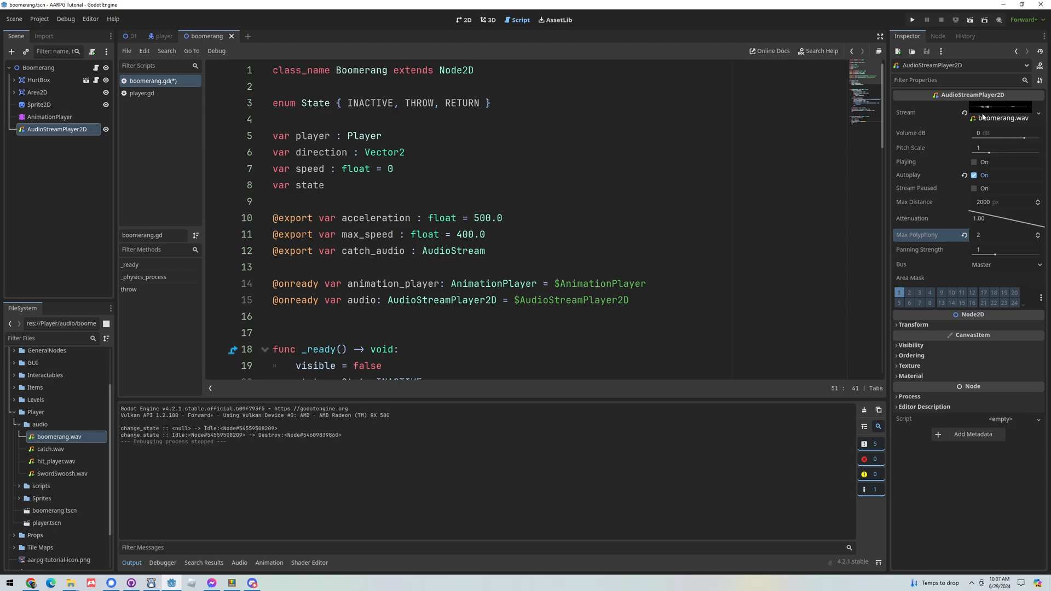
pyautogui.moveTo(961, 225)
pyautogui.write('1')
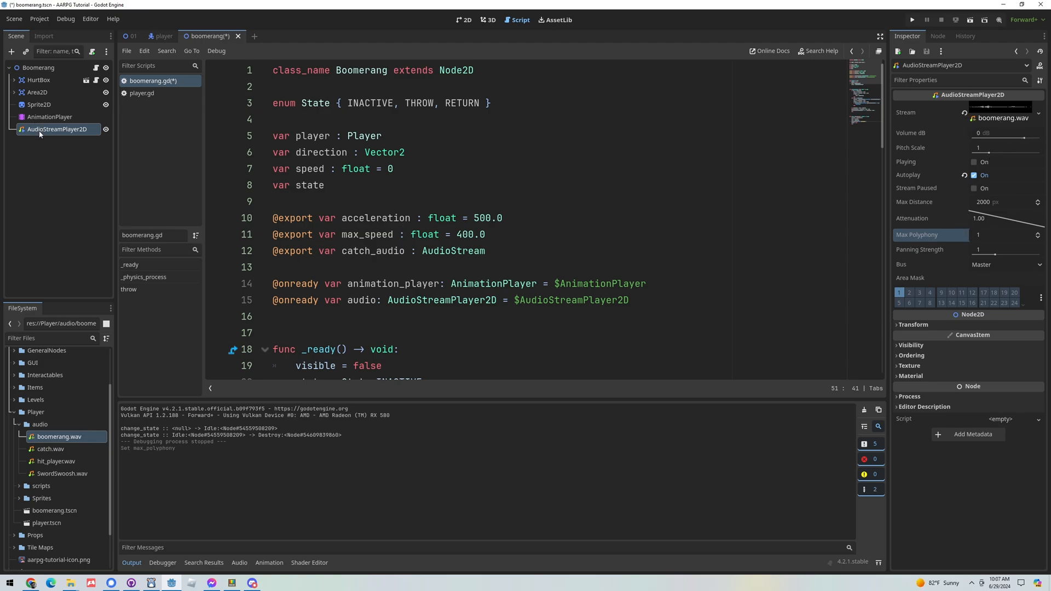
pyautogui.moveTo(163, 36)
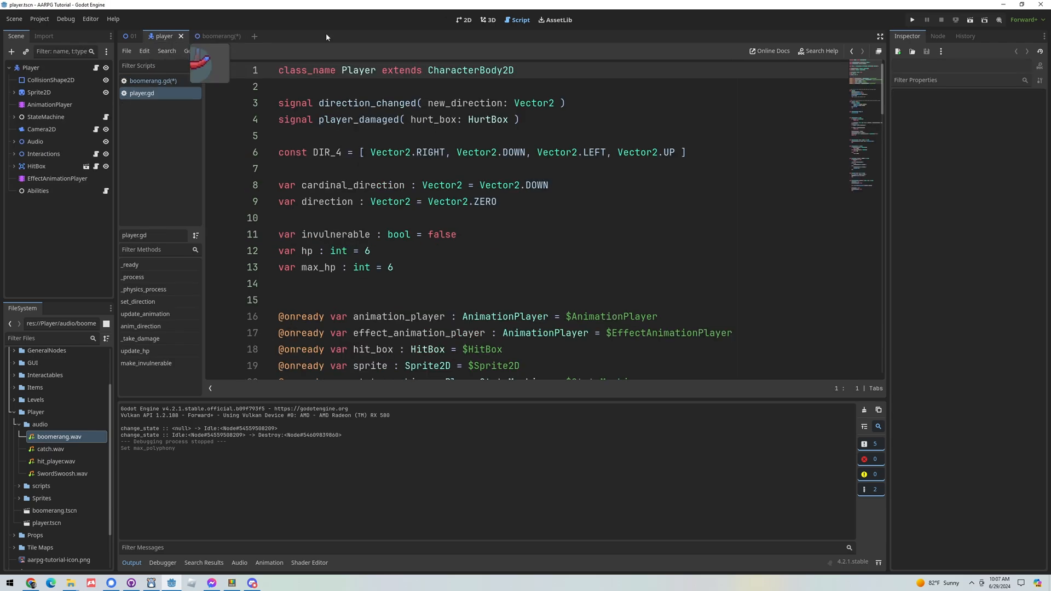
pyautogui.click(463, 20)
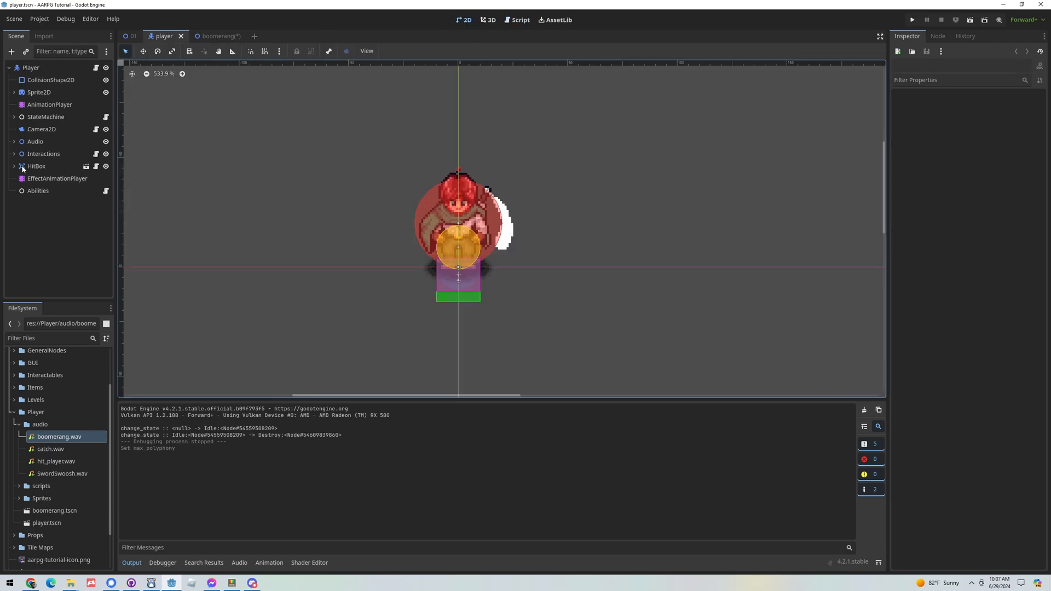
pyautogui.click(14, 142)
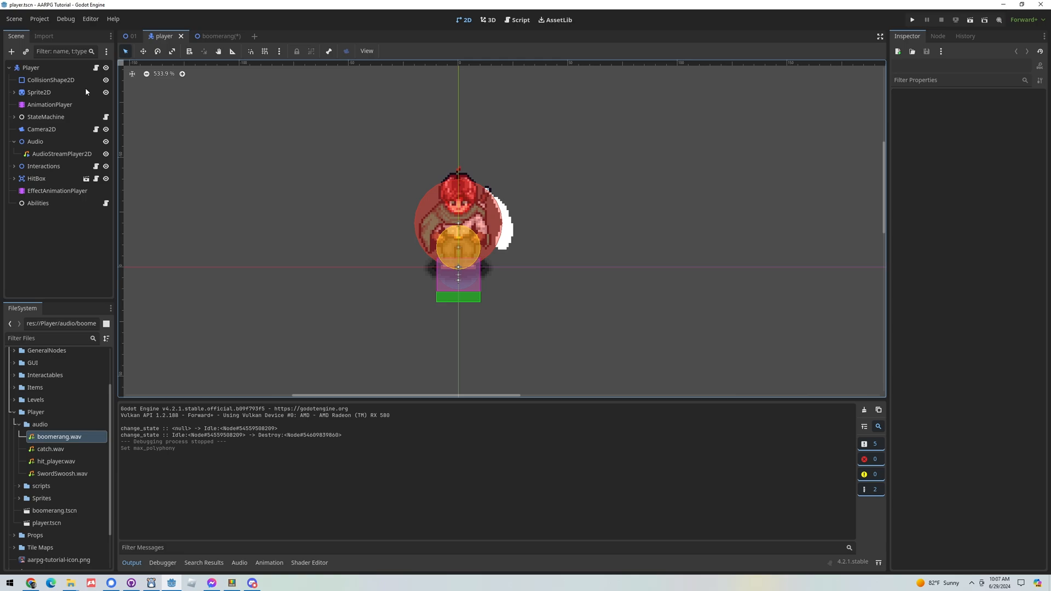
pyautogui.moveTo(42, 138)
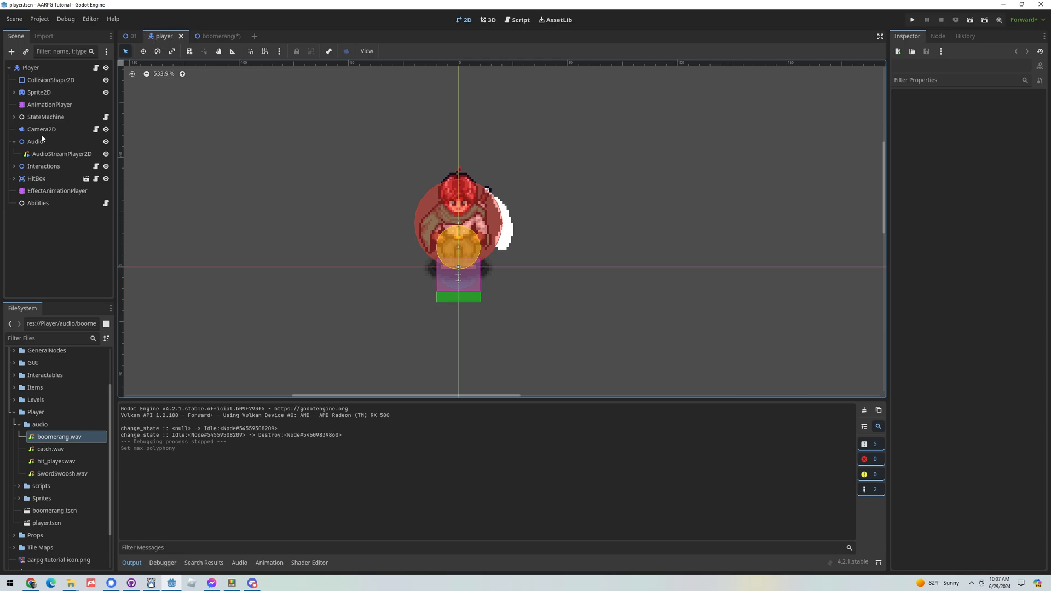
pyautogui.click(60, 154)
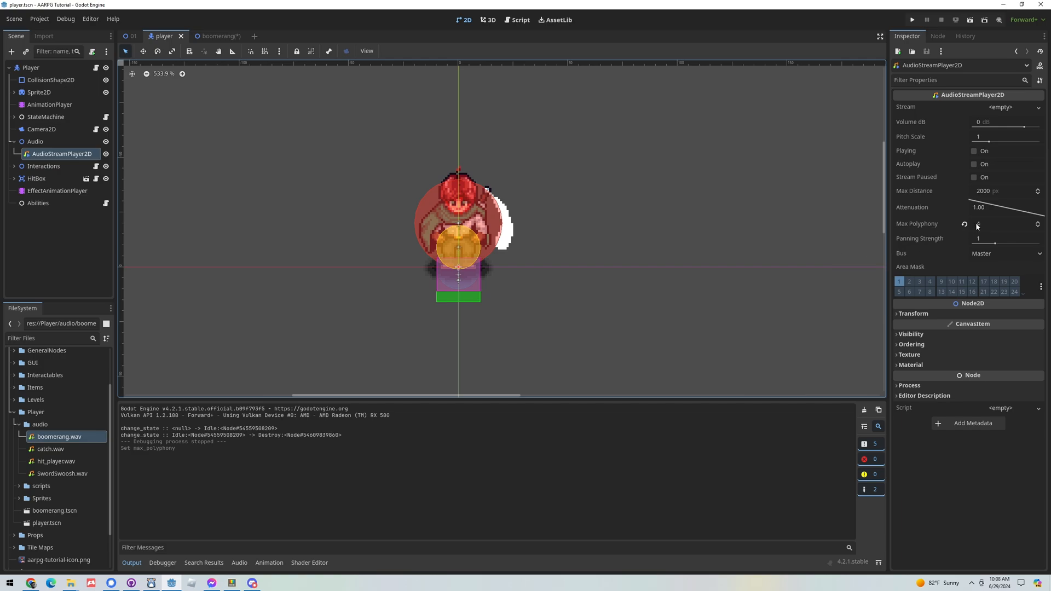
# - Set the player's AudioStreamPlayer2D Max Polyphony to 6, save, and return to the boomerang scene
pyautogui.click(1038, 221)
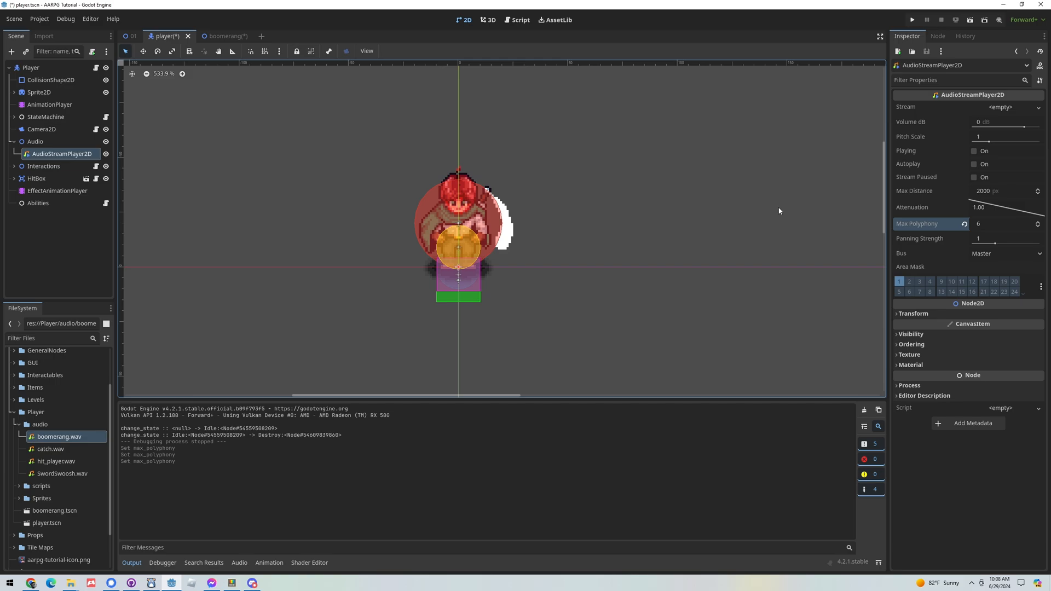
pyautogui.press('ctrl+s')
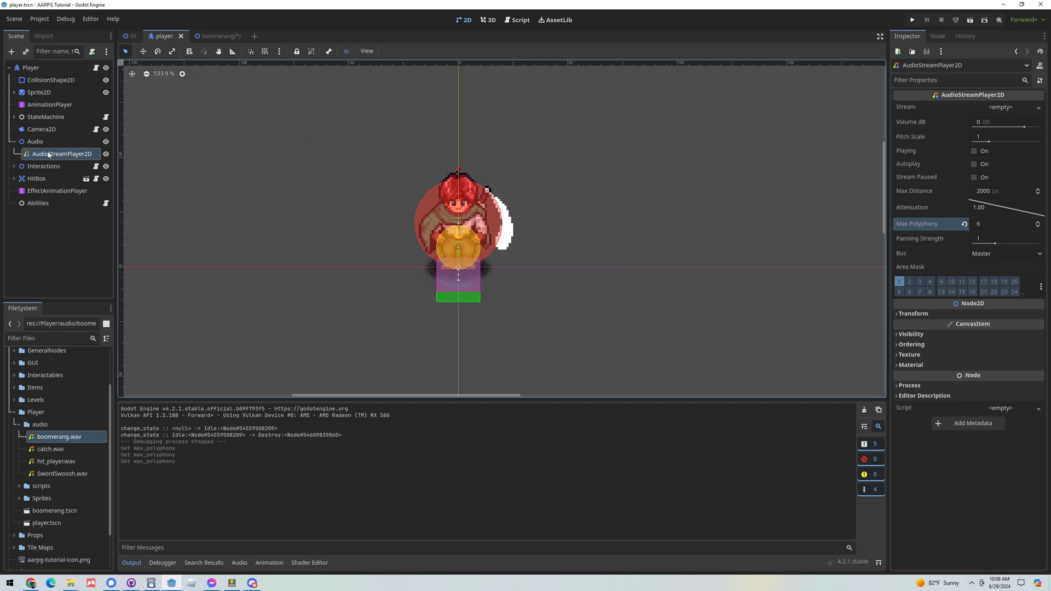
pyautogui.moveTo(53, 155)
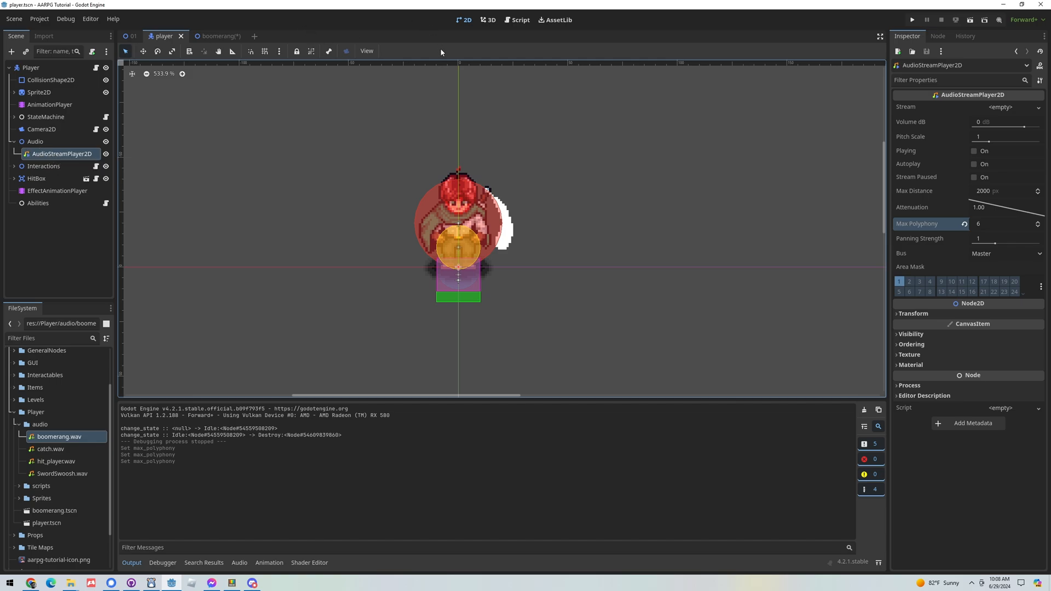
pyautogui.moveTo(215, 36)
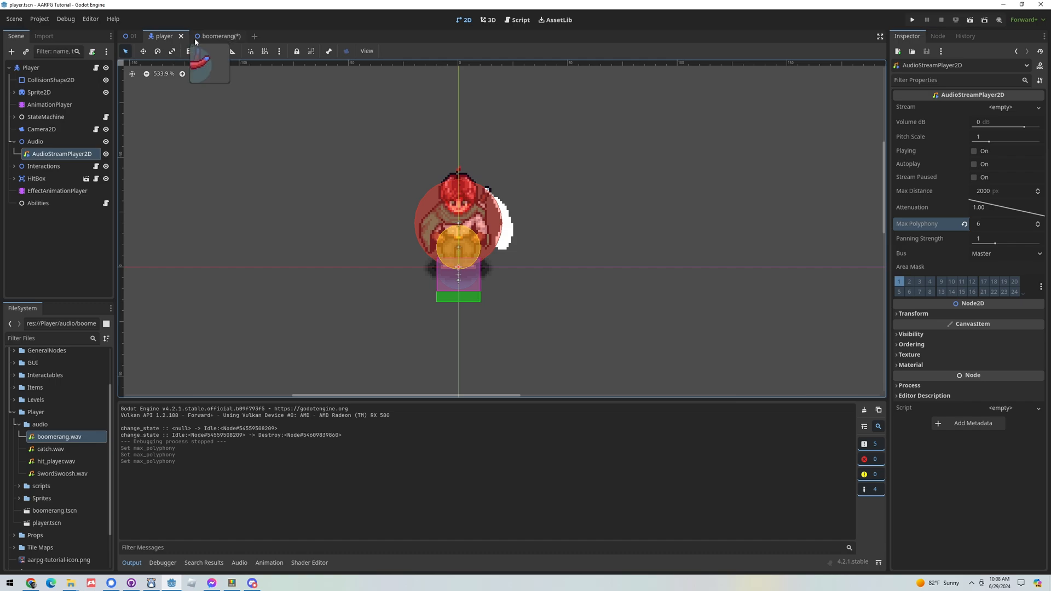
pyautogui.click(216, 36)
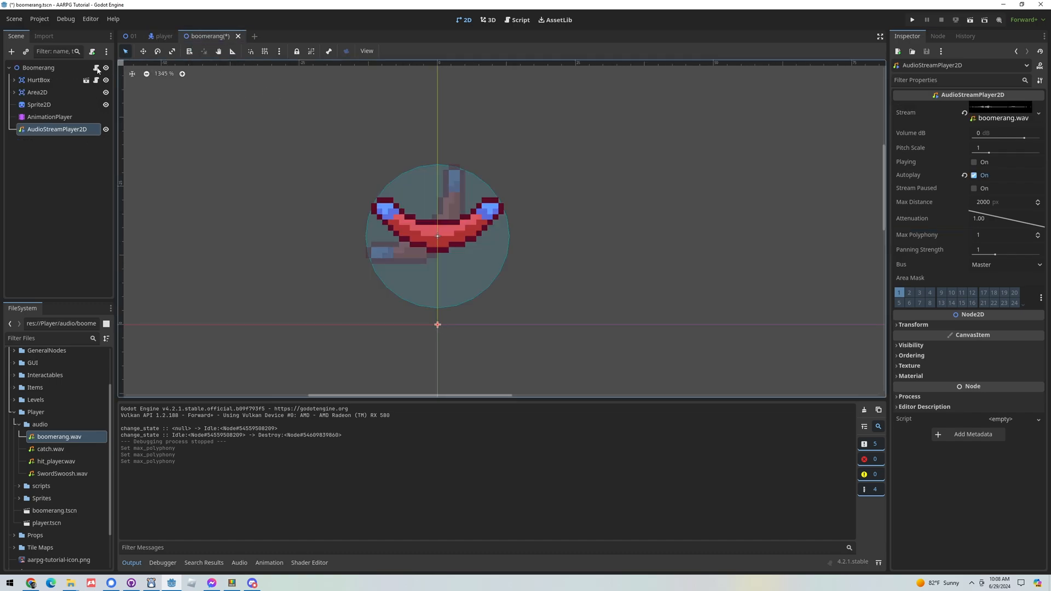
pyautogui.click(517, 20)
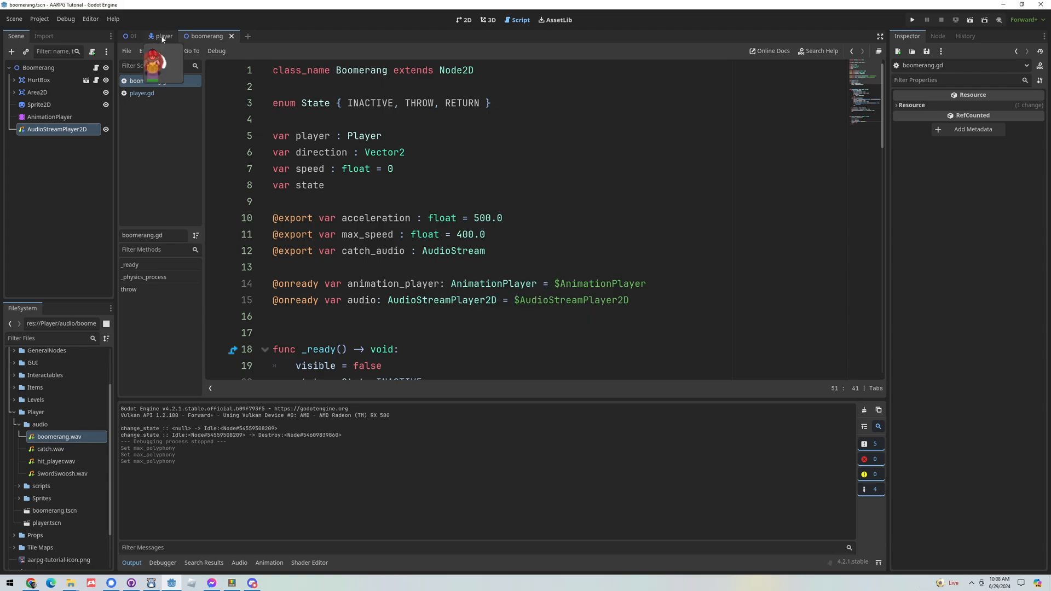
pyautogui.click(163, 36)
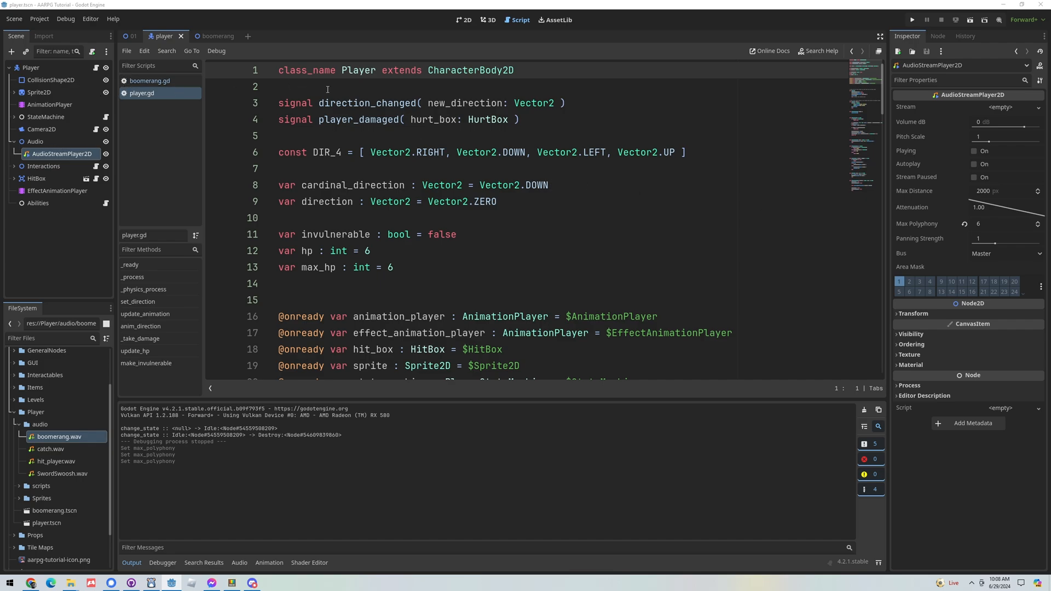
pyautogui.scroll(-3)
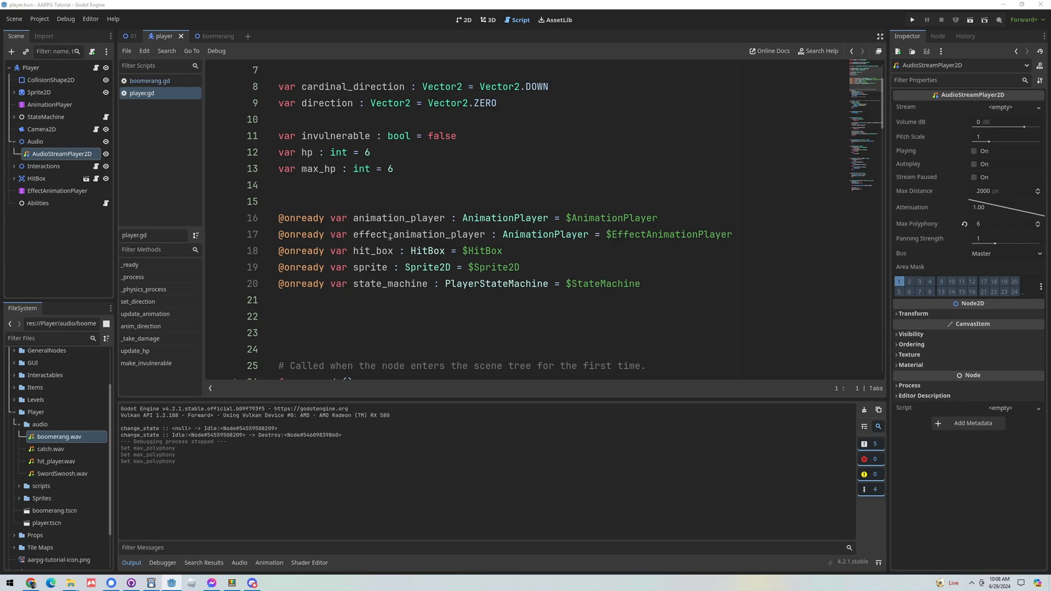
pyautogui.click(351, 267)
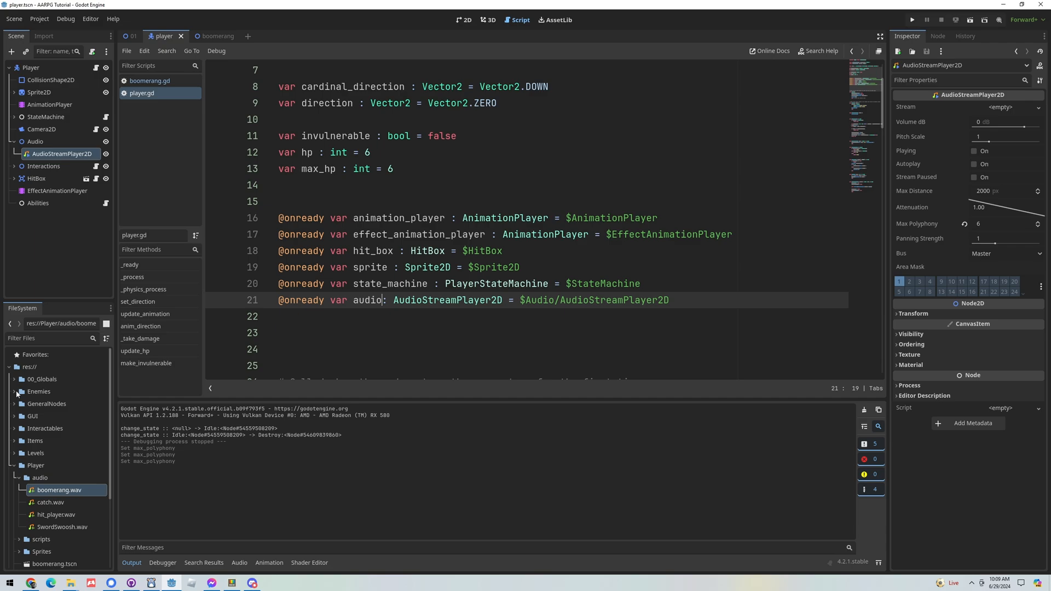
# - Expand res://00_Globals and load global_player_manager.gd in the editor
pyautogui.click(15, 379)
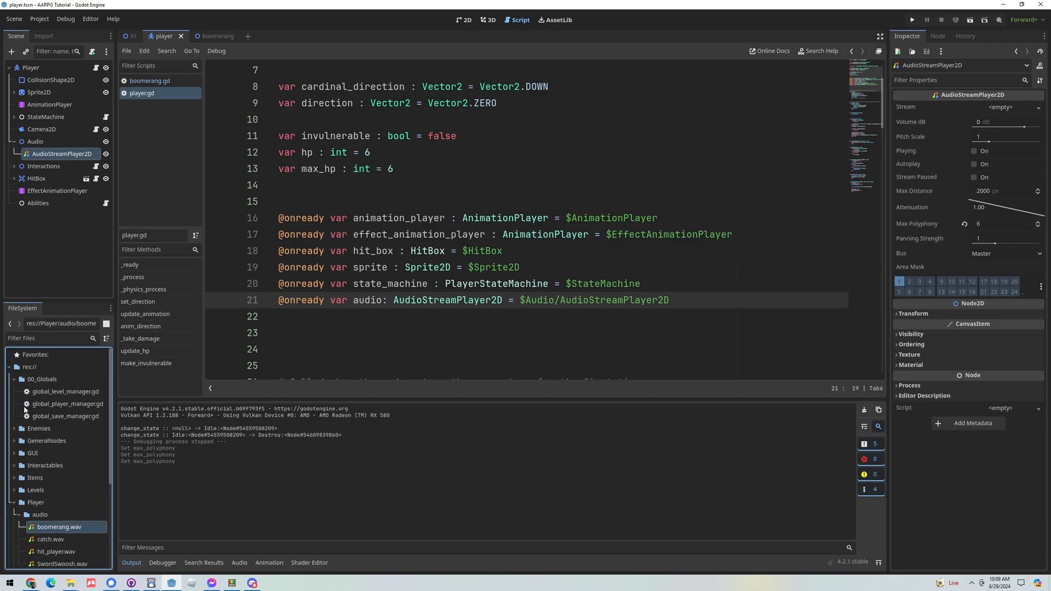
pyautogui.click(67, 404)
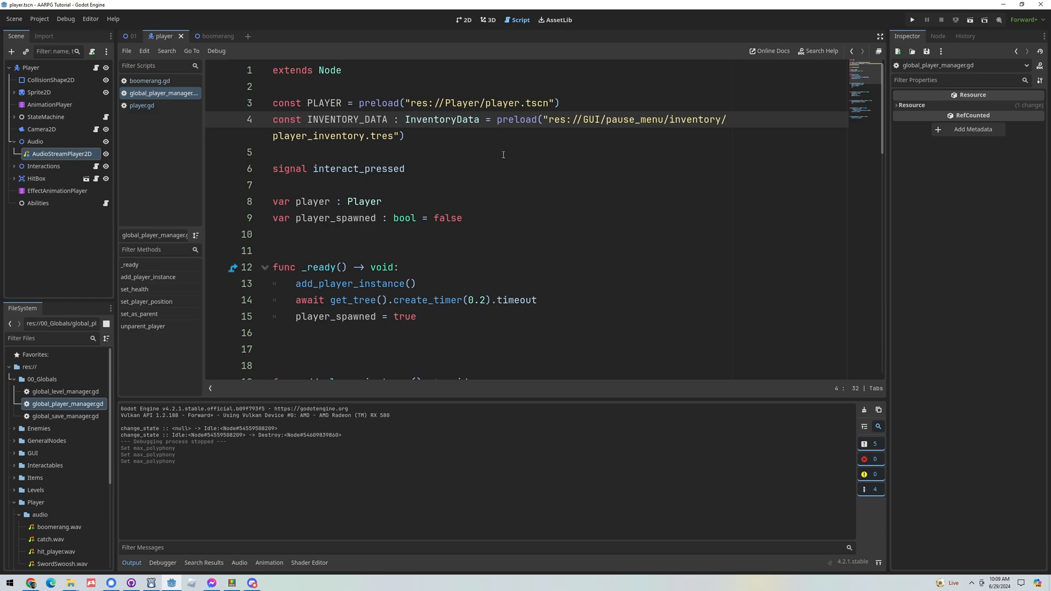
# - Write 'func play_audio( _audio : AudioStream ) -> void:' at the end of global_player_manager.gd
pyautogui.scroll(-3)
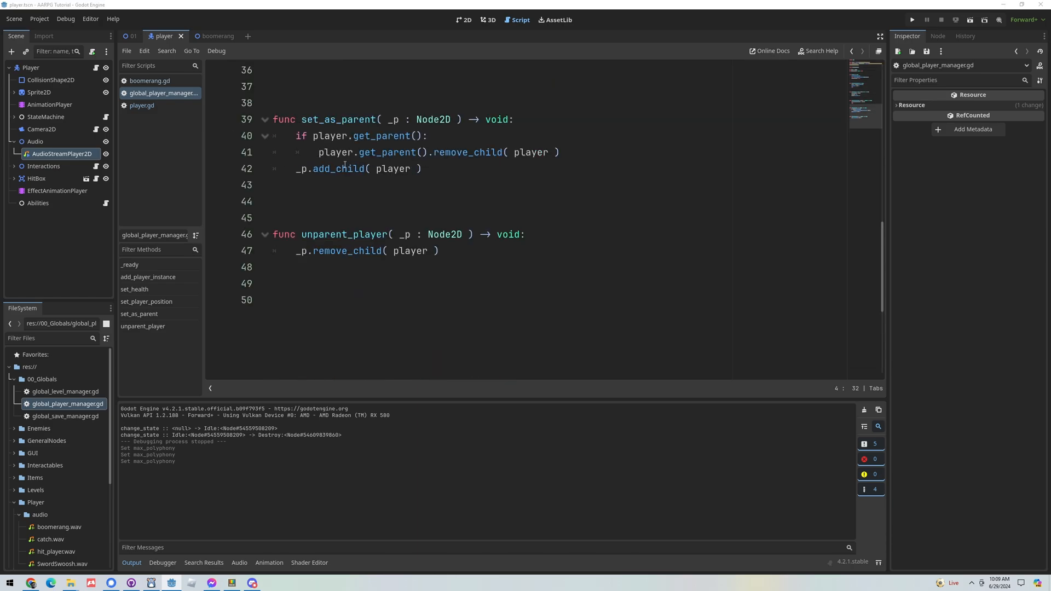
pyautogui.click(301, 300)
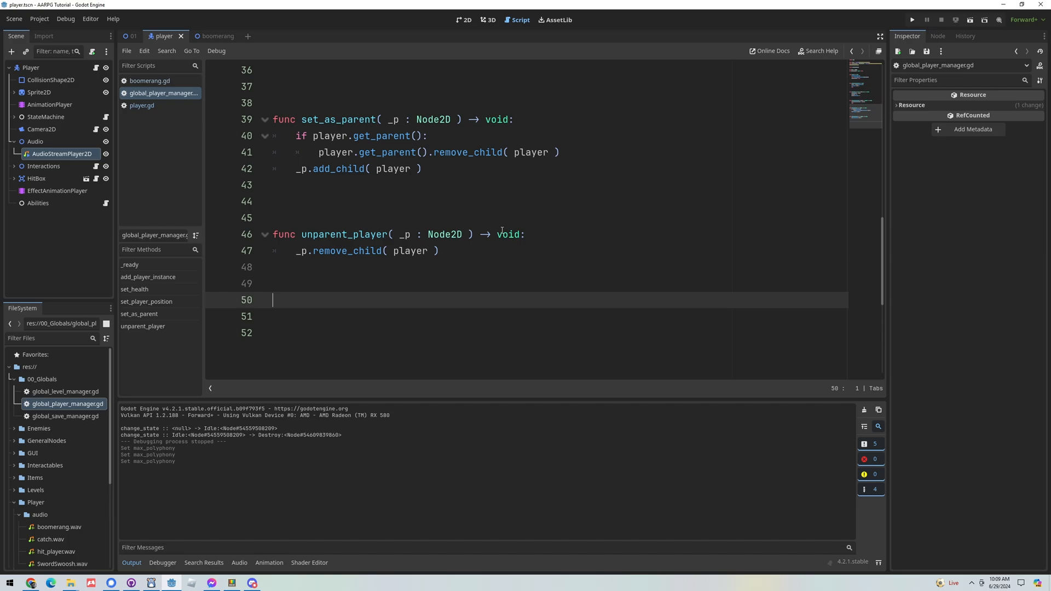
pyautogui.write('func')
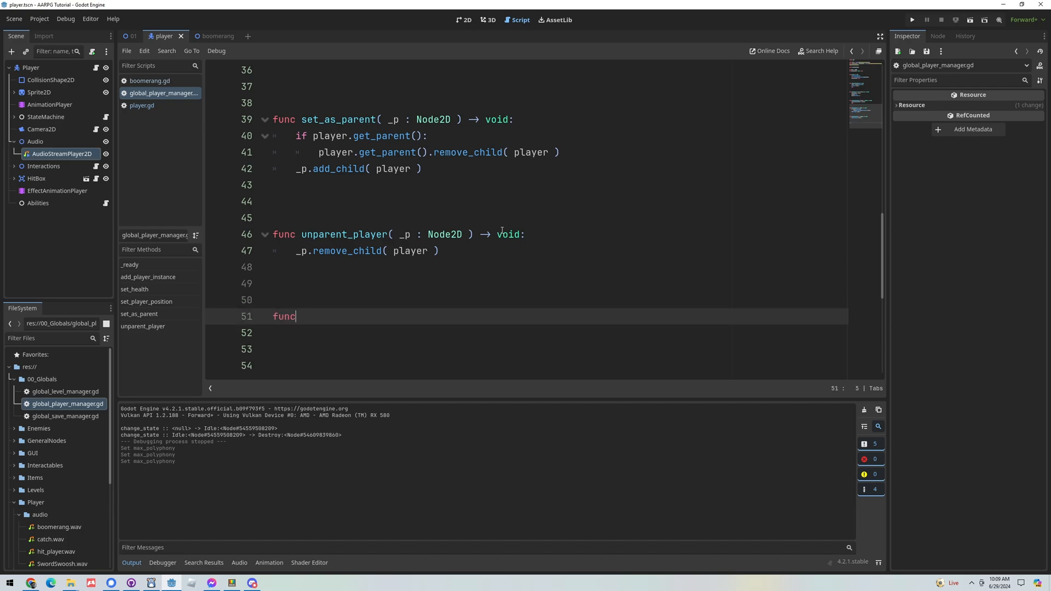
pyautogui.write('play_audio(')
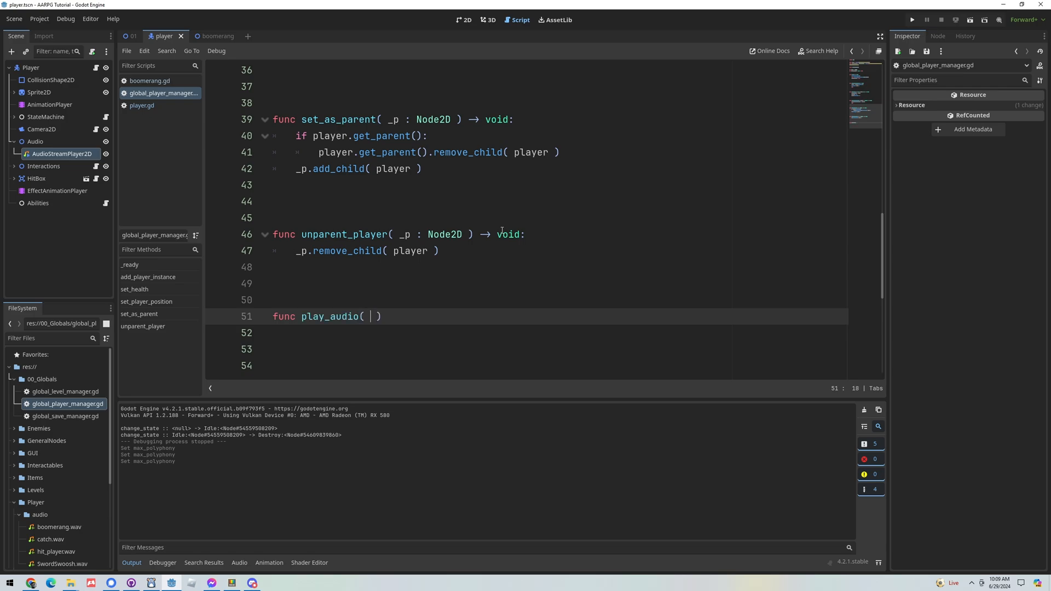
pyautogui.write('_audio :')
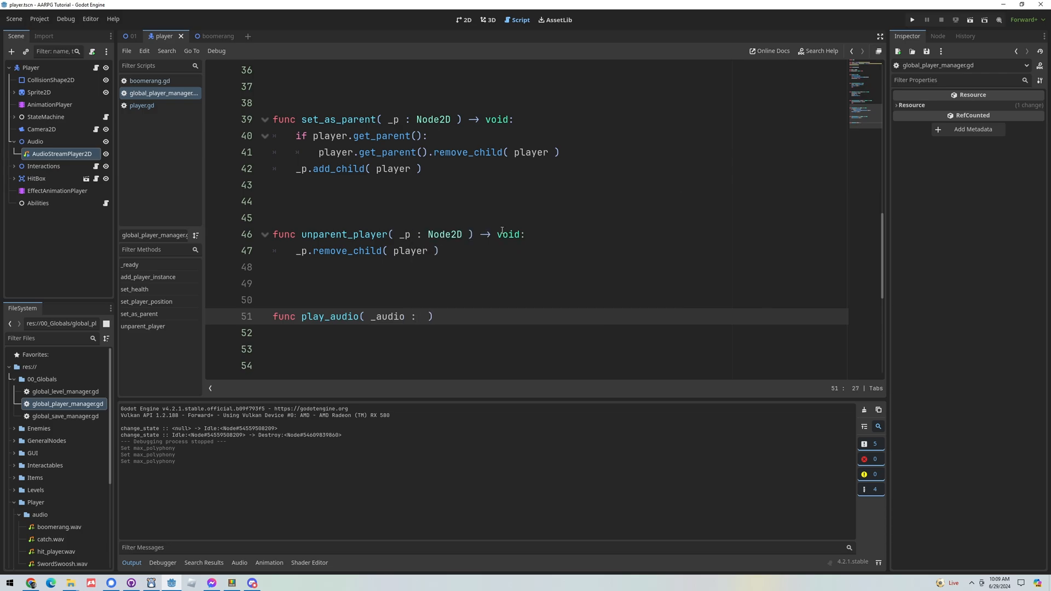
pyautogui.write('Audio')
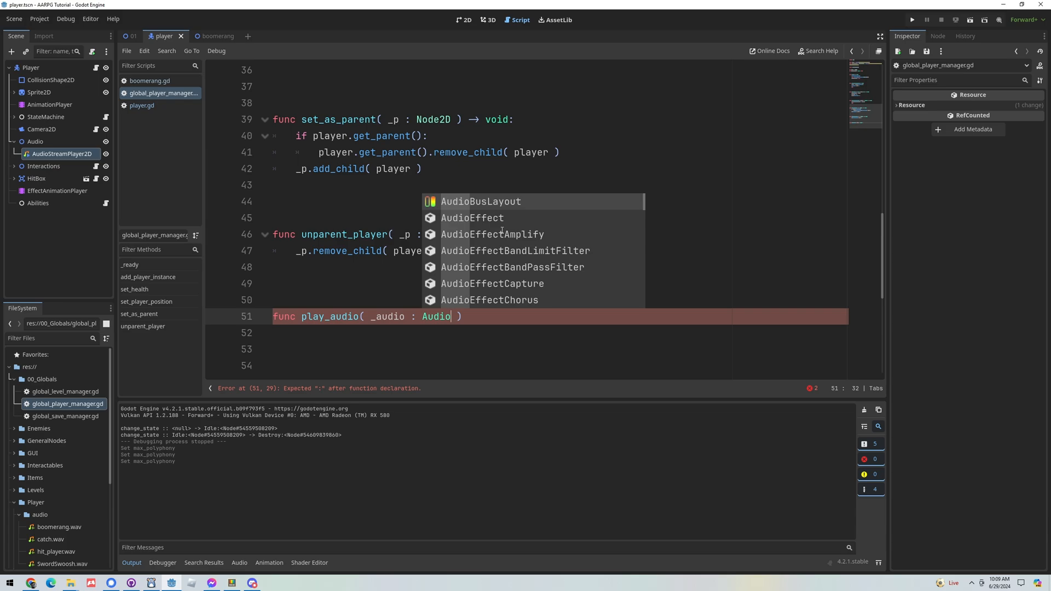
pyautogui.write('Stream')
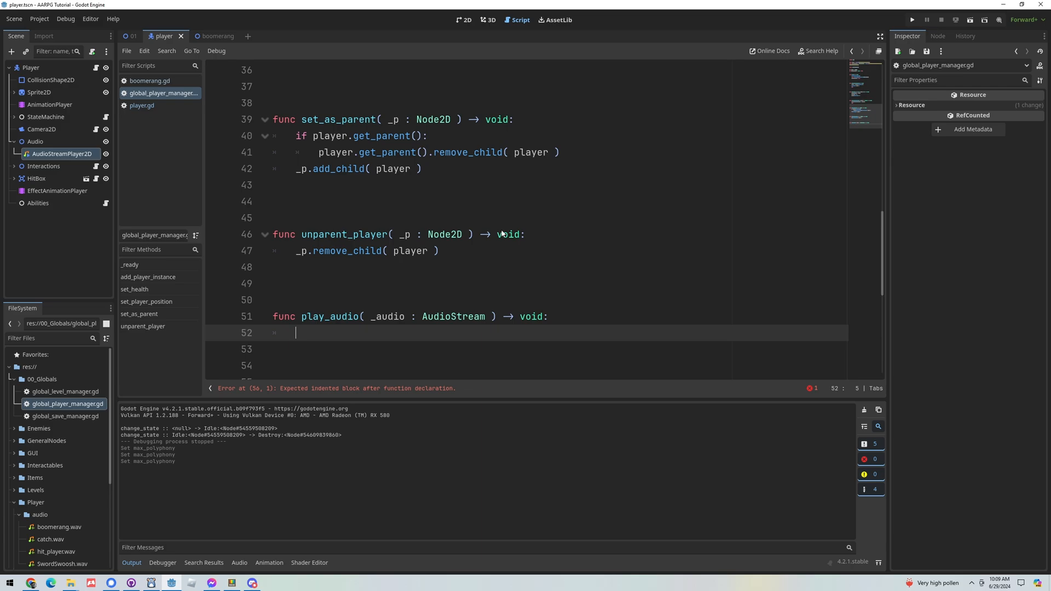
# - Write 'player.audio.stream = _audio' in play_audio, fixing the misnamed audio variable
pyautogui.write('player')
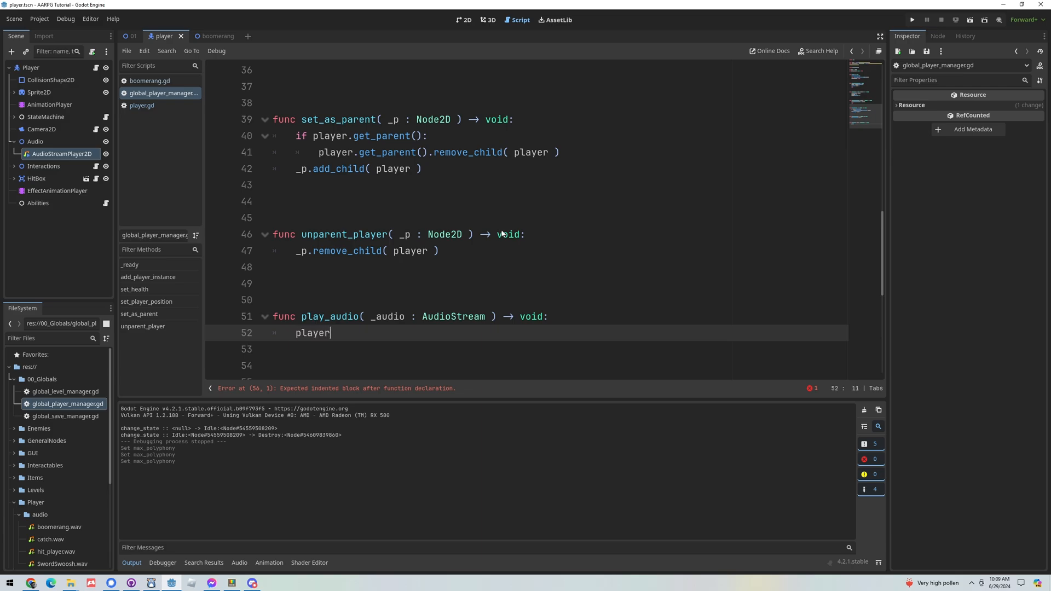
pyautogui.write('player')
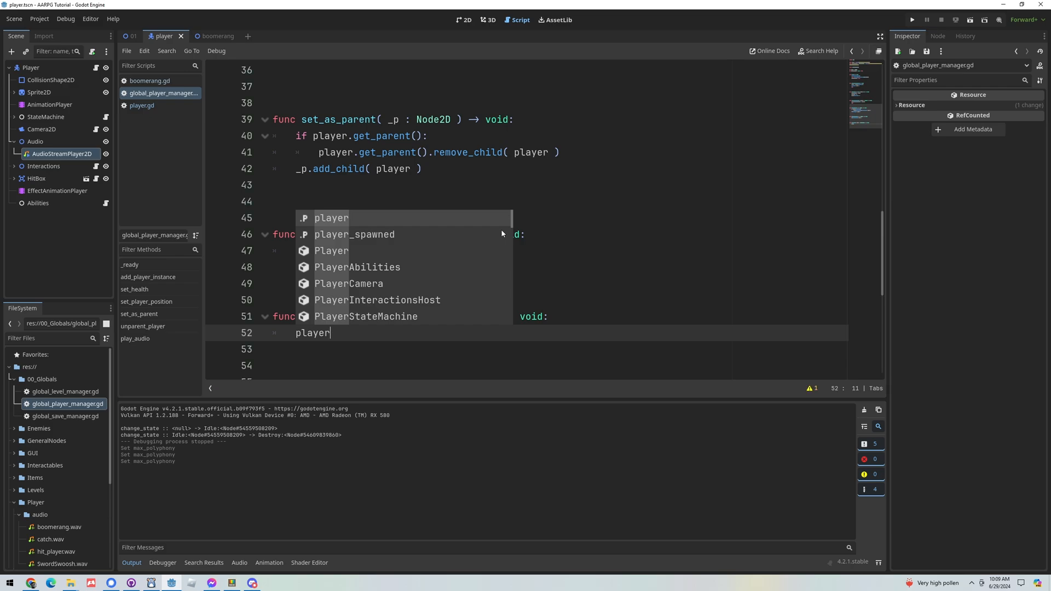
pyautogui.write('.audio.st')
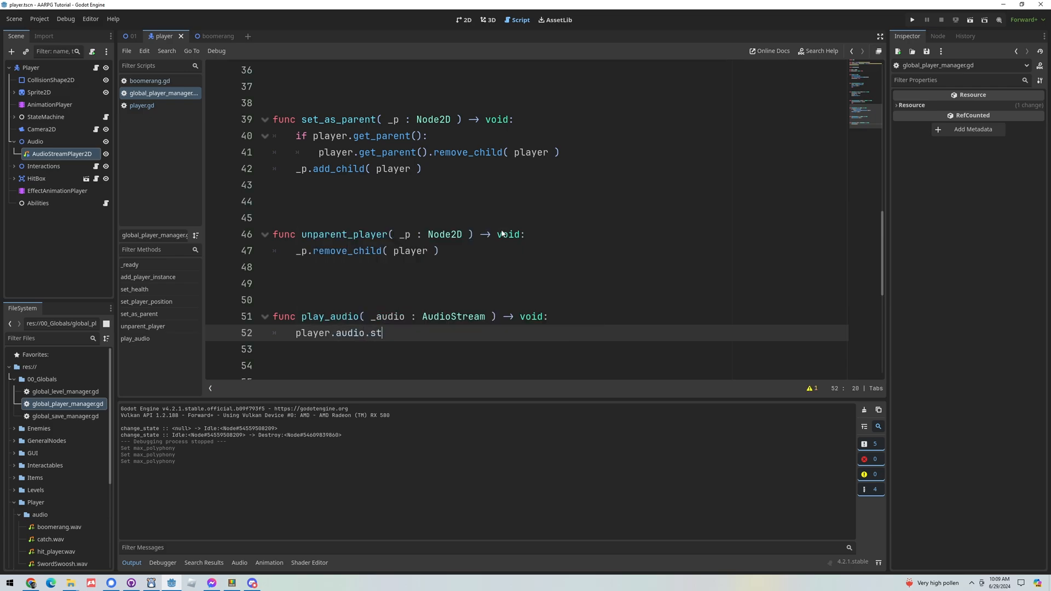
pyautogui.write('ream =')
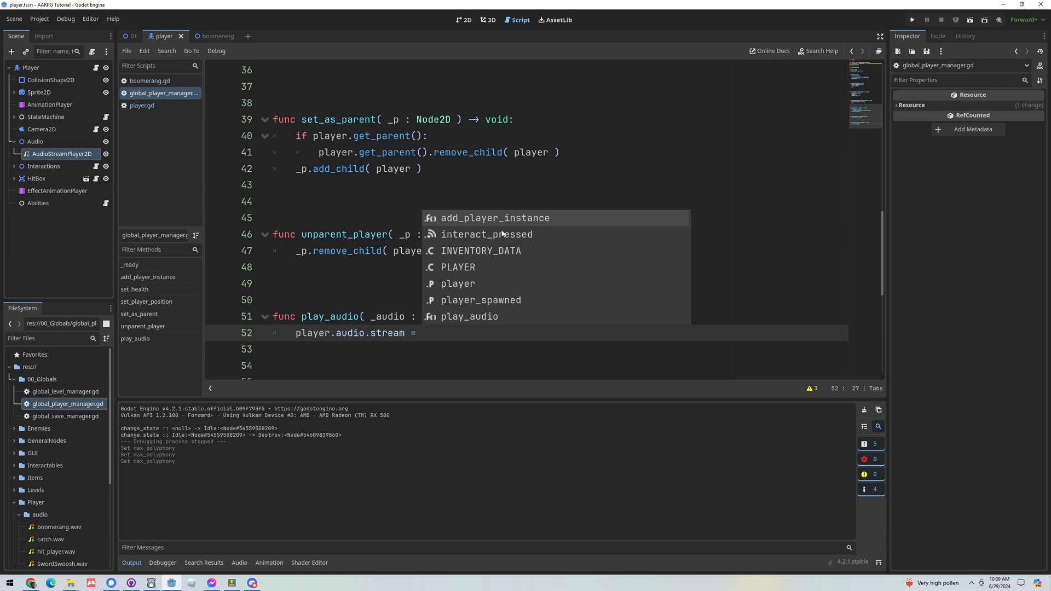
pyautogui.write('audio')
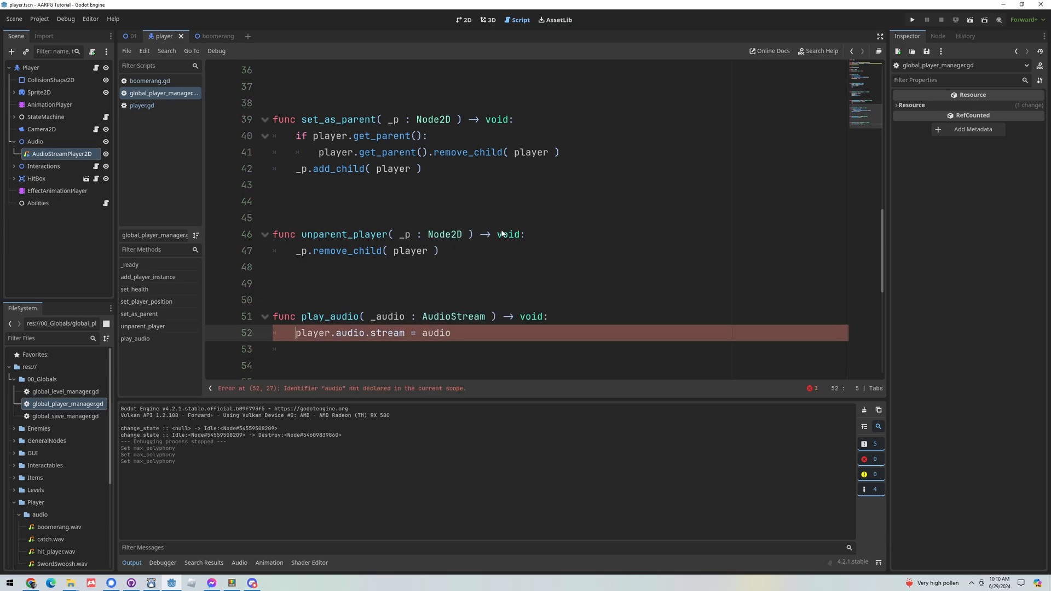
pyautogui.click(436, 332)
pyautogui.write('_')
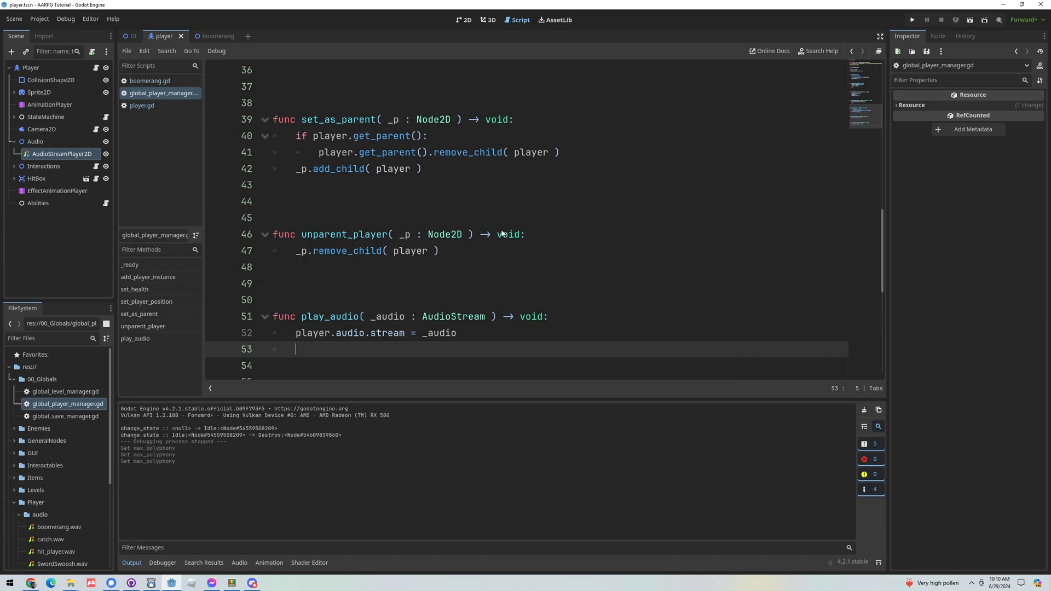
# - Add 'player.audio.play()' as the second line of play_audio
pyautogui.write('player')
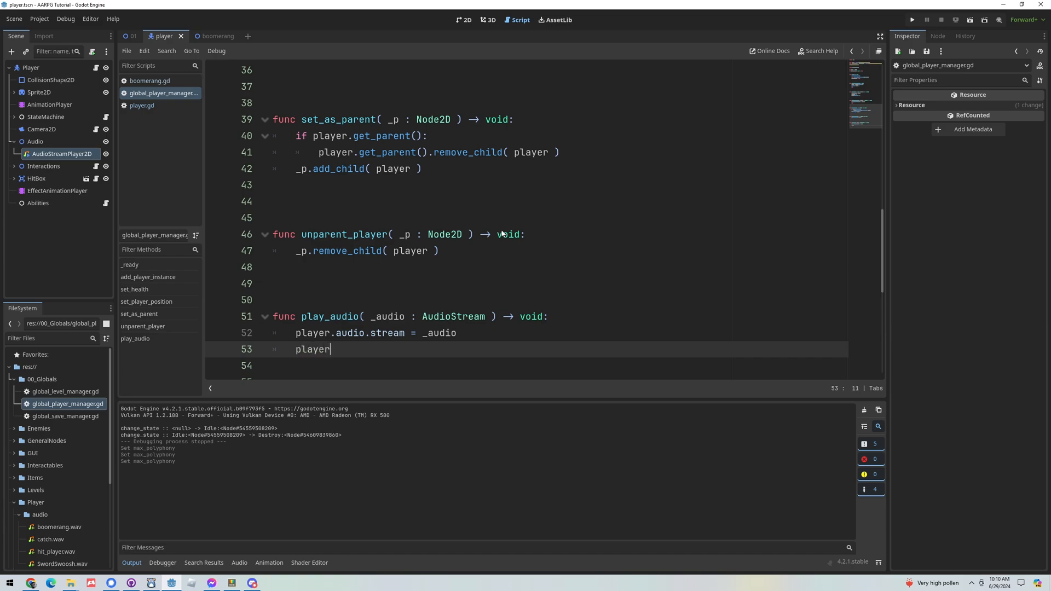
pyautogui.write('.audio')
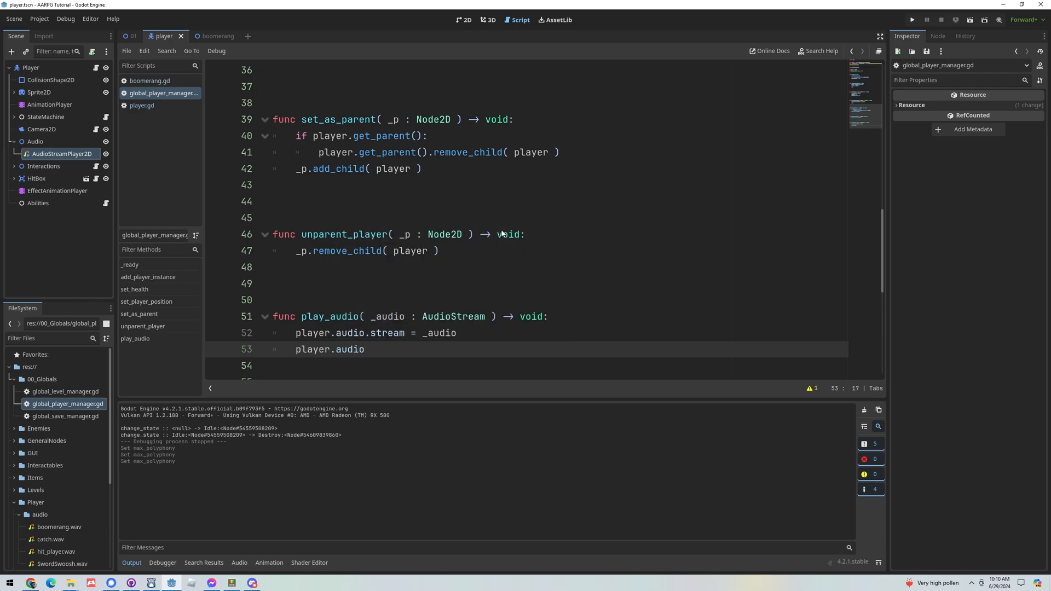
pyautogui.write('.play()')
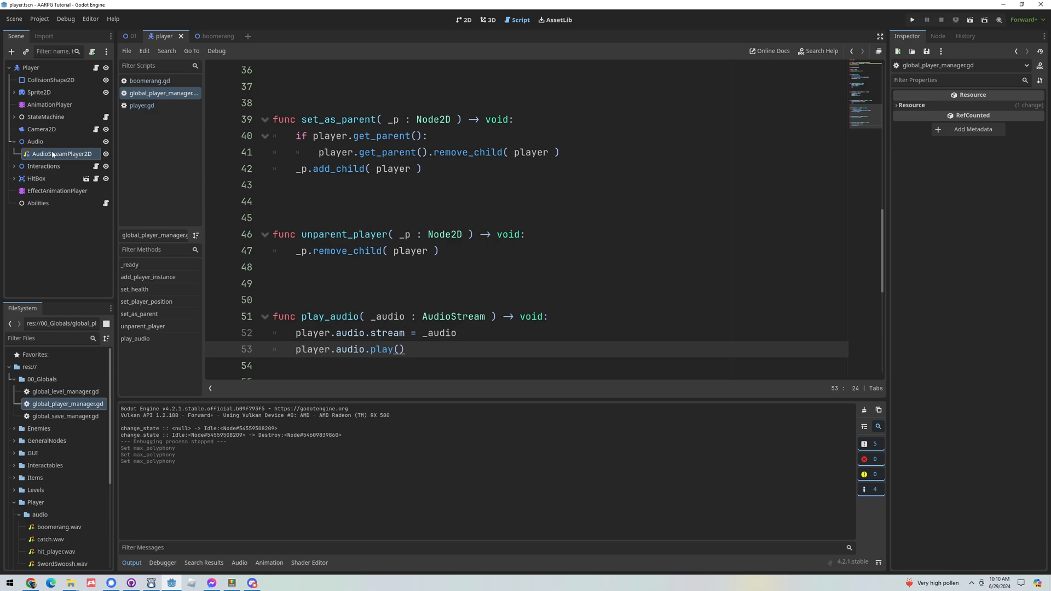
pyautogui.moveTo(217, 35)
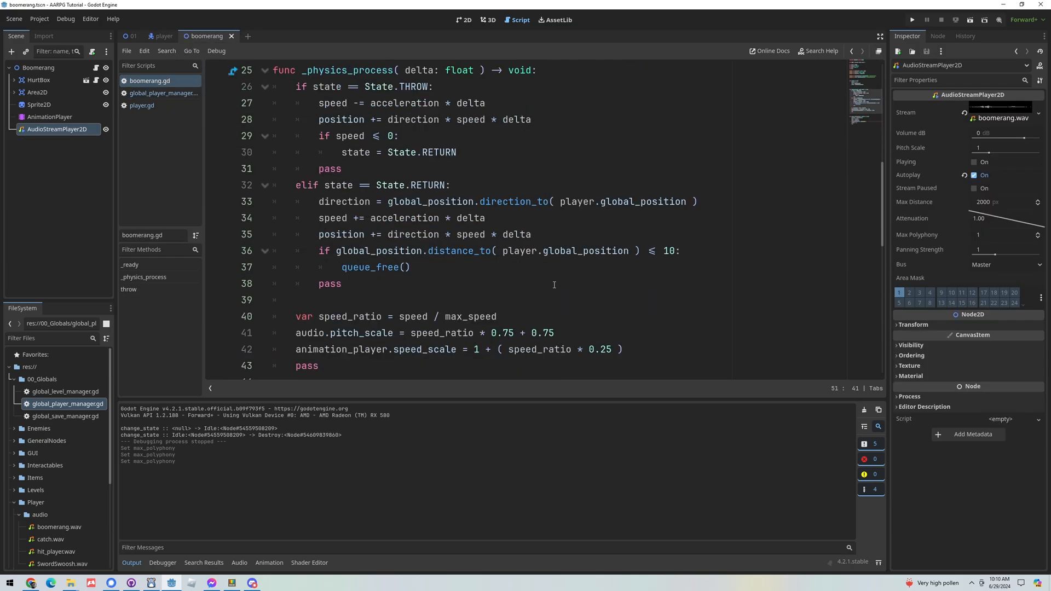
# - Call PlayerManager.play_audio( catch_audio ) in throw(), save, and run the game to test
pyautogui.scroll(-3)
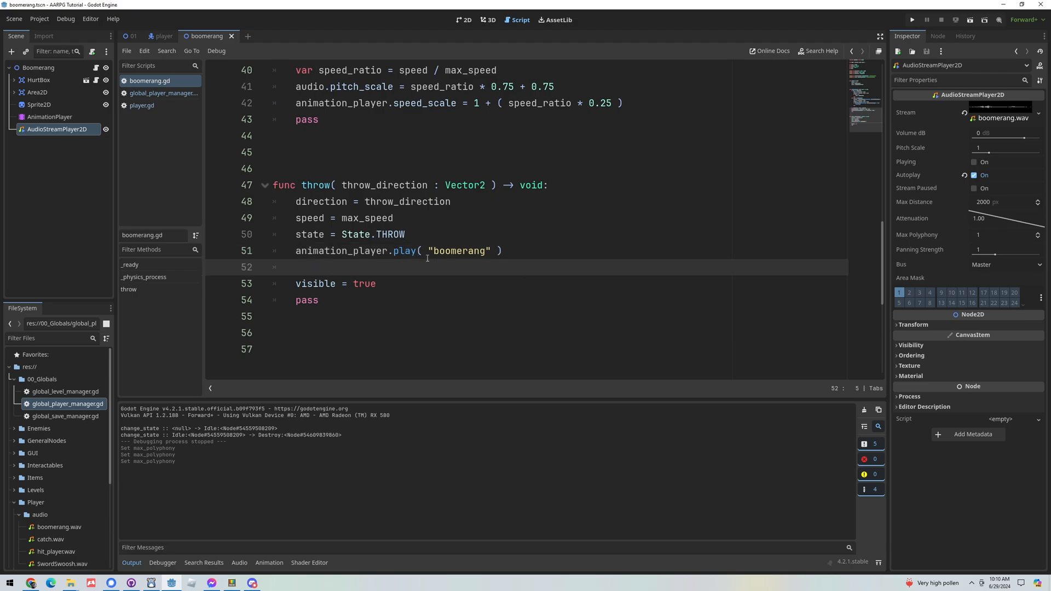
pyautogui.write('Pla')
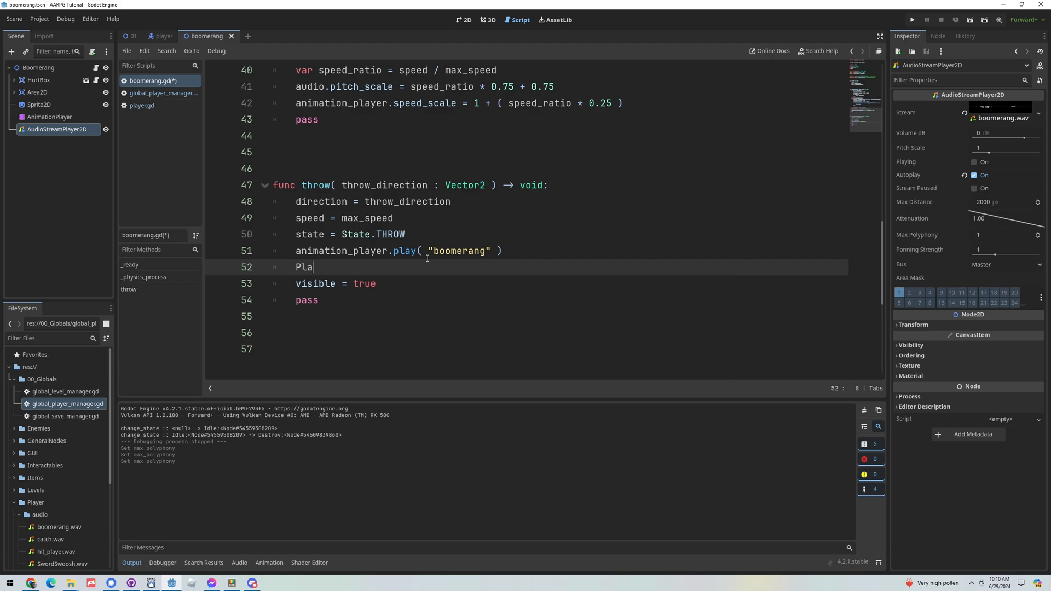
pyautogui.write('yerManager')
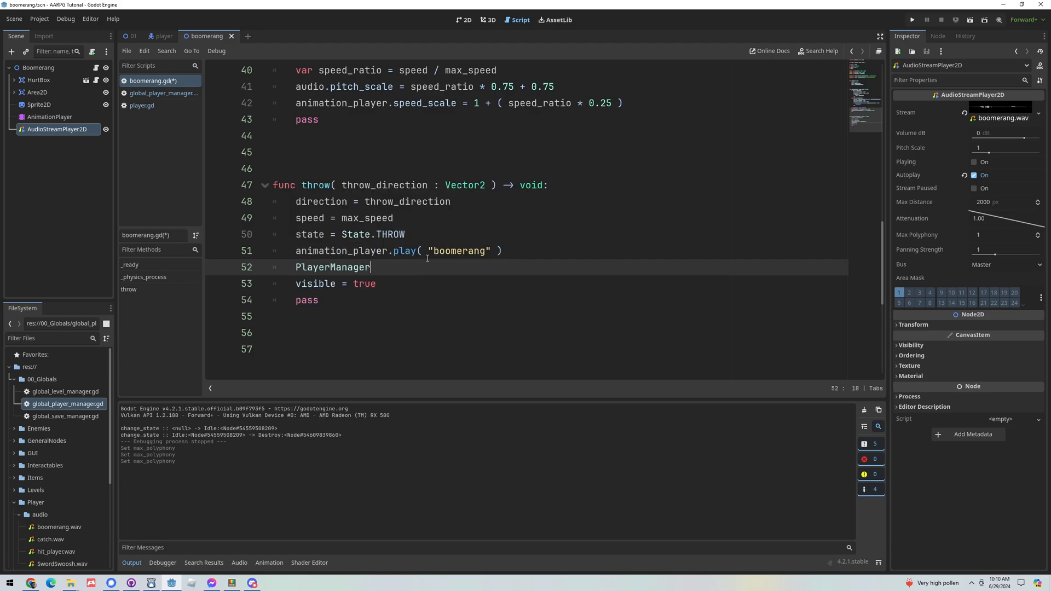
pyautogui.write('.a')
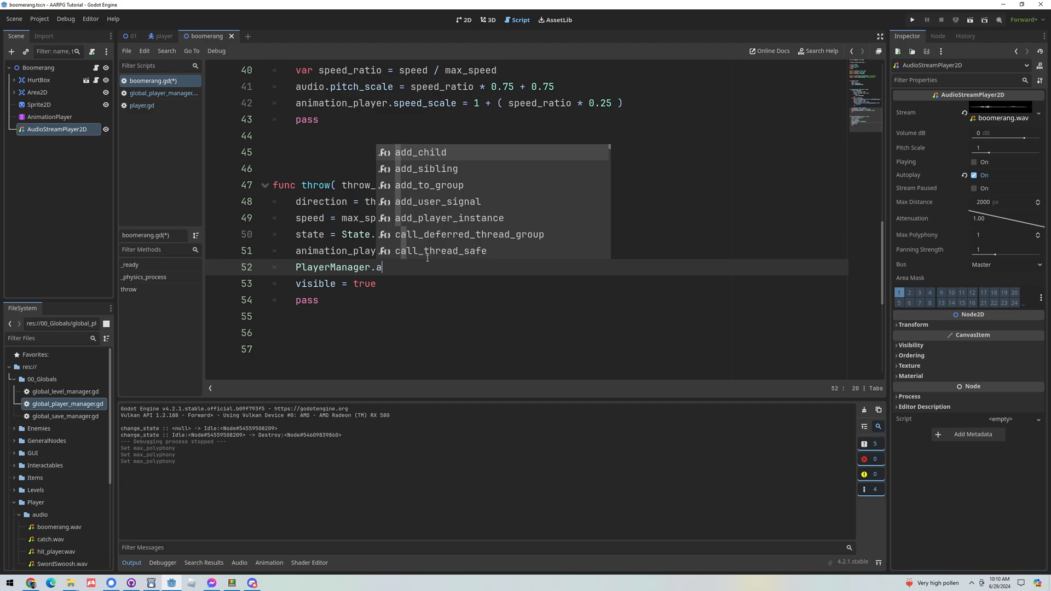
pyautogui.write('udio(')
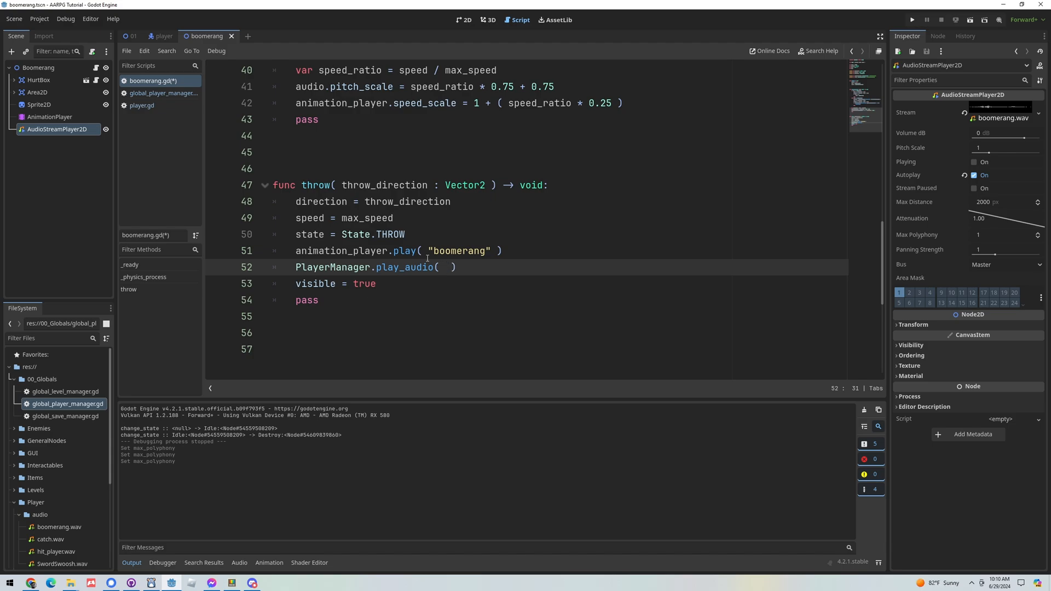
pyautogui.write('catch_audio')
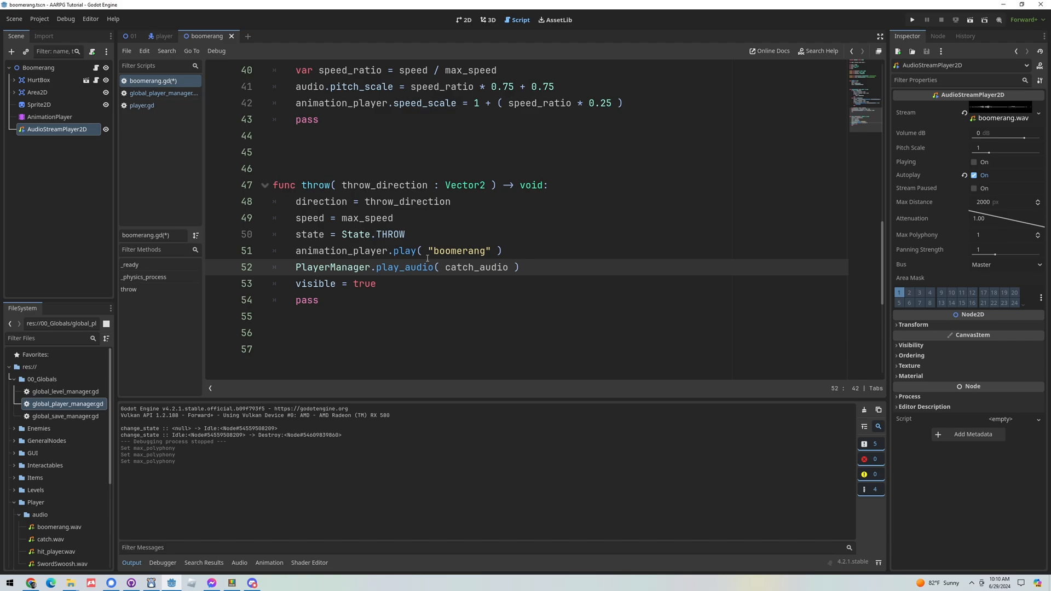
pyautogui.click(911, 20)
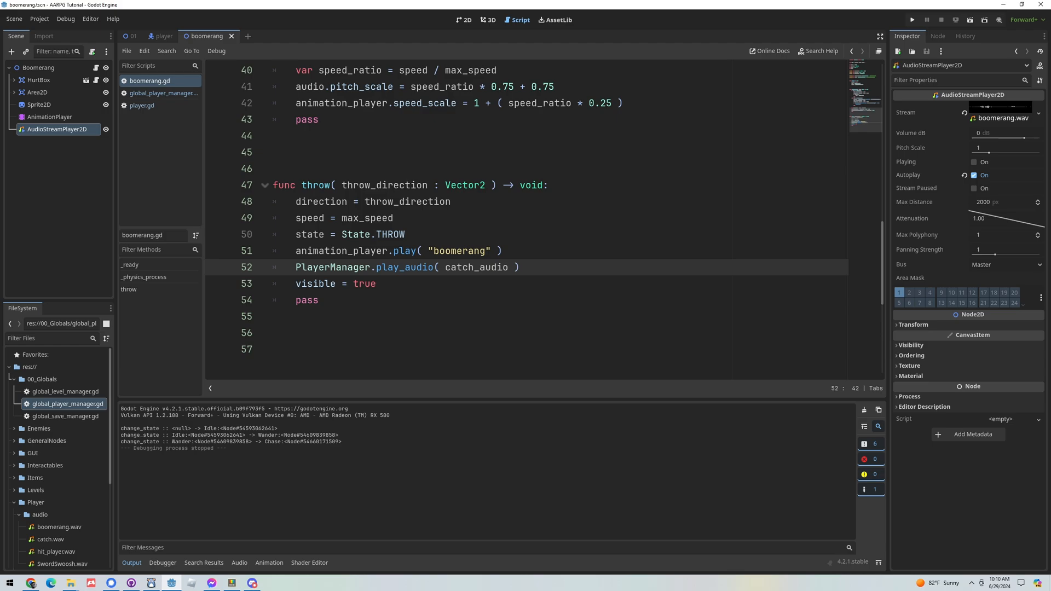
# - Insert PlayerManager.play_audio( catch_audio ) above queue_free() in the RETURN branch and run the game
pyautogui.scroll(3)
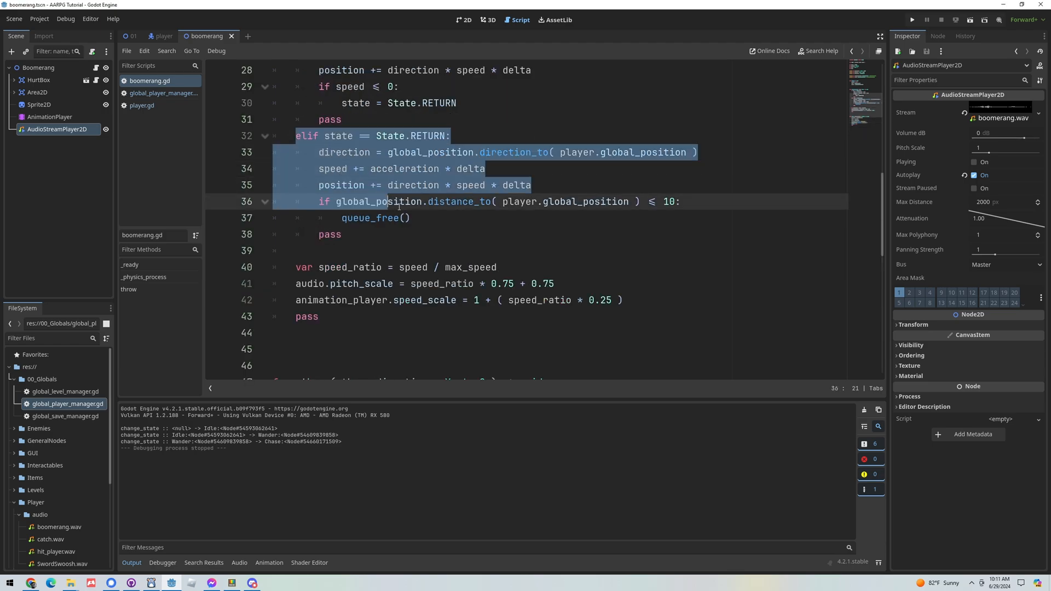
pyautogui.click(376, 218)
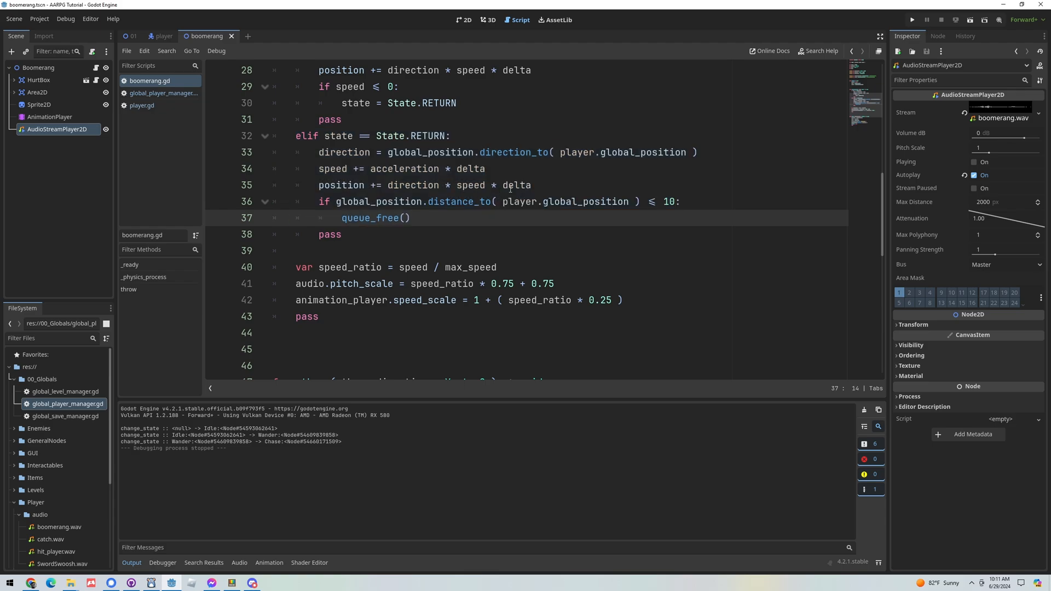
pyautogui.press('Return')
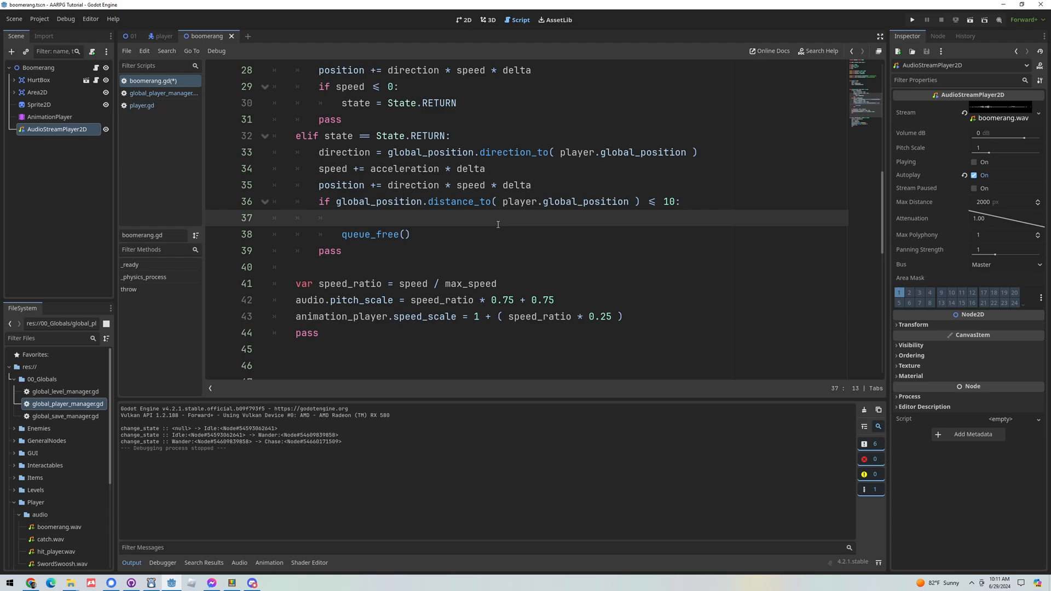
pyautogui.write('PlayerManager.')
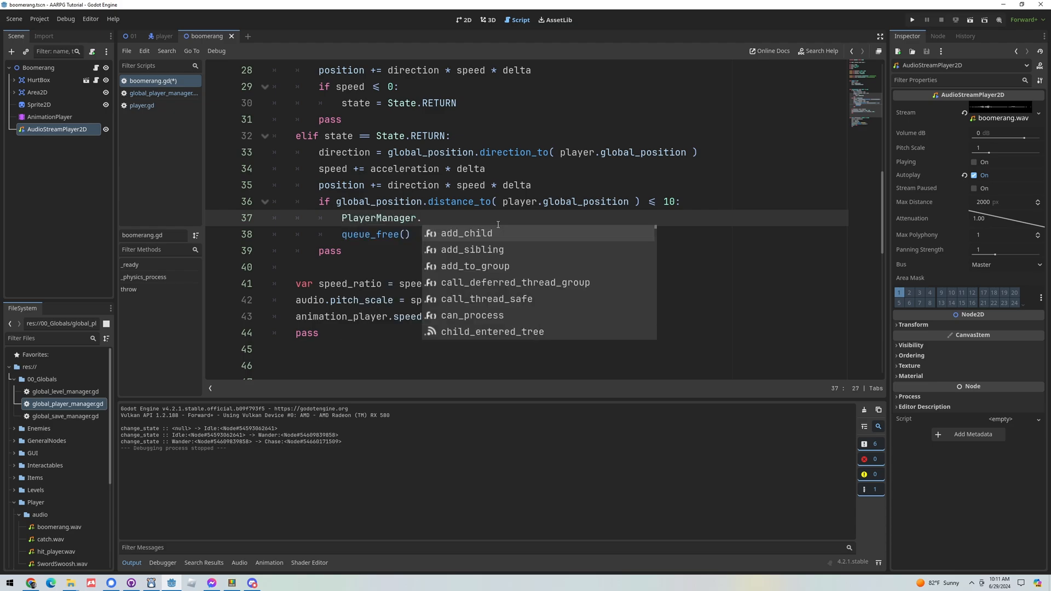
pyautogui.write('play_audio( catch_audio')
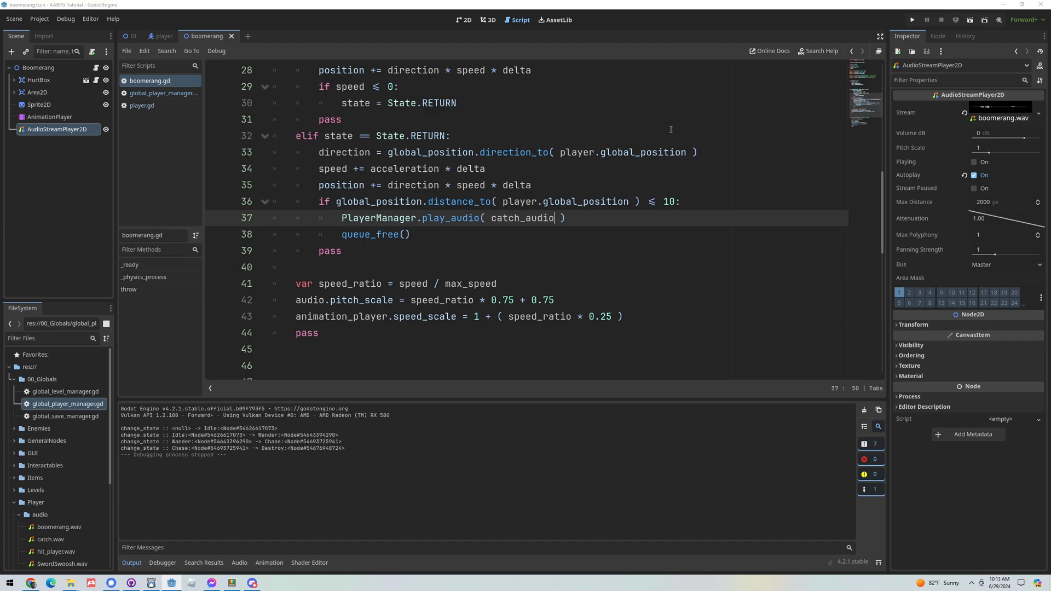
pyautogui.click(911, 20)
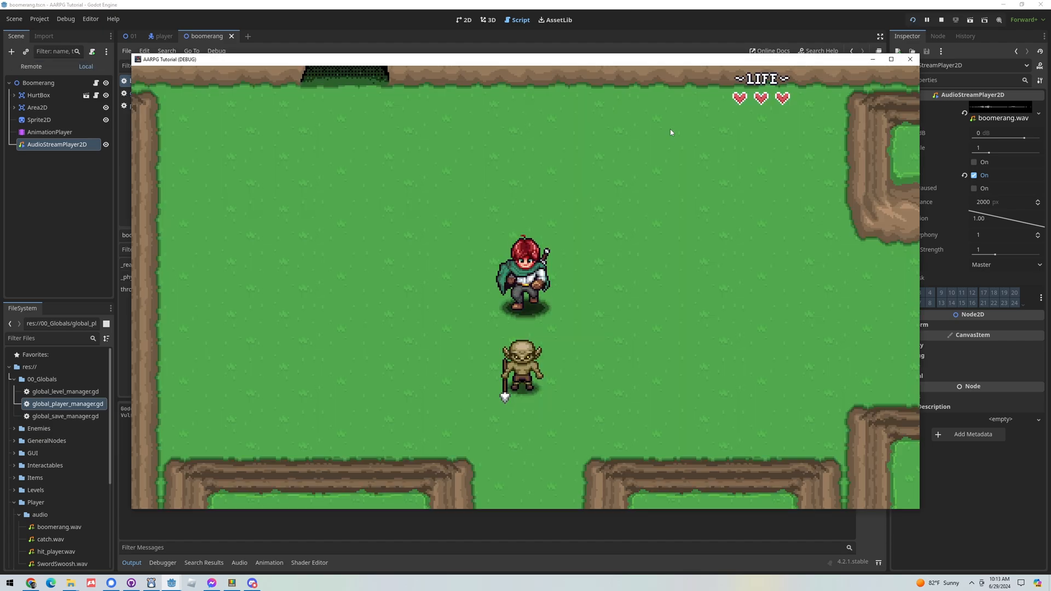